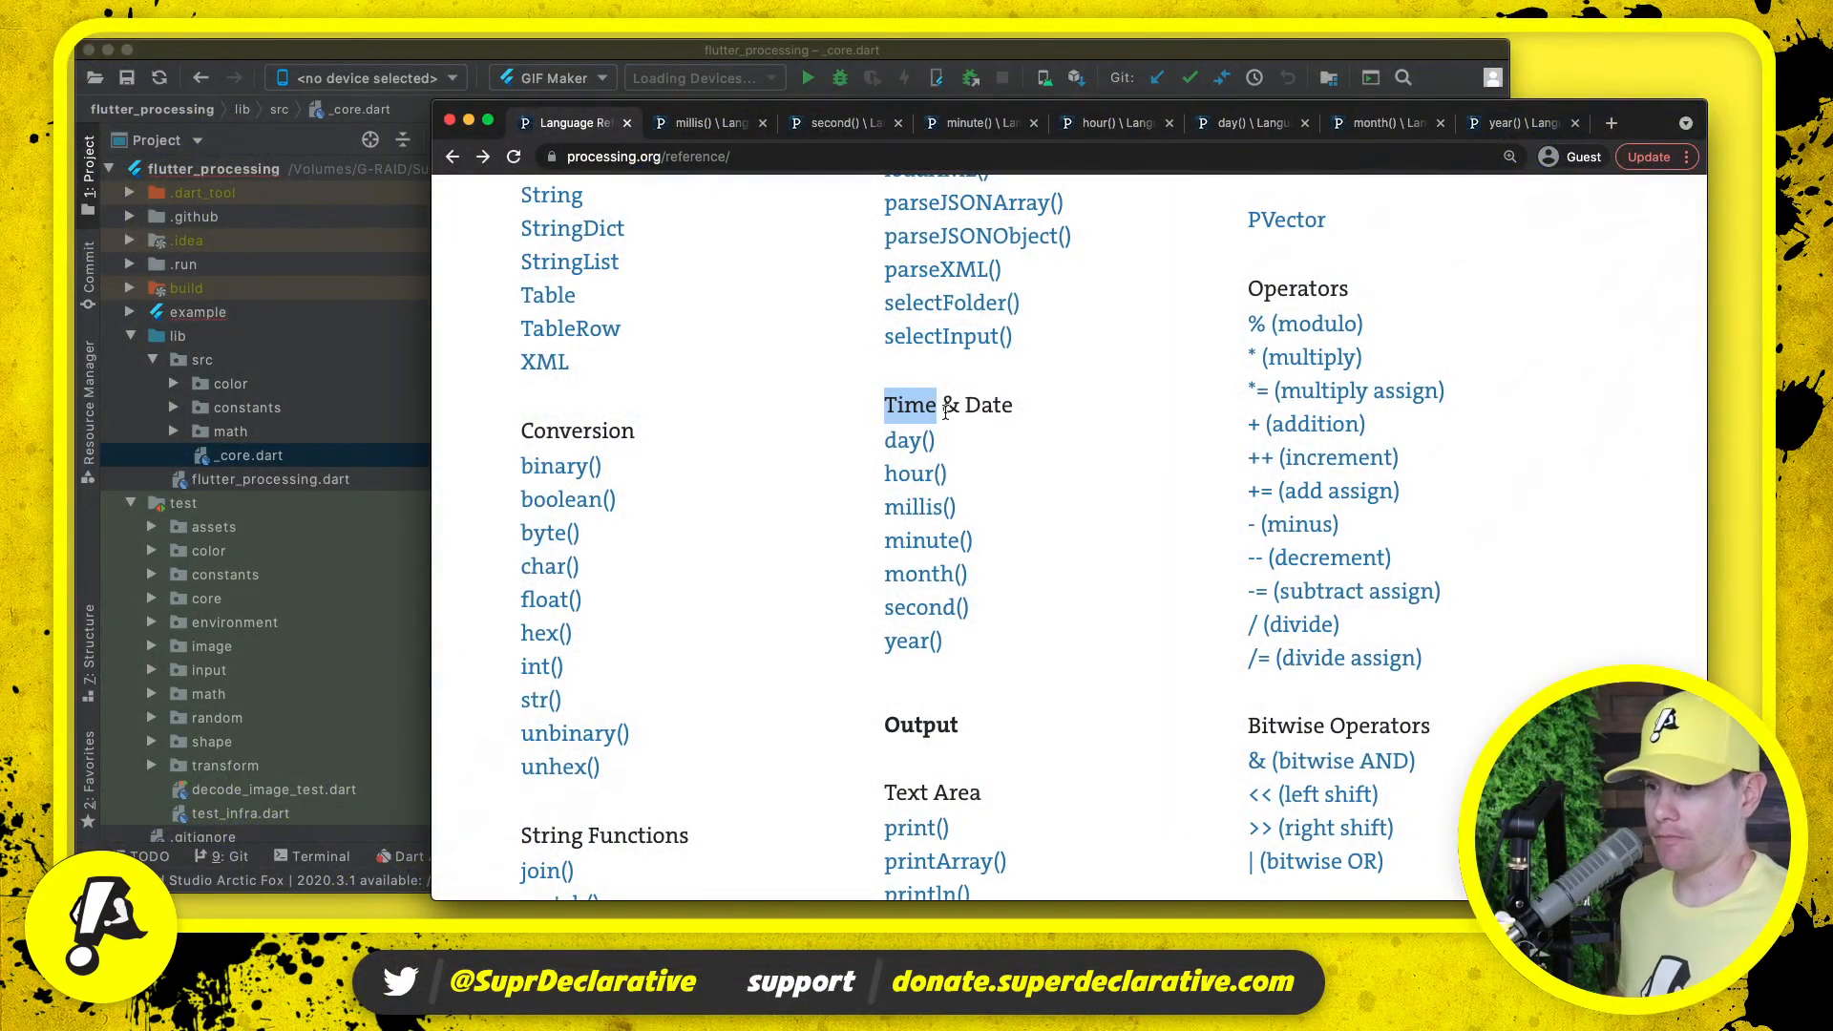
{"action": "mouse_move", "coordinate": [918, 506]}
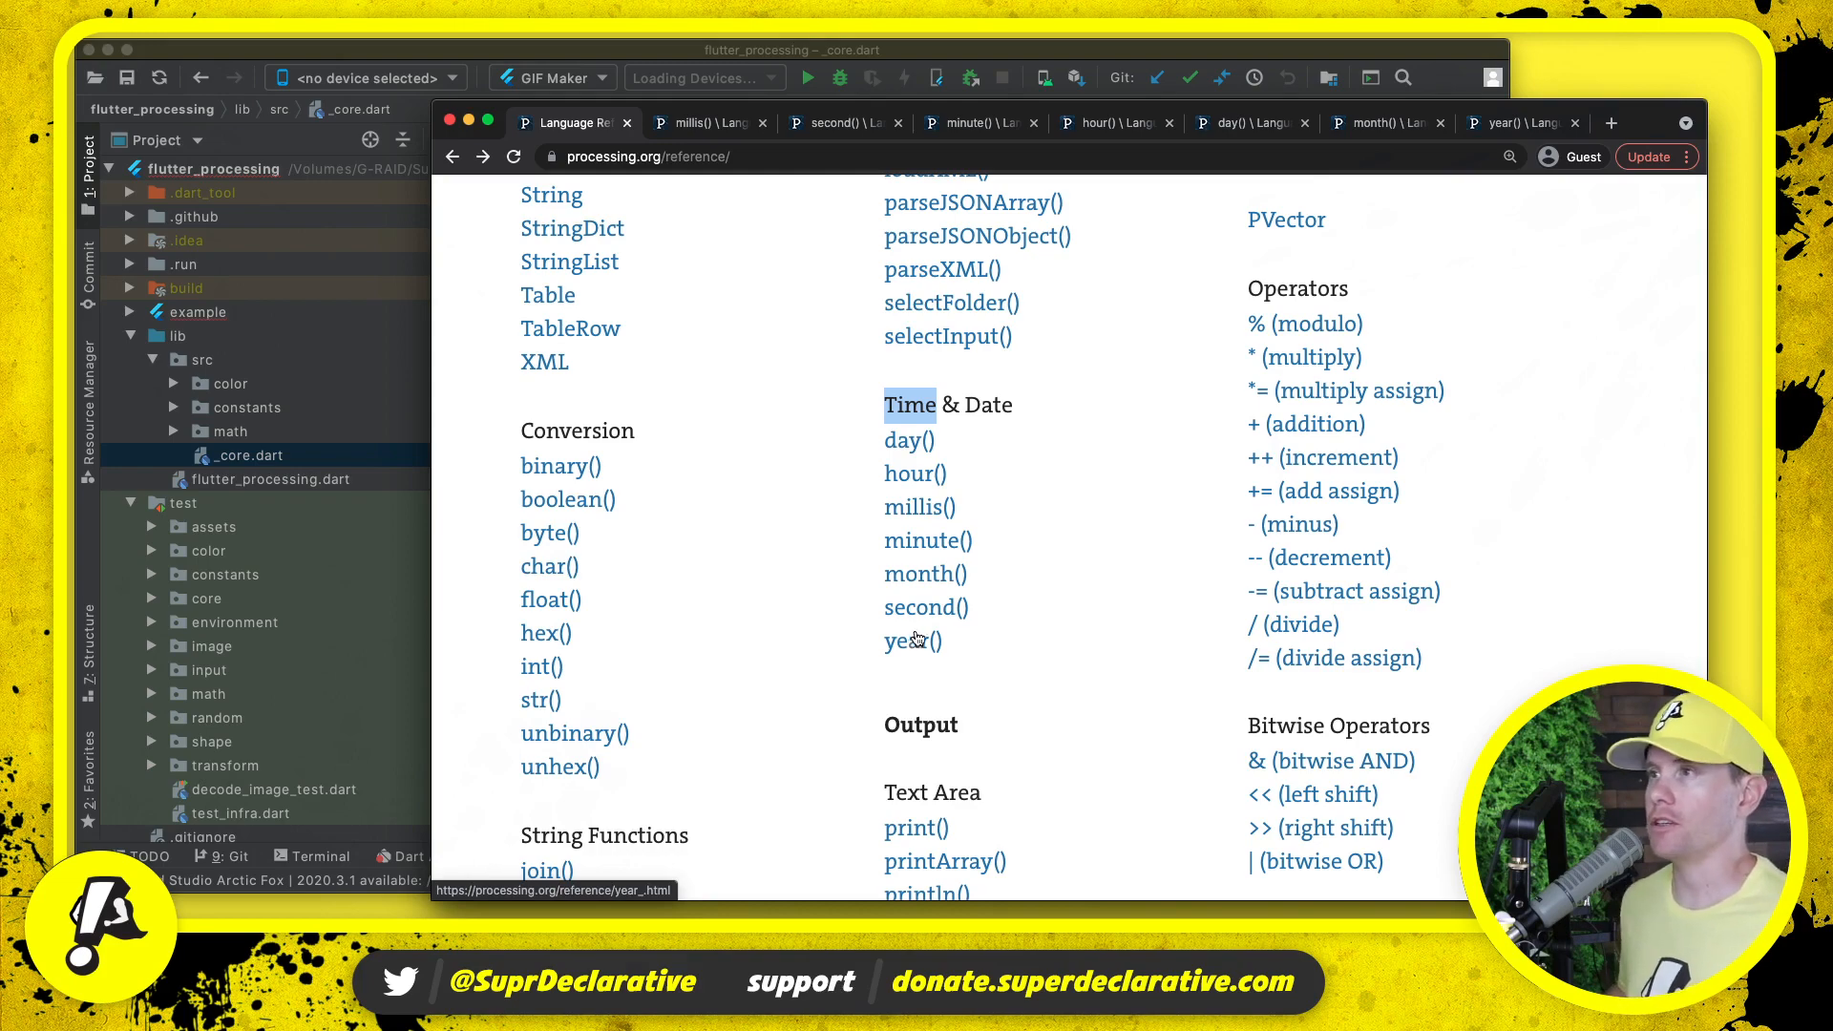
- Create time_and_date.dart inside a new input folder under lib/src
{"action": "left_click_drag", "start_coordinate": [884, 405], "coordinate": [957, 607]}
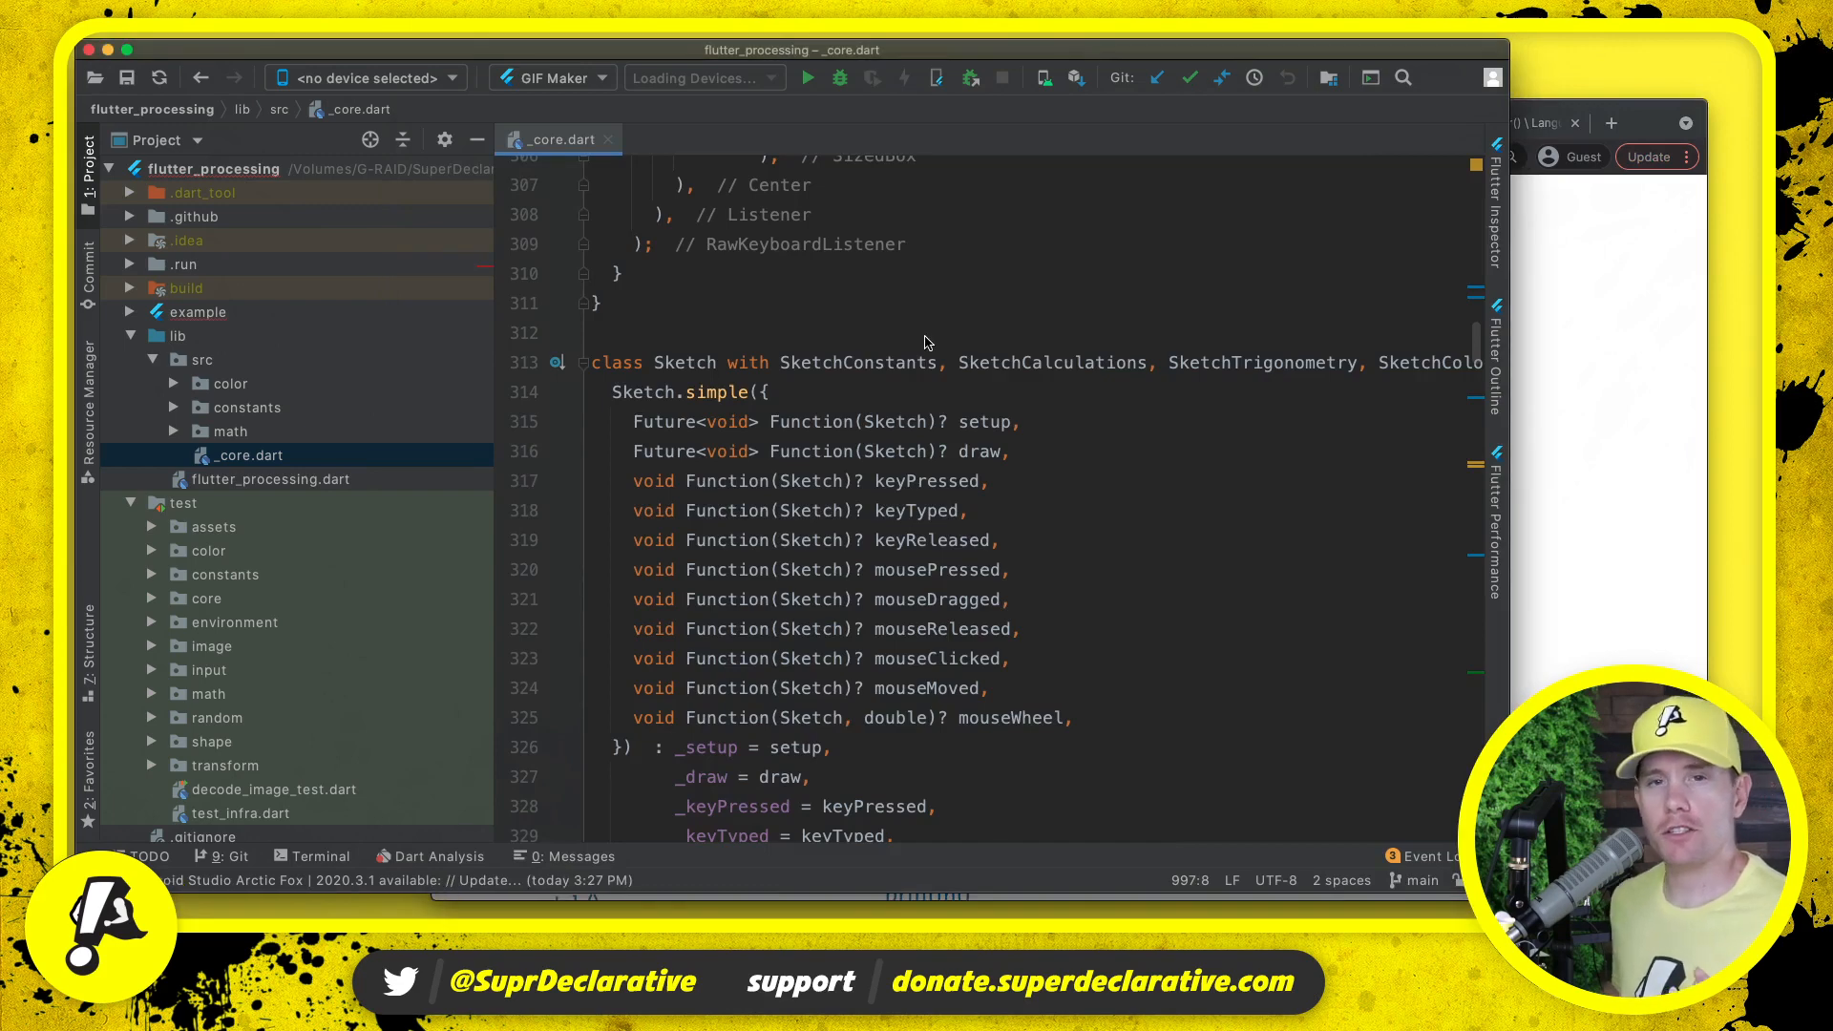
{"action": "mouse_move", "coordinate": [859, 363]}
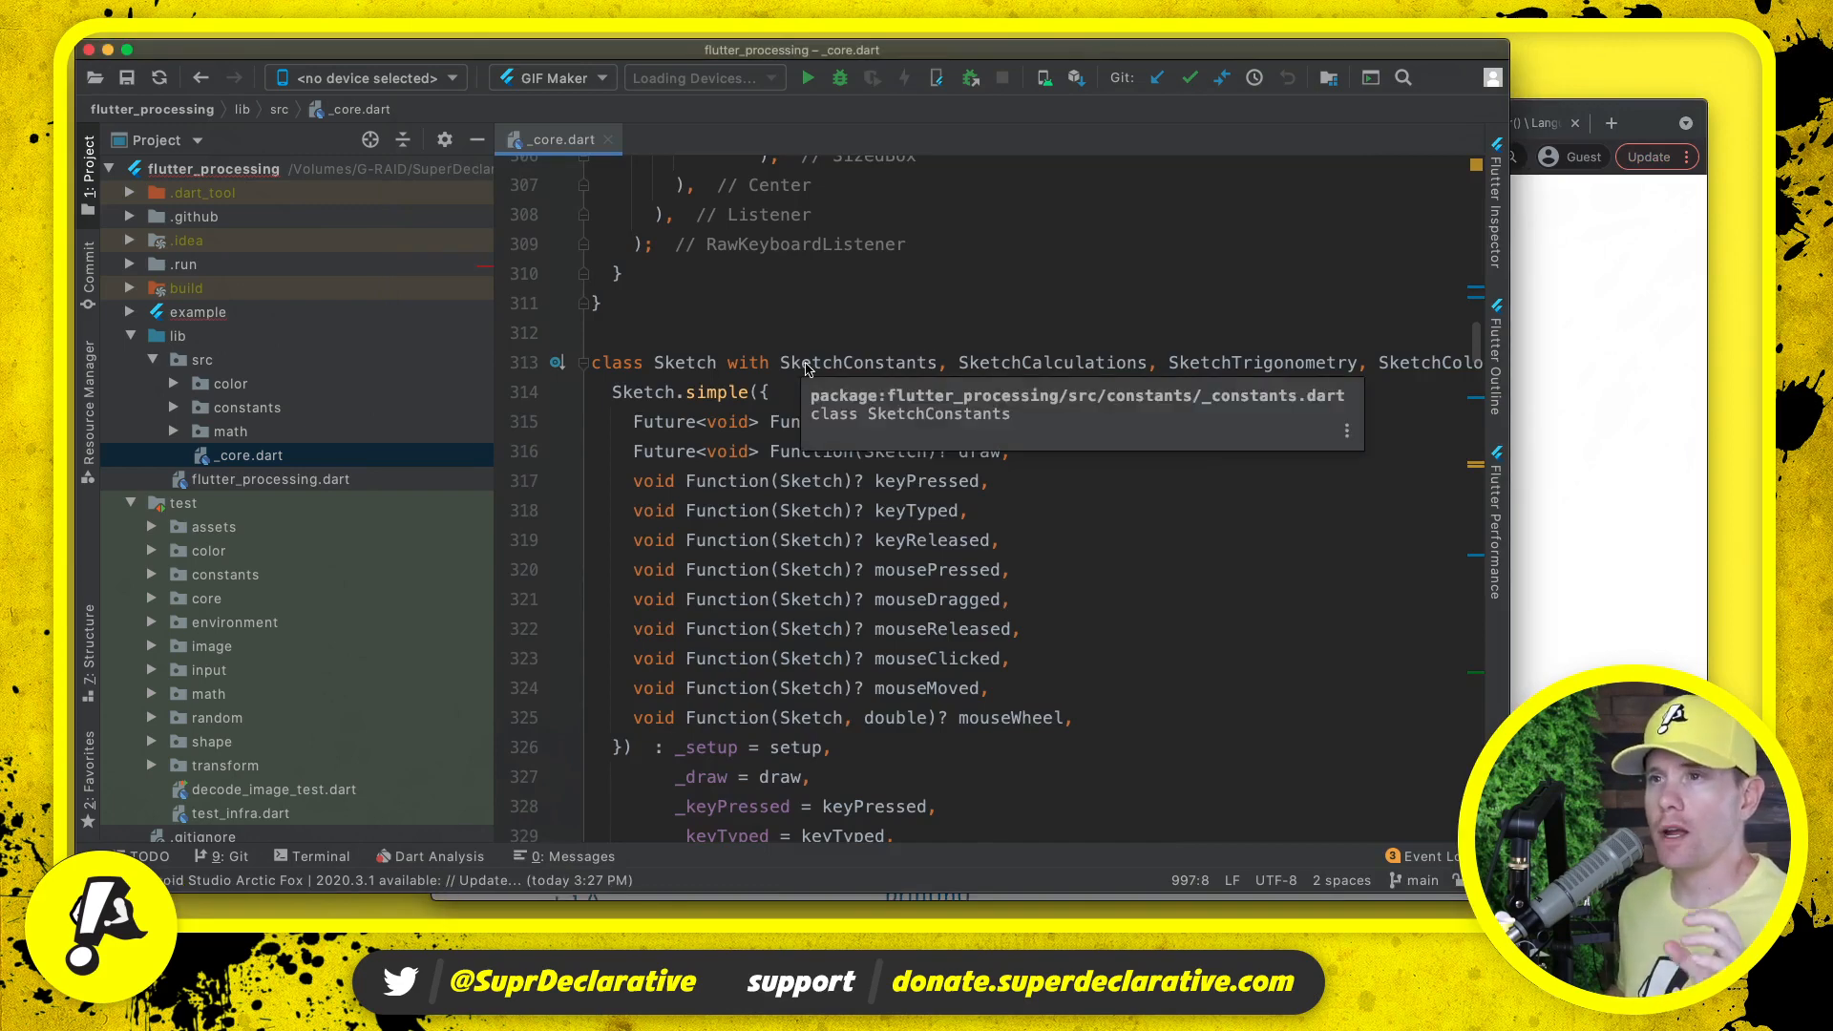
{"action": "mouse_move", "coordinate": [930, 294]}
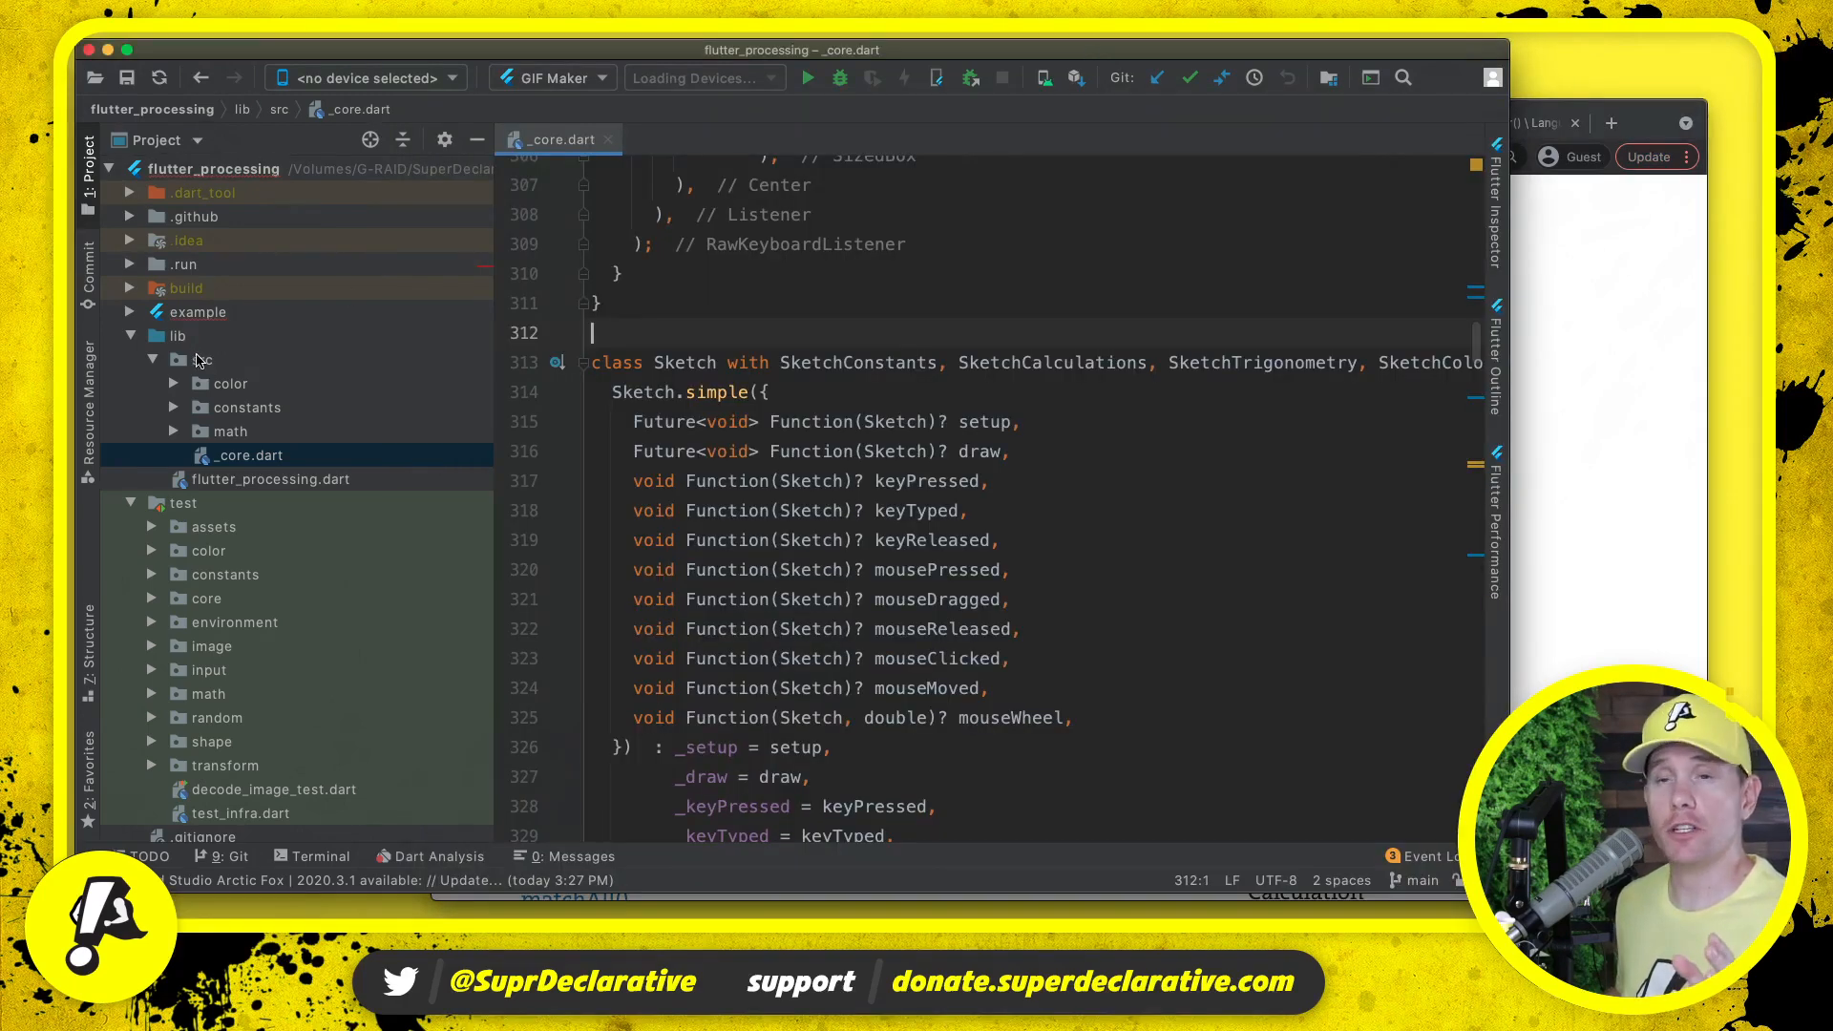
{"action": "right_click", "coordinate": [199, 359]}
{"action": "type", "text": "time_an"}
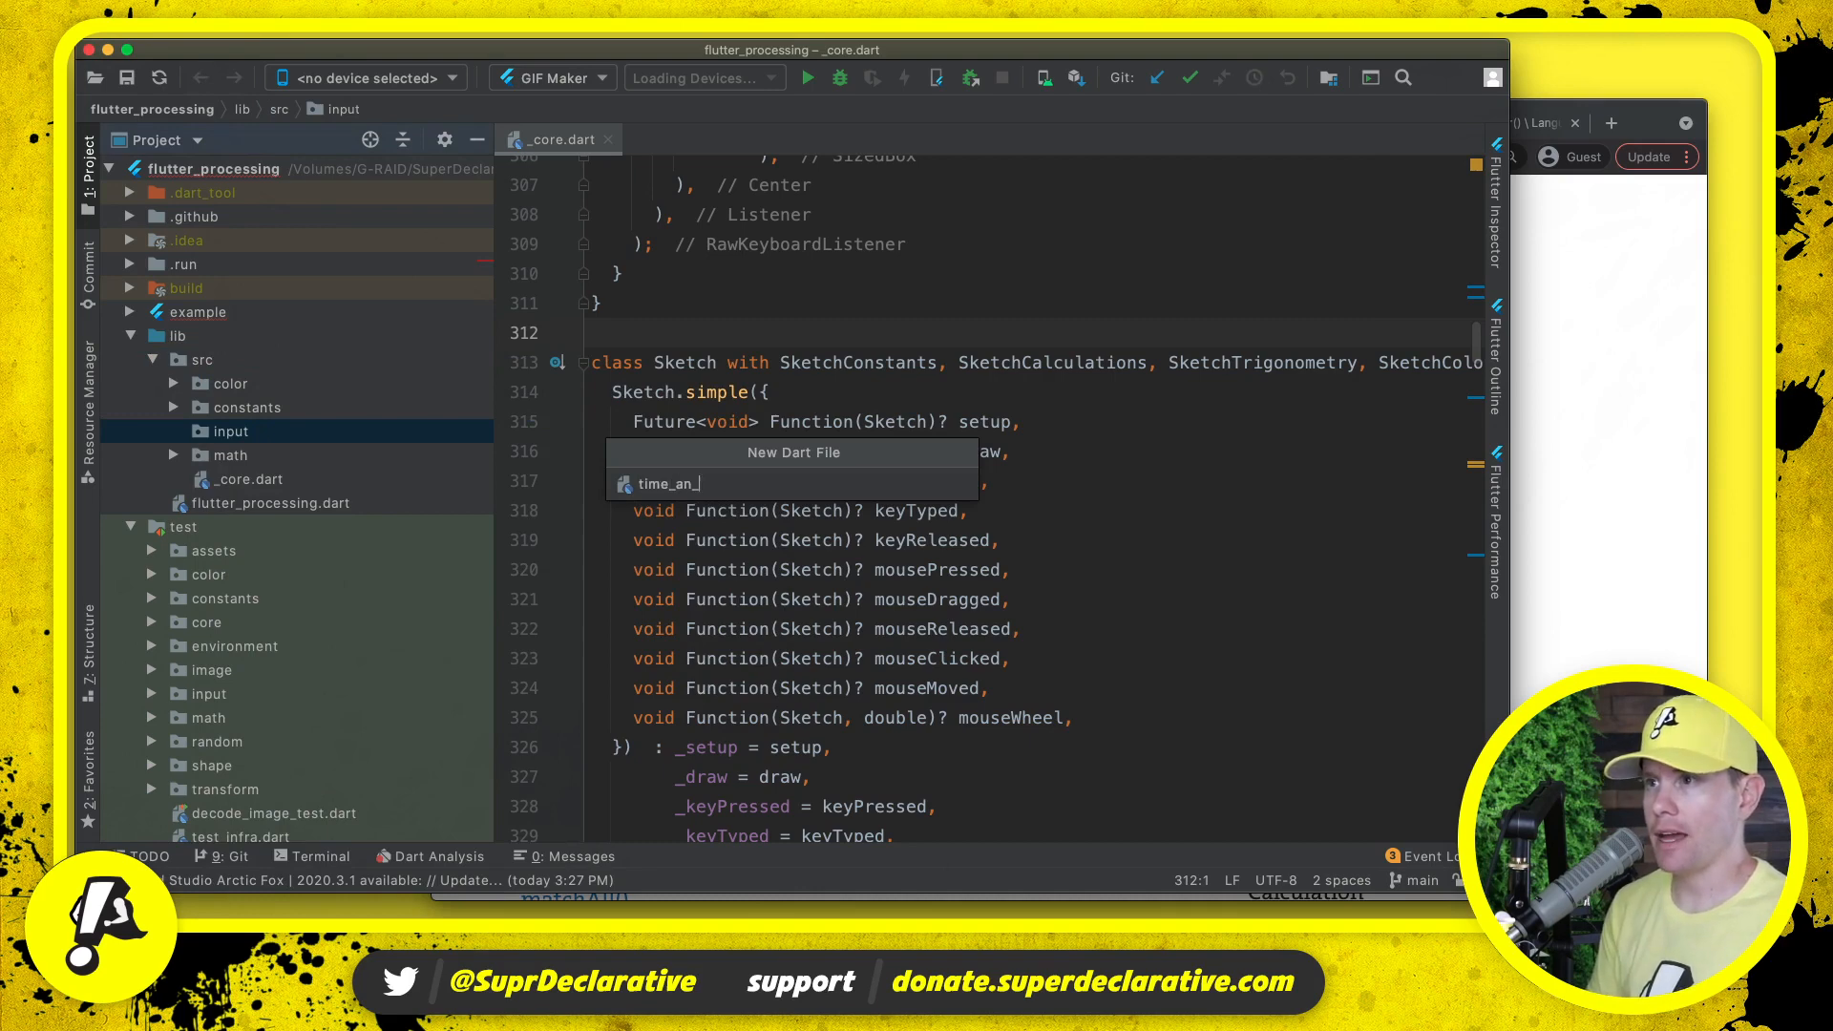
{"action": "key", "text": "enter"}
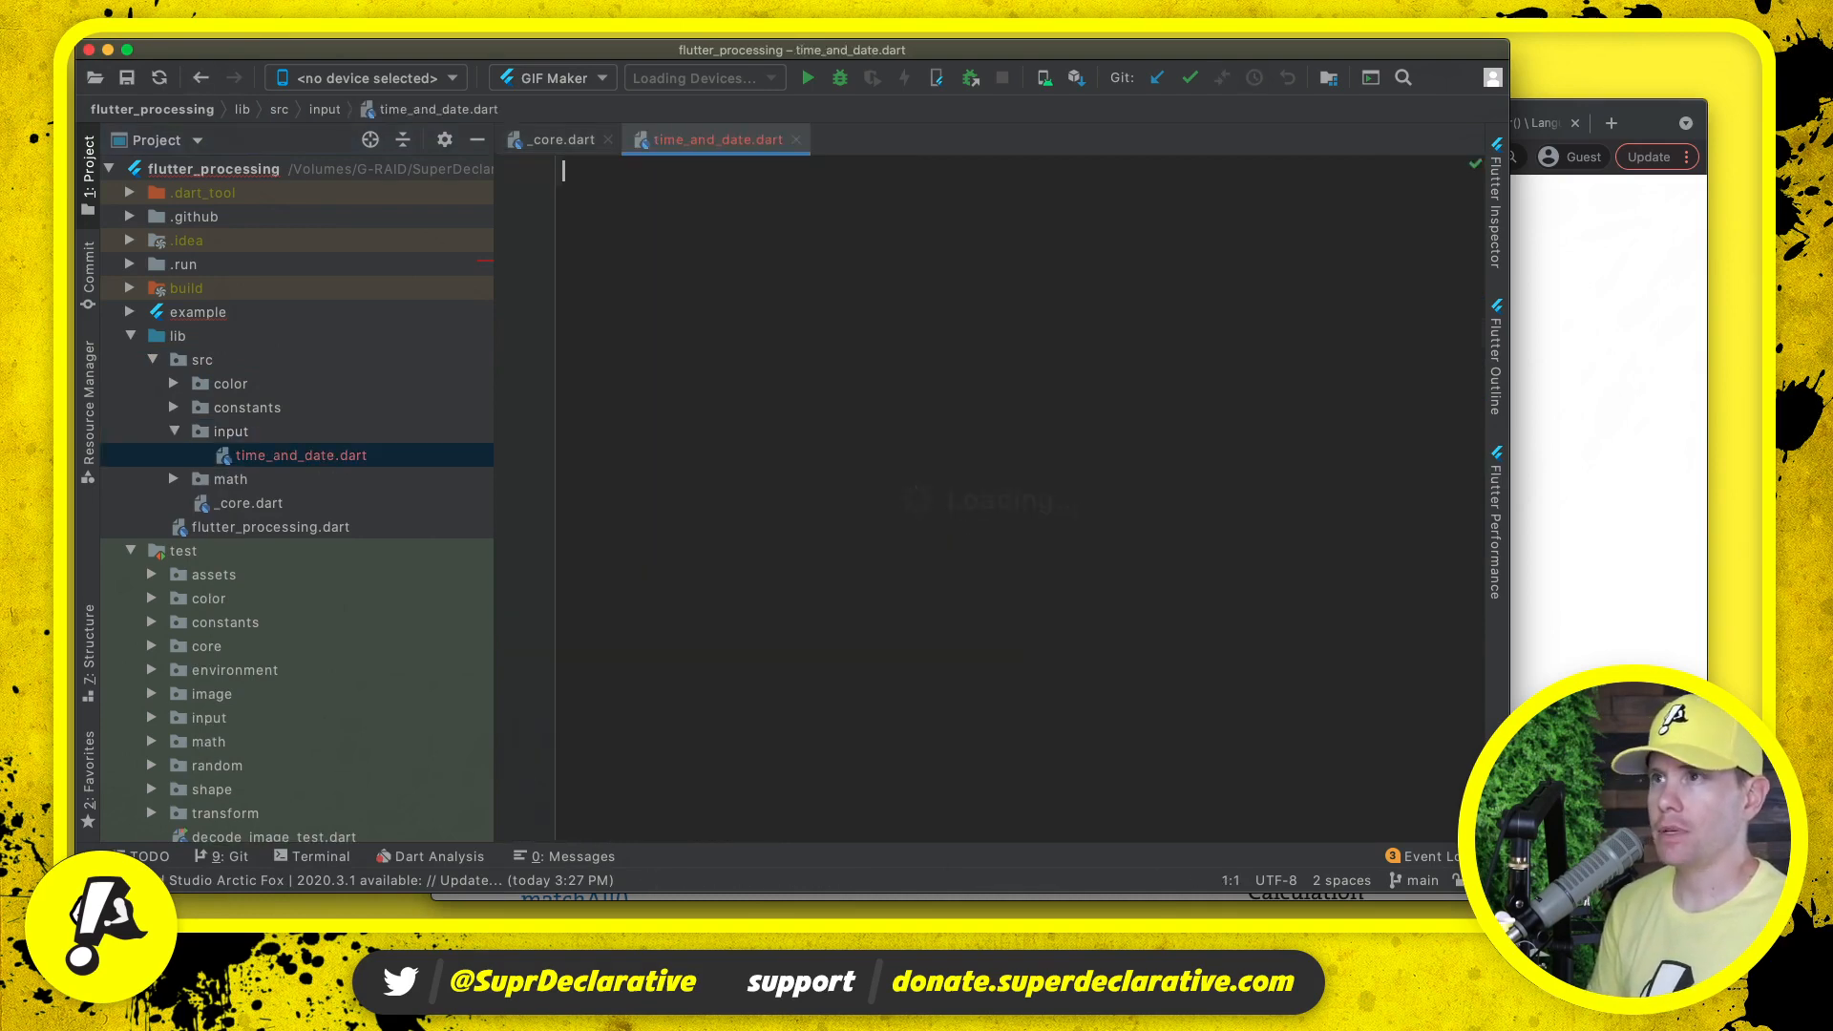
- Write class SketchTimeAndDate with millis, second, minute, hour, day, month, year stubs spaced apart
{"action": "type", "text": "class SketchTimeAndDate {"}
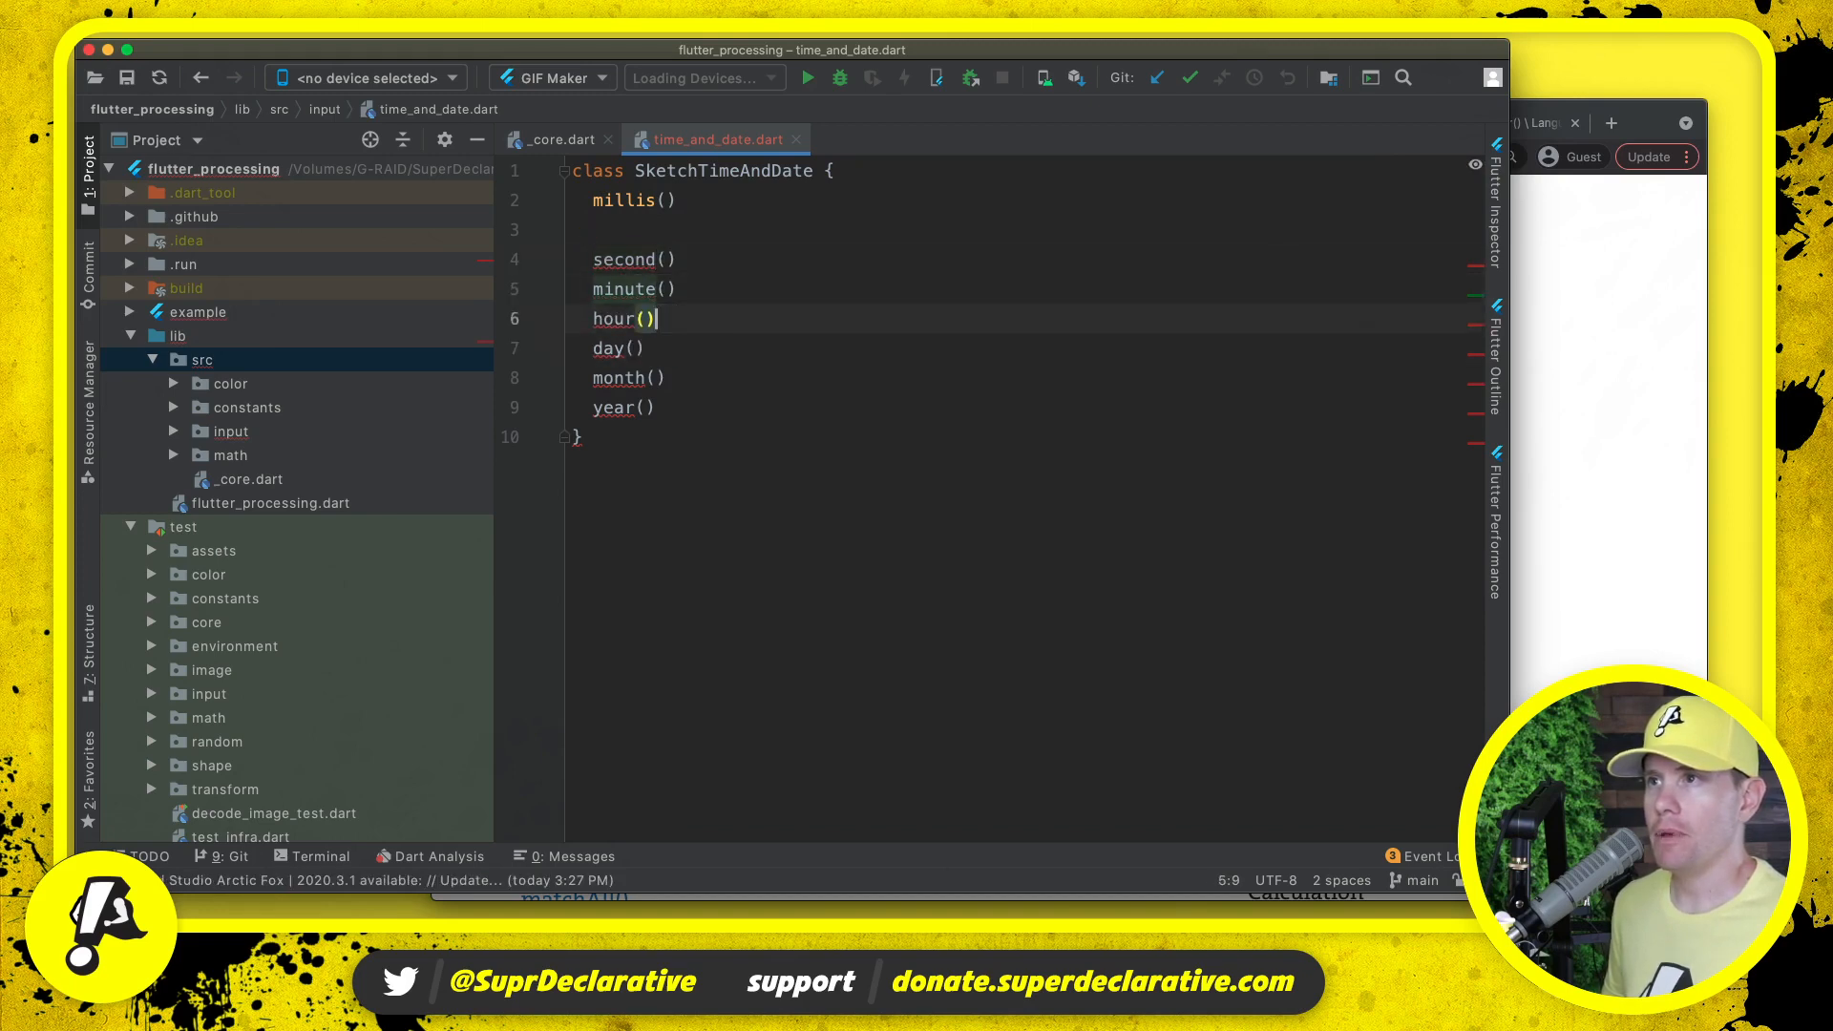
{"action": "left_click", "coordinate": [653, 376]}
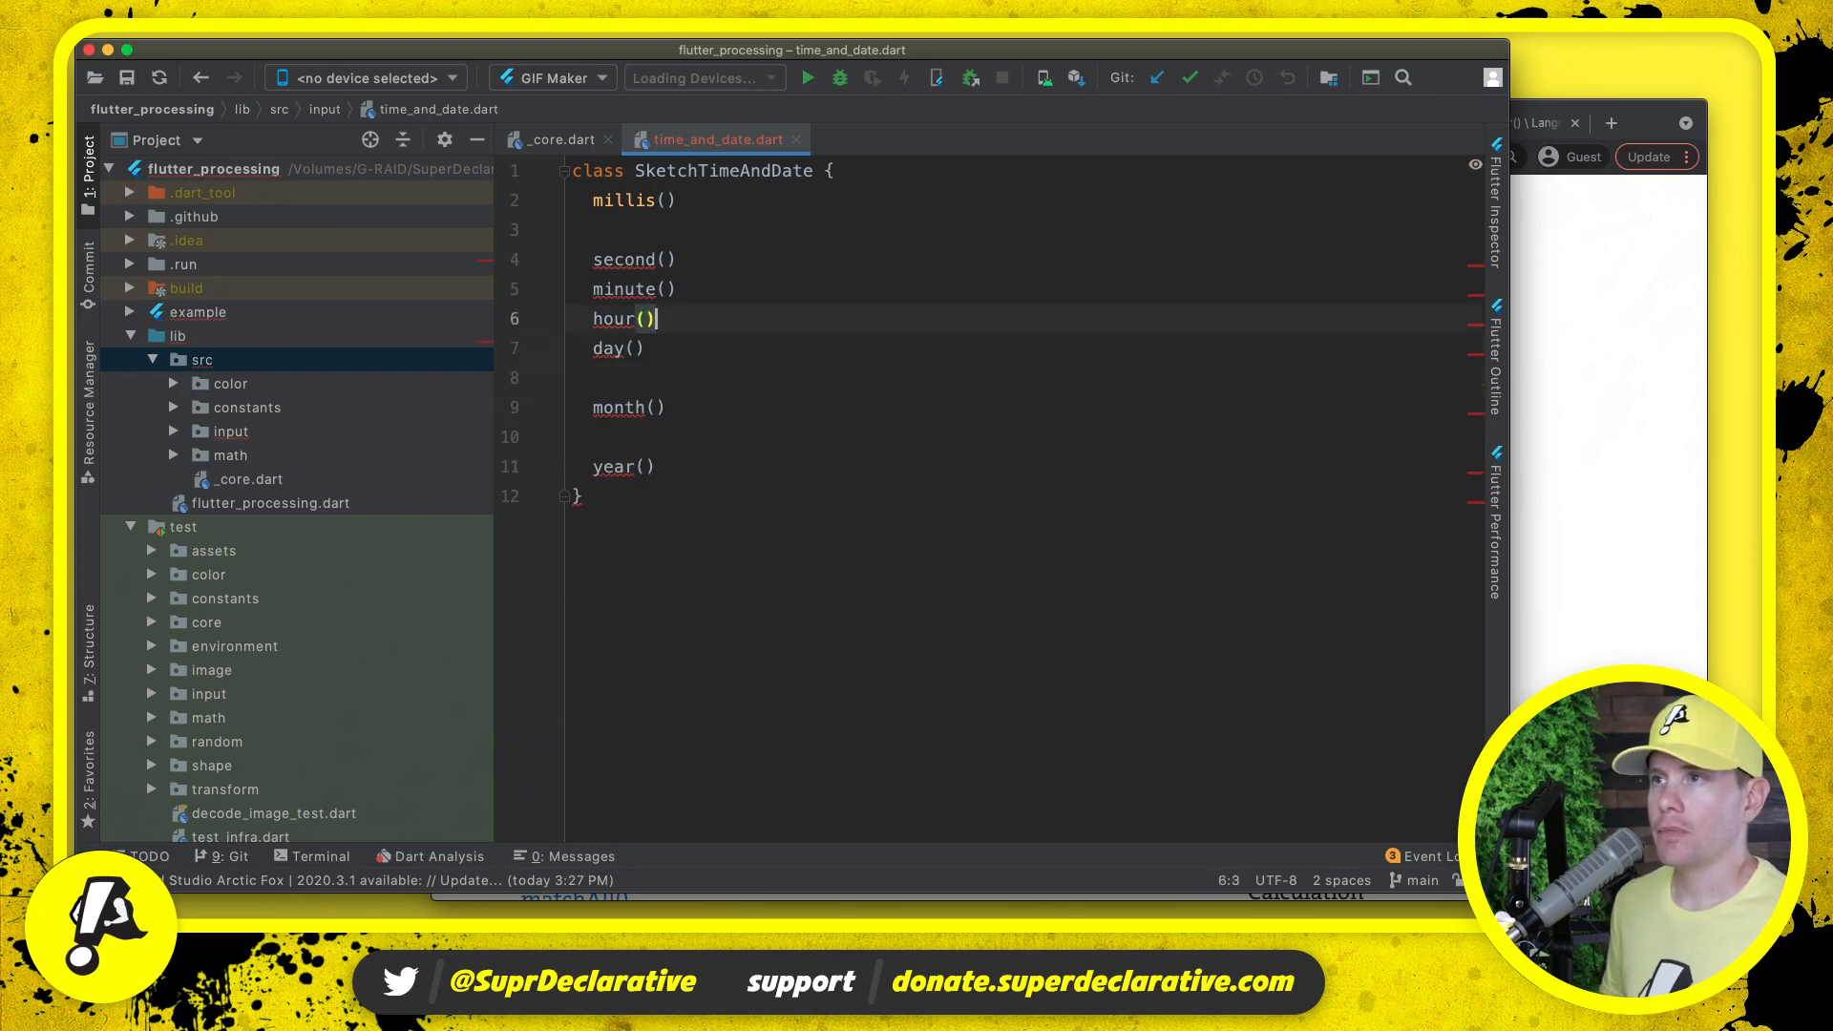
{"action": "key", "text": "enter"}
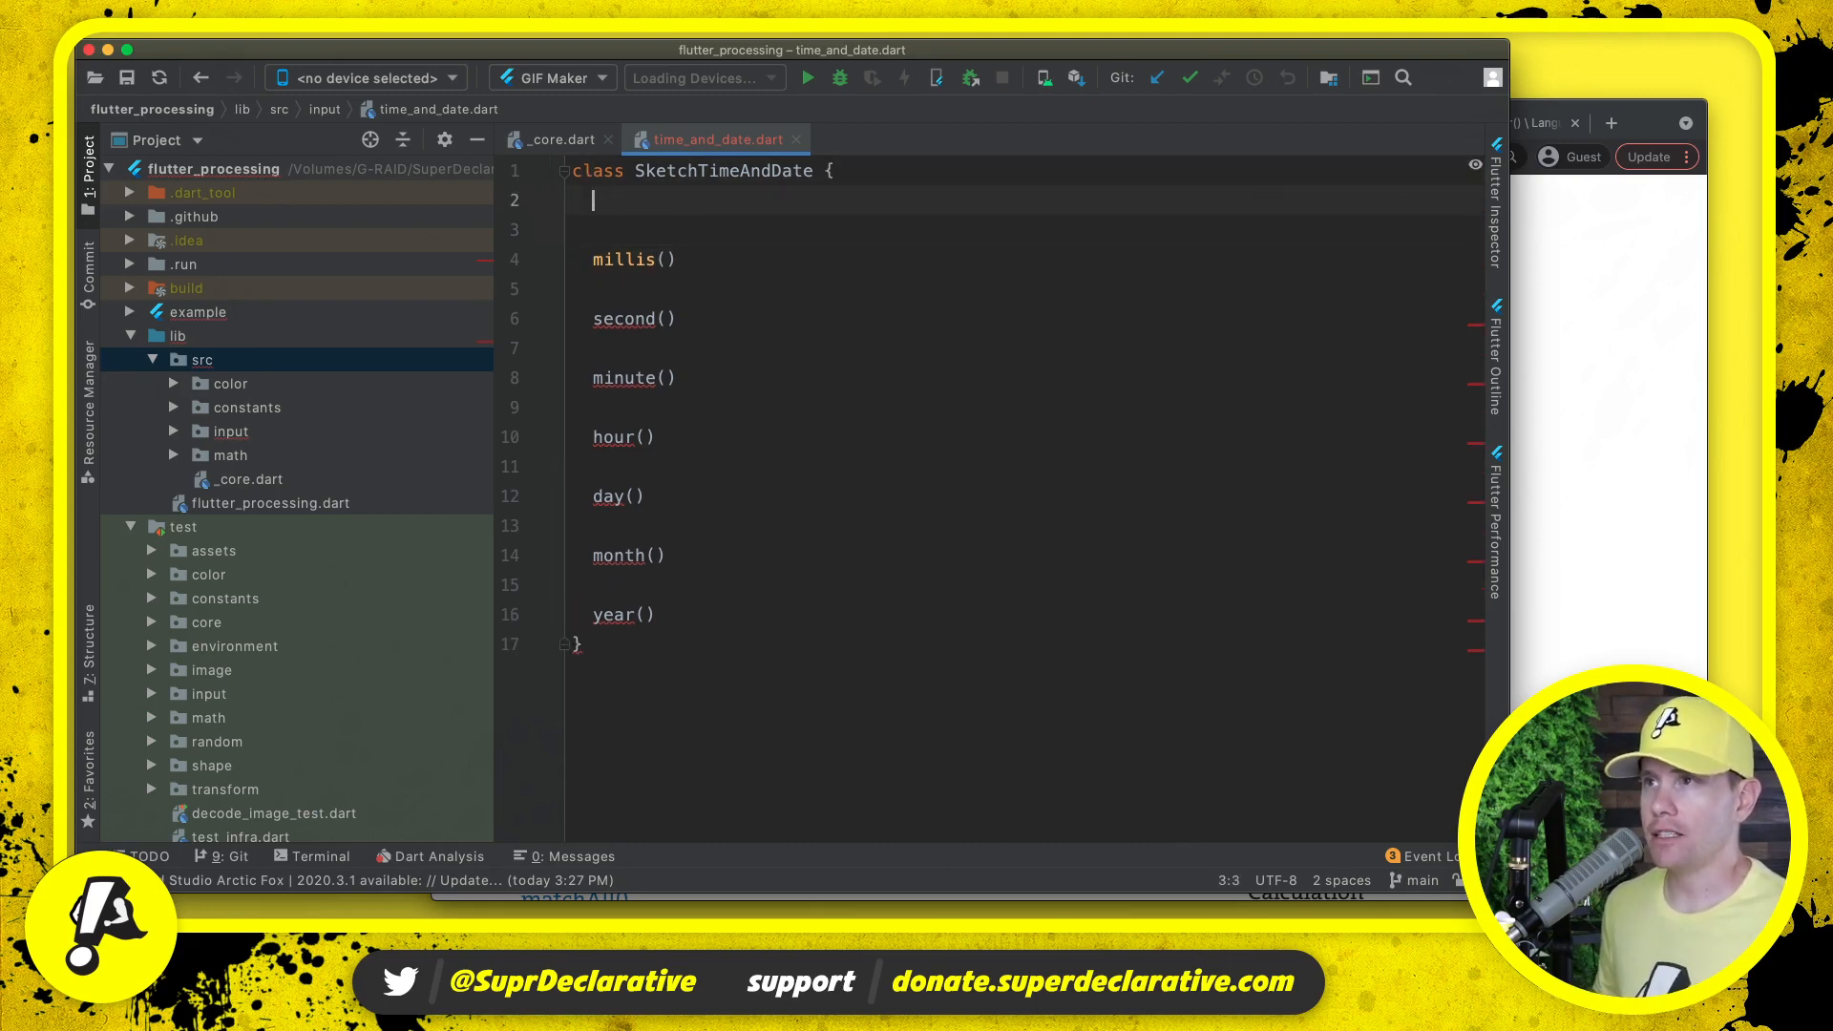
- Declare final _appStartTime = DateTime.now(); as the first line of the class
{"action": "type", "text": "final"}
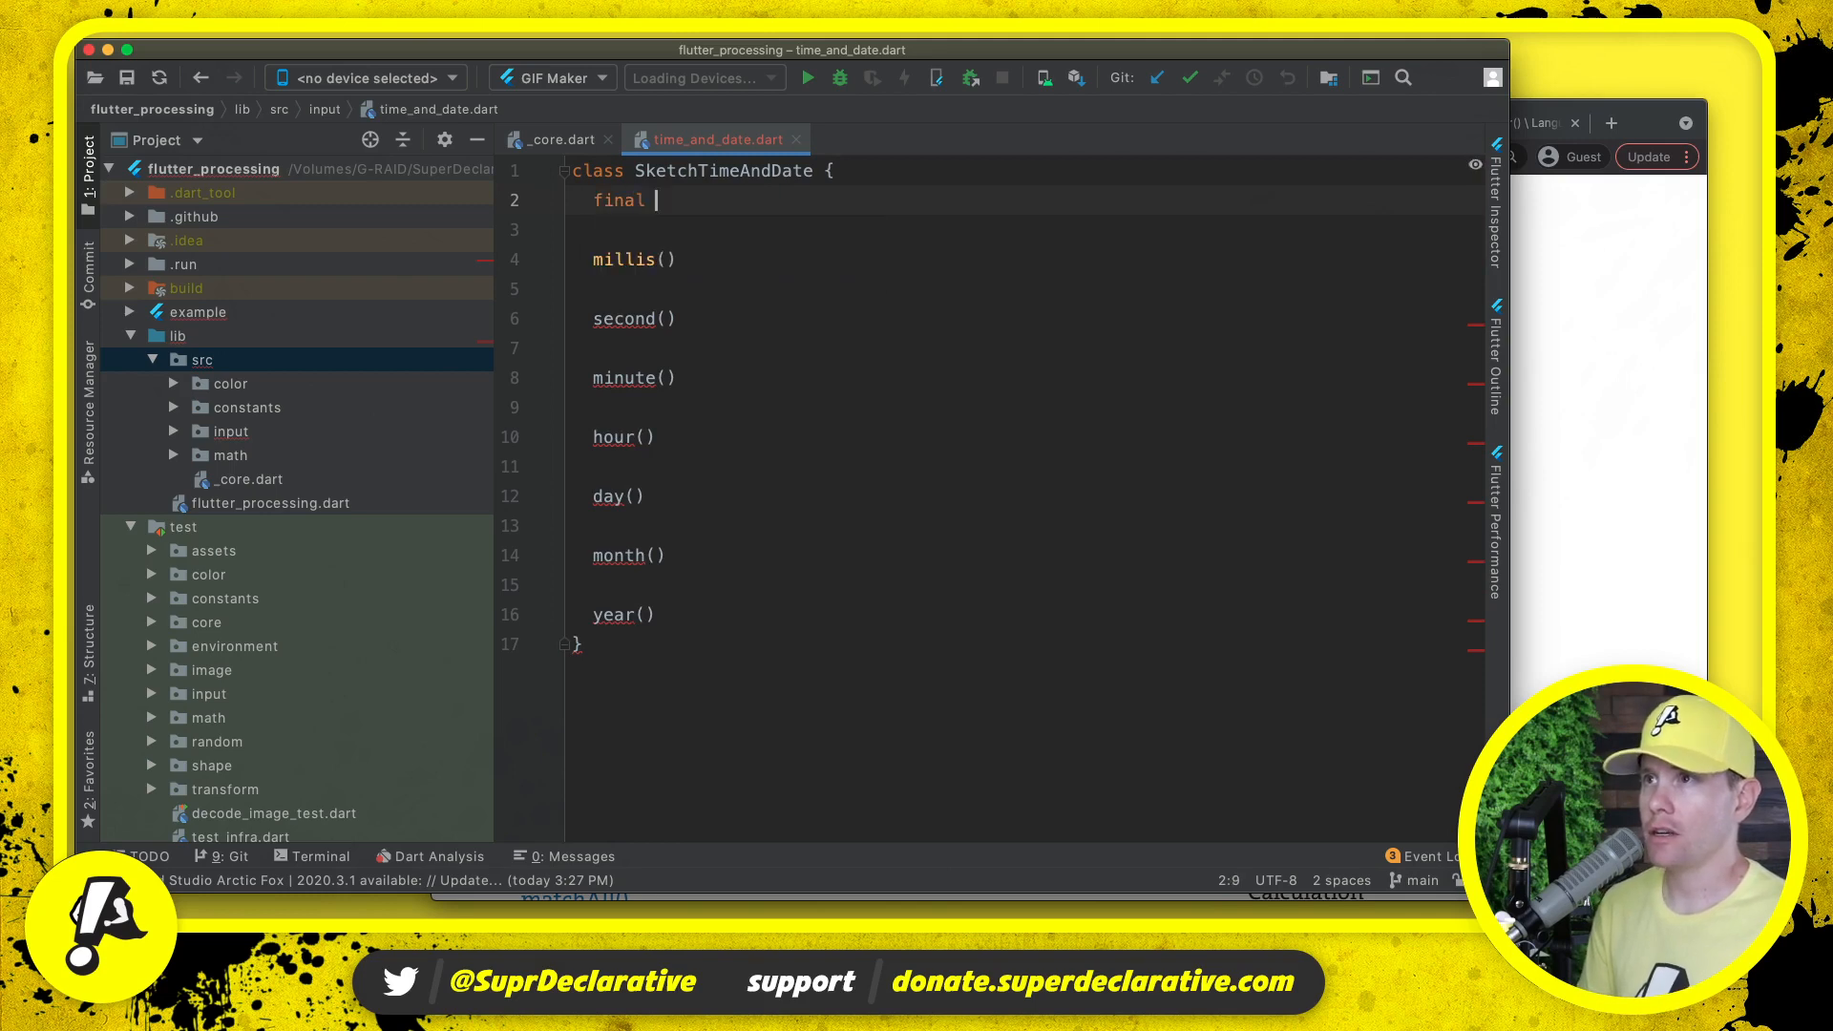
{"action": "type", "text": "_"}
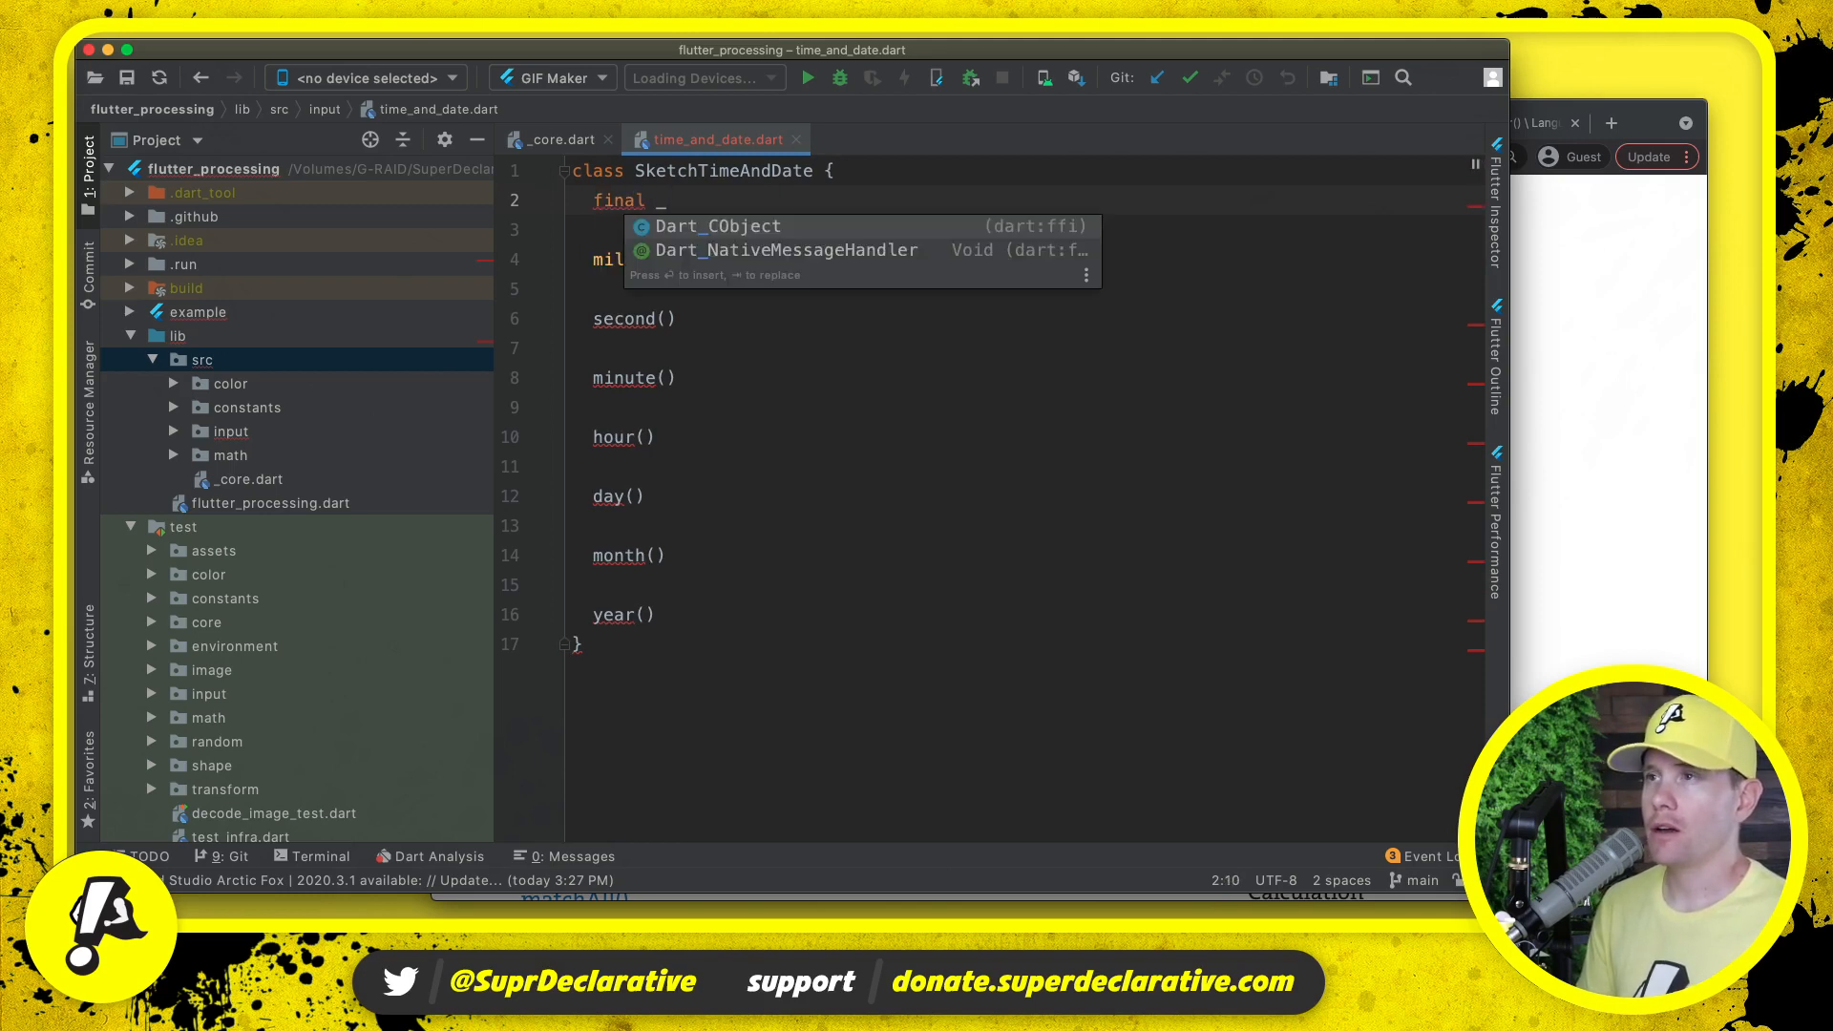
{"action": "type", "text": "appStar"}
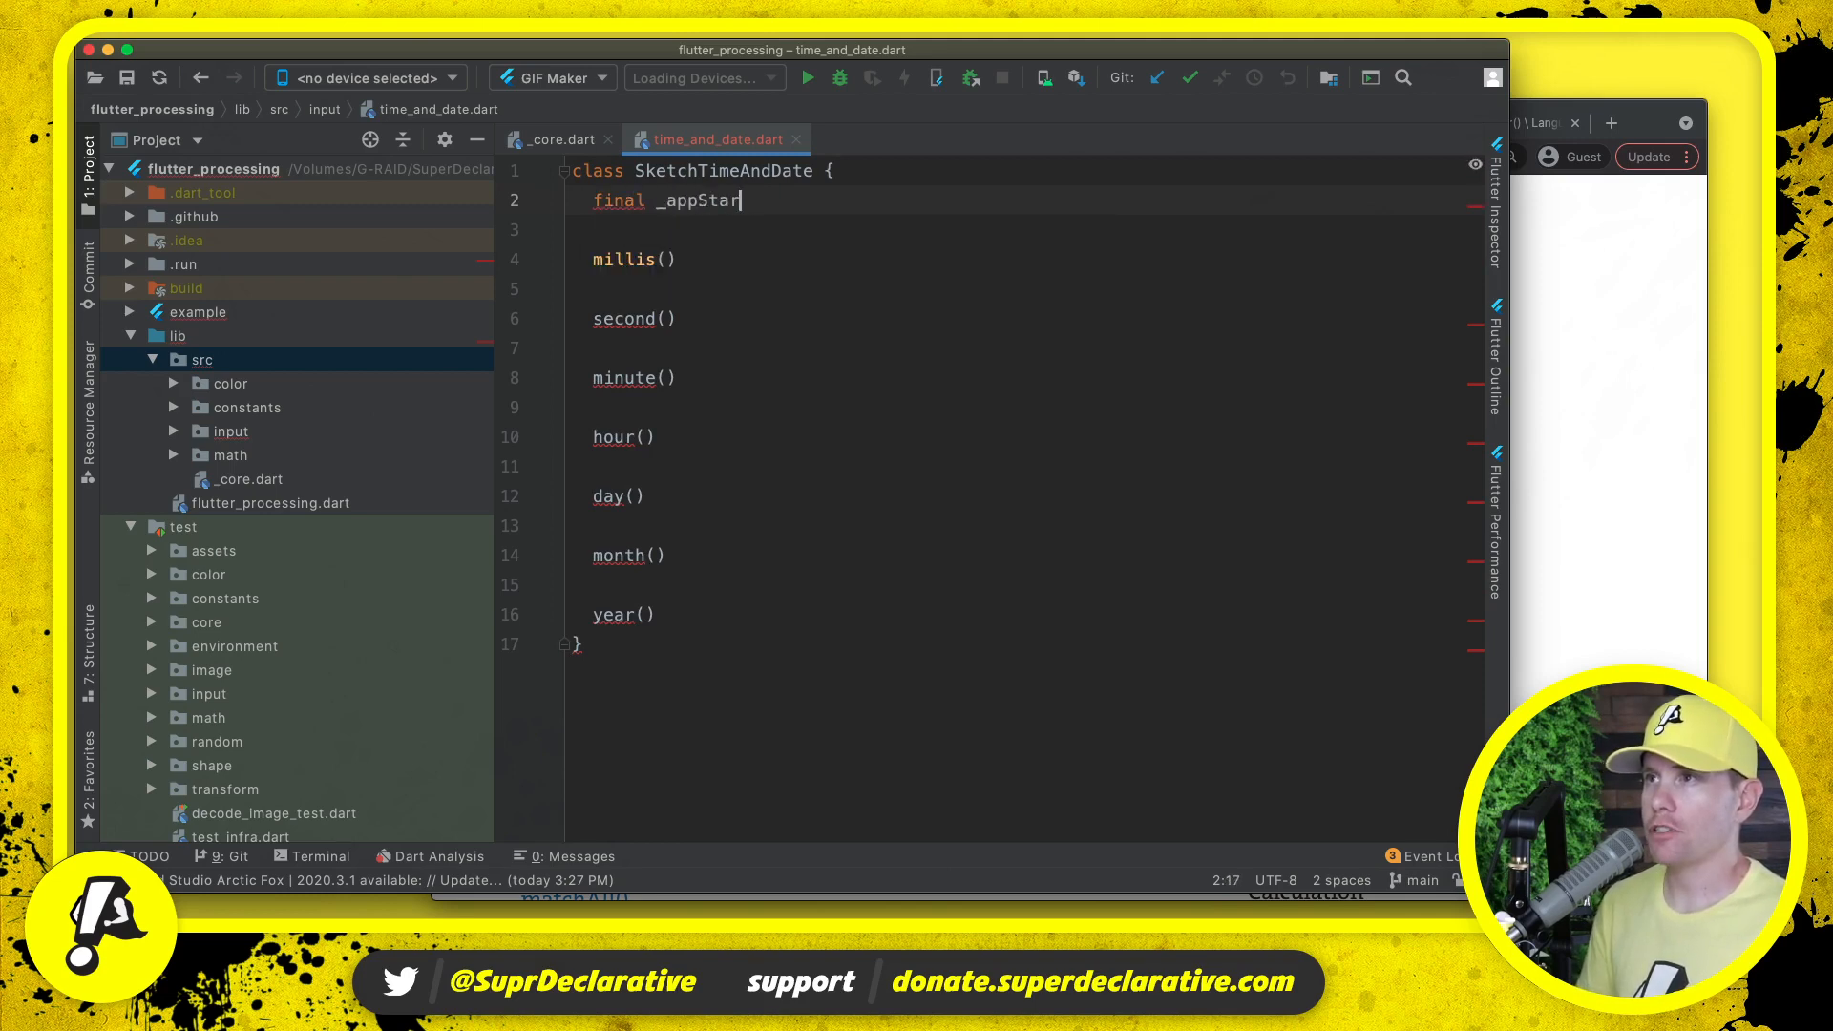
{"action": "type", "text": "tTime = DateTim"}
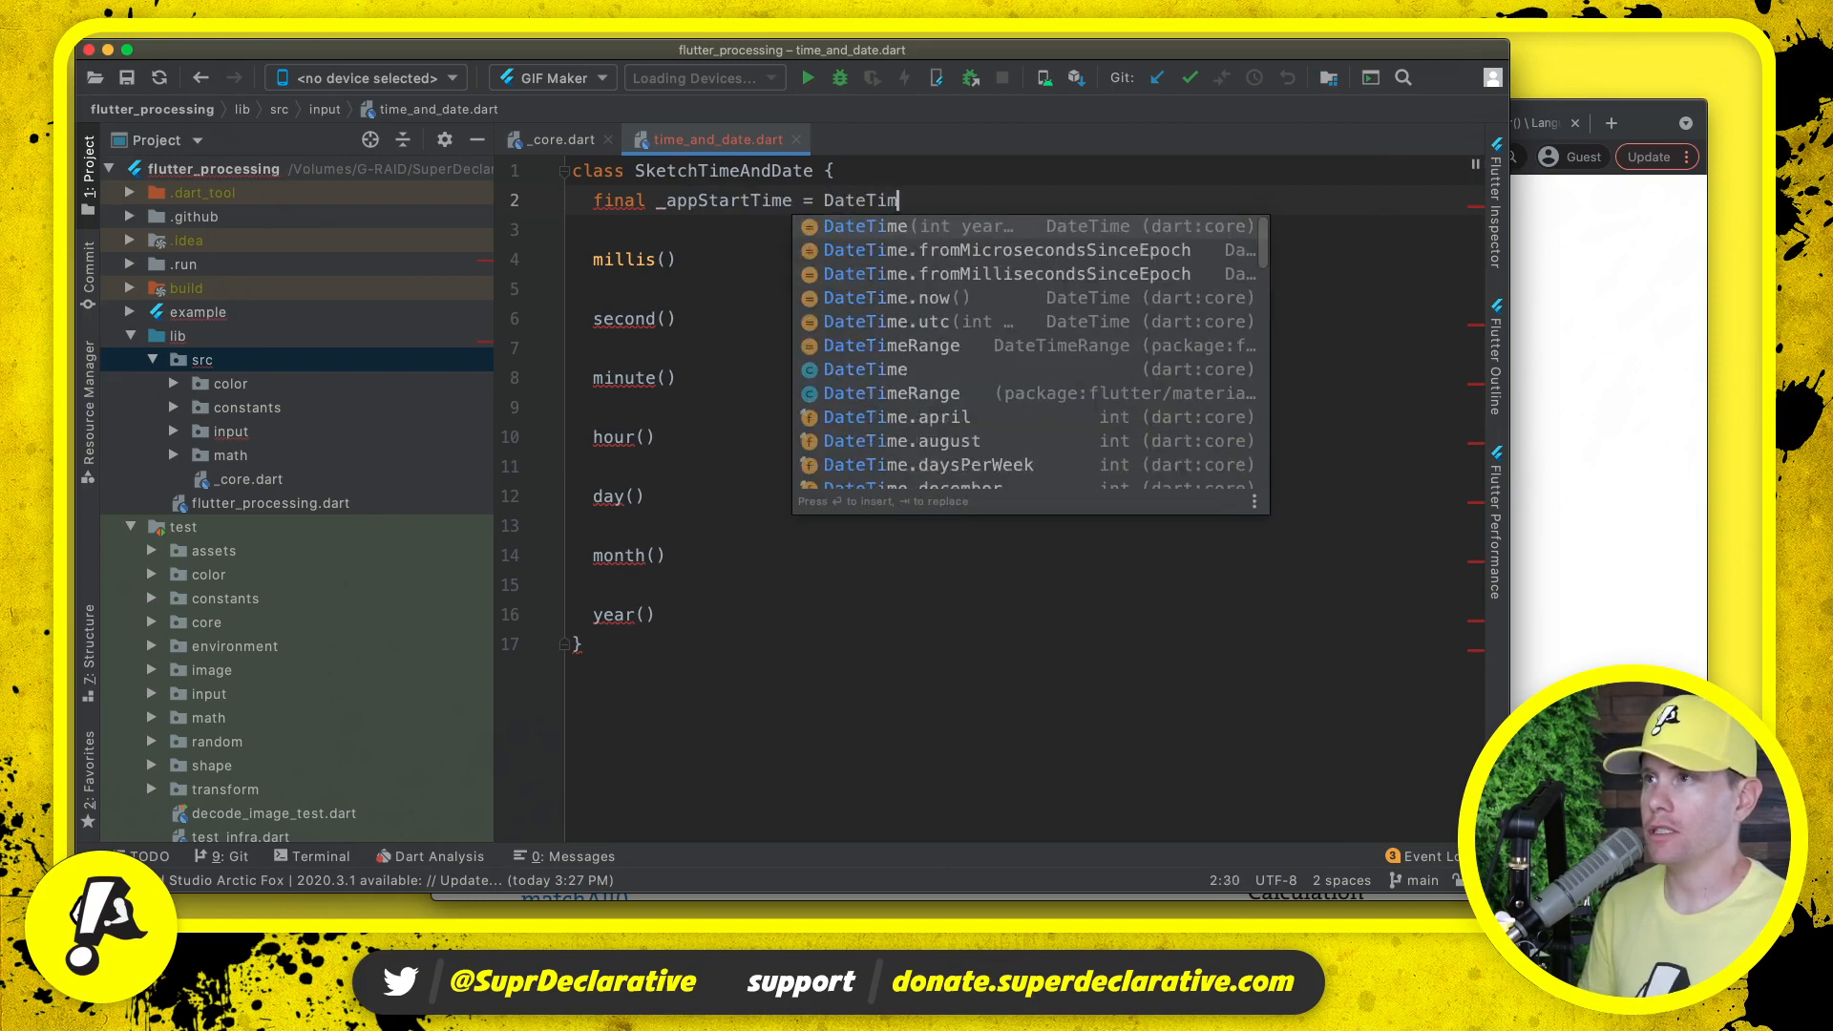
{"action": "type", "text": ".now();"}
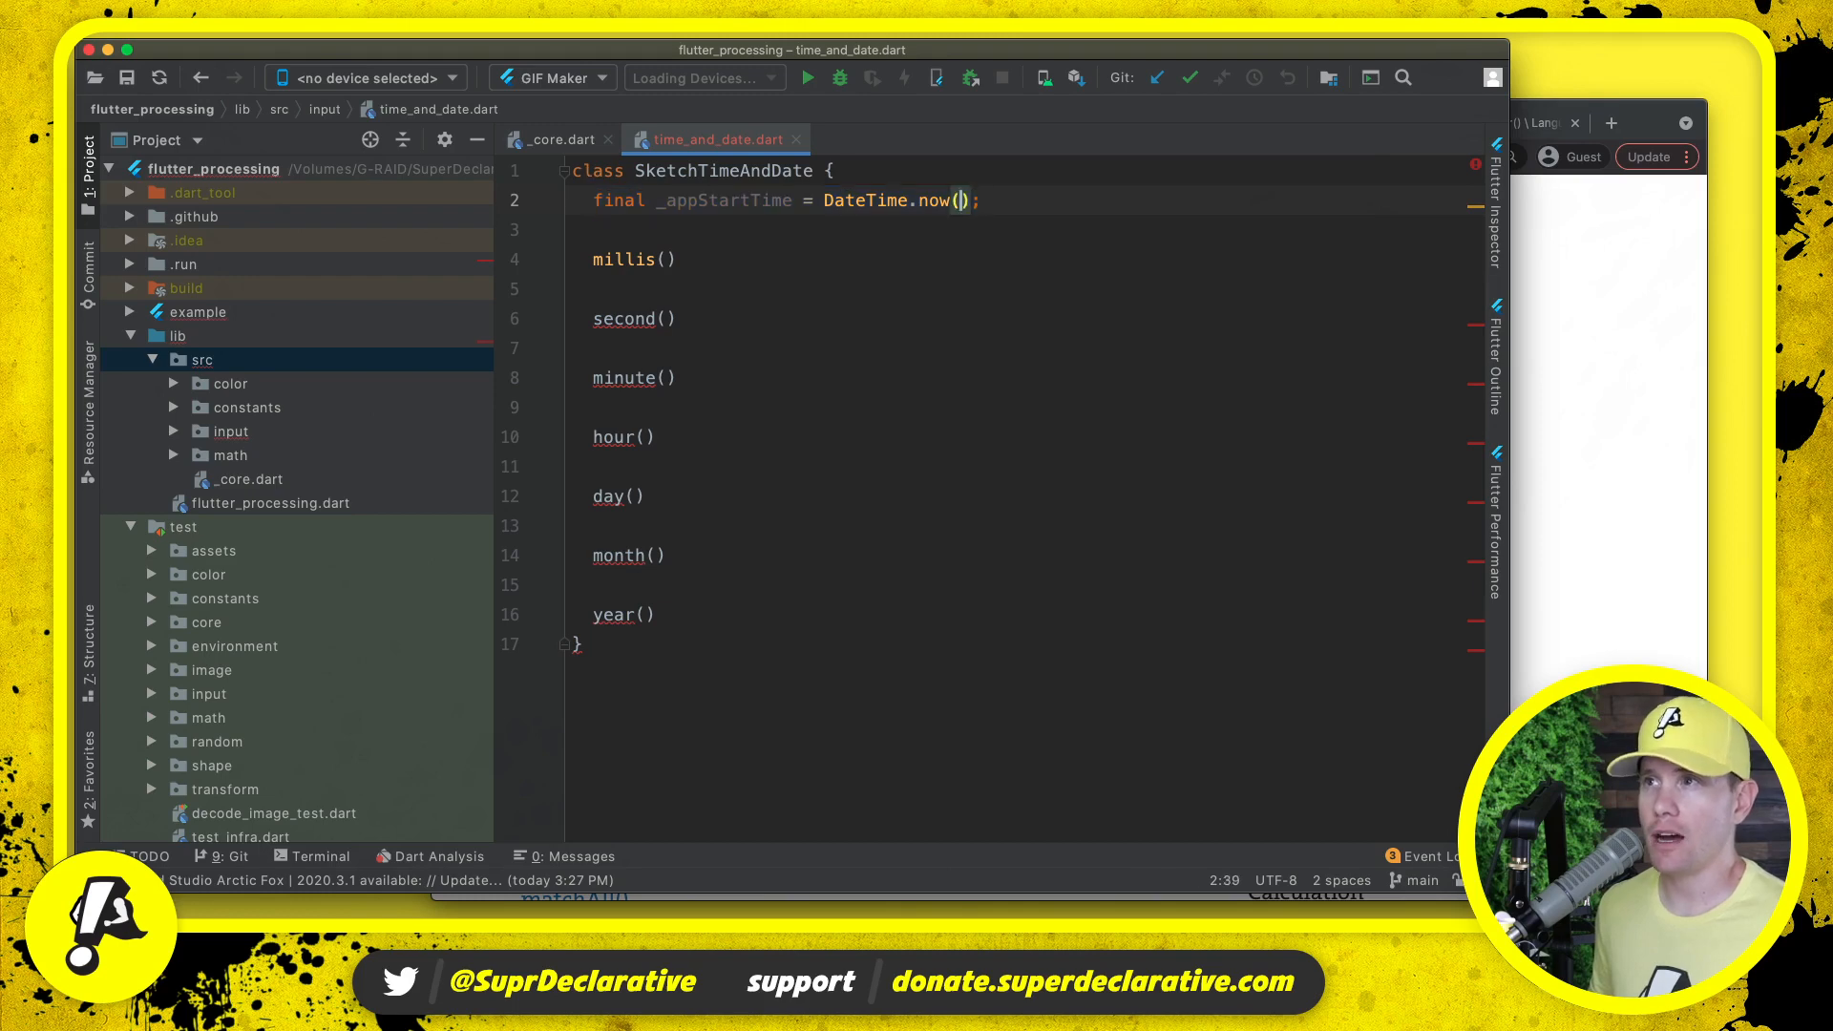
{"action": "double_click", "coordinate": [723, 201]}
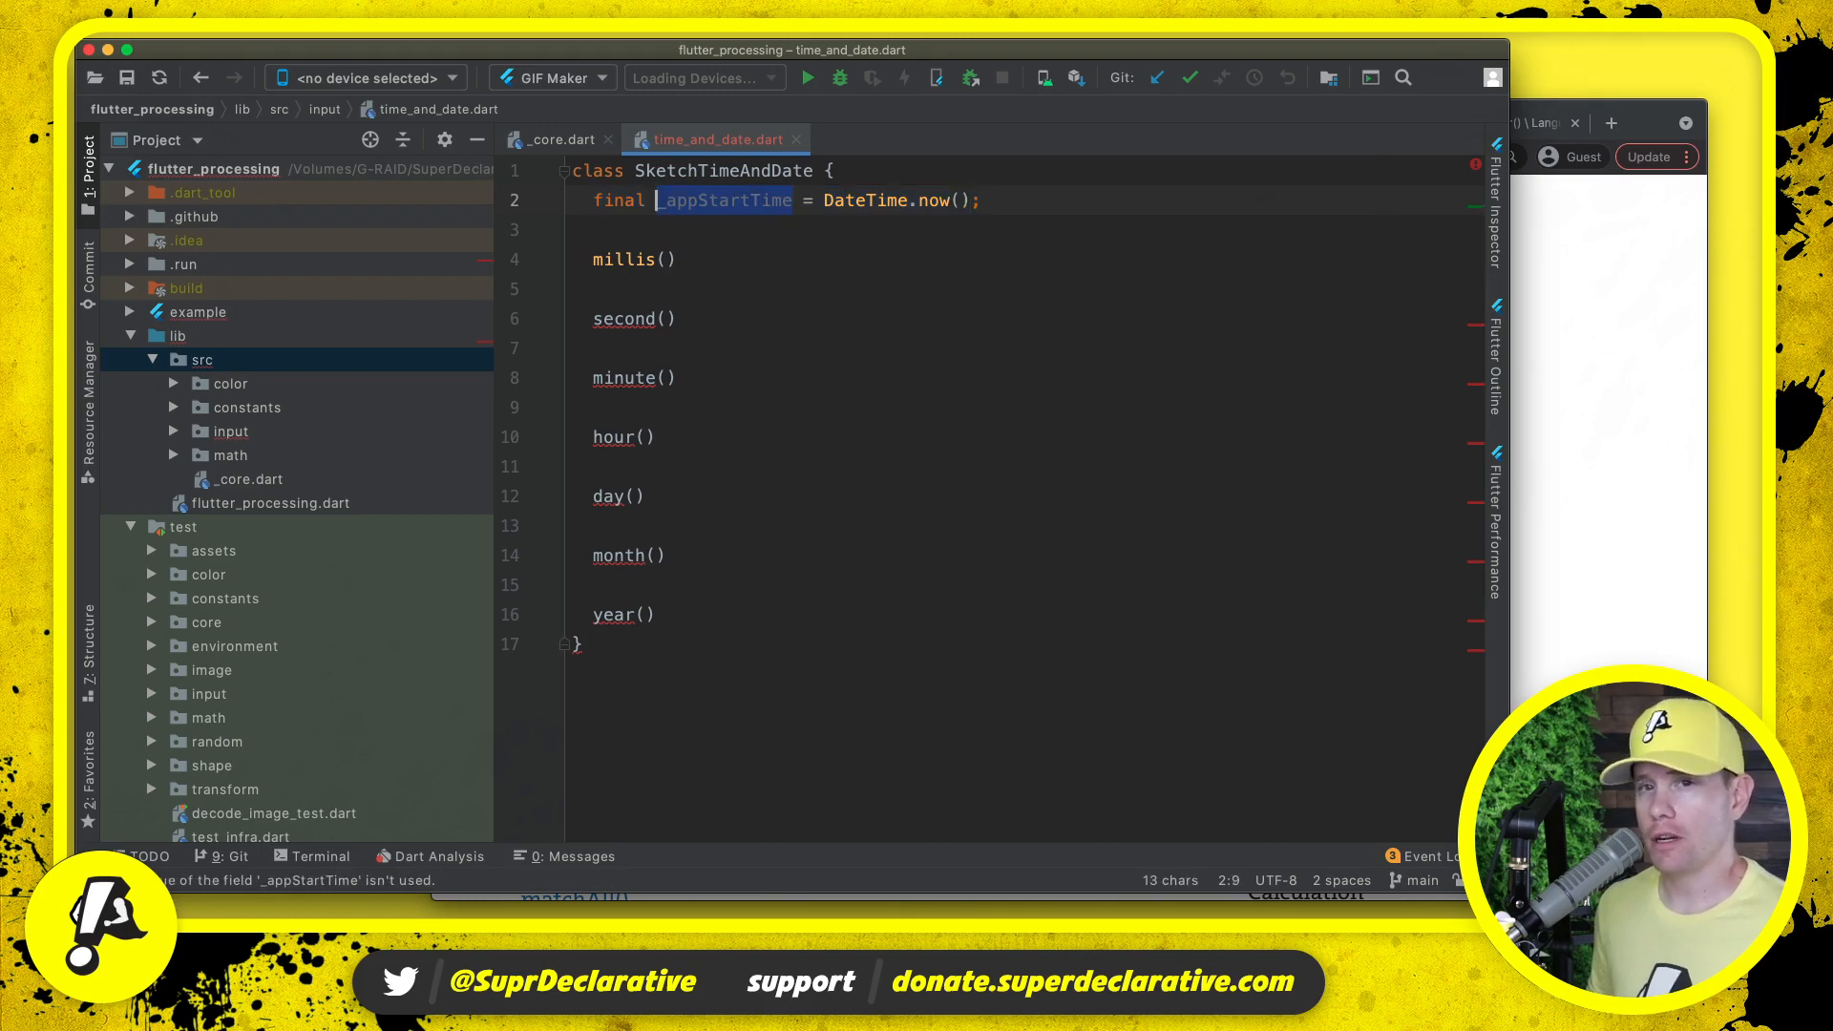
{"action": "left_click", "coordinate": [663, 260]}
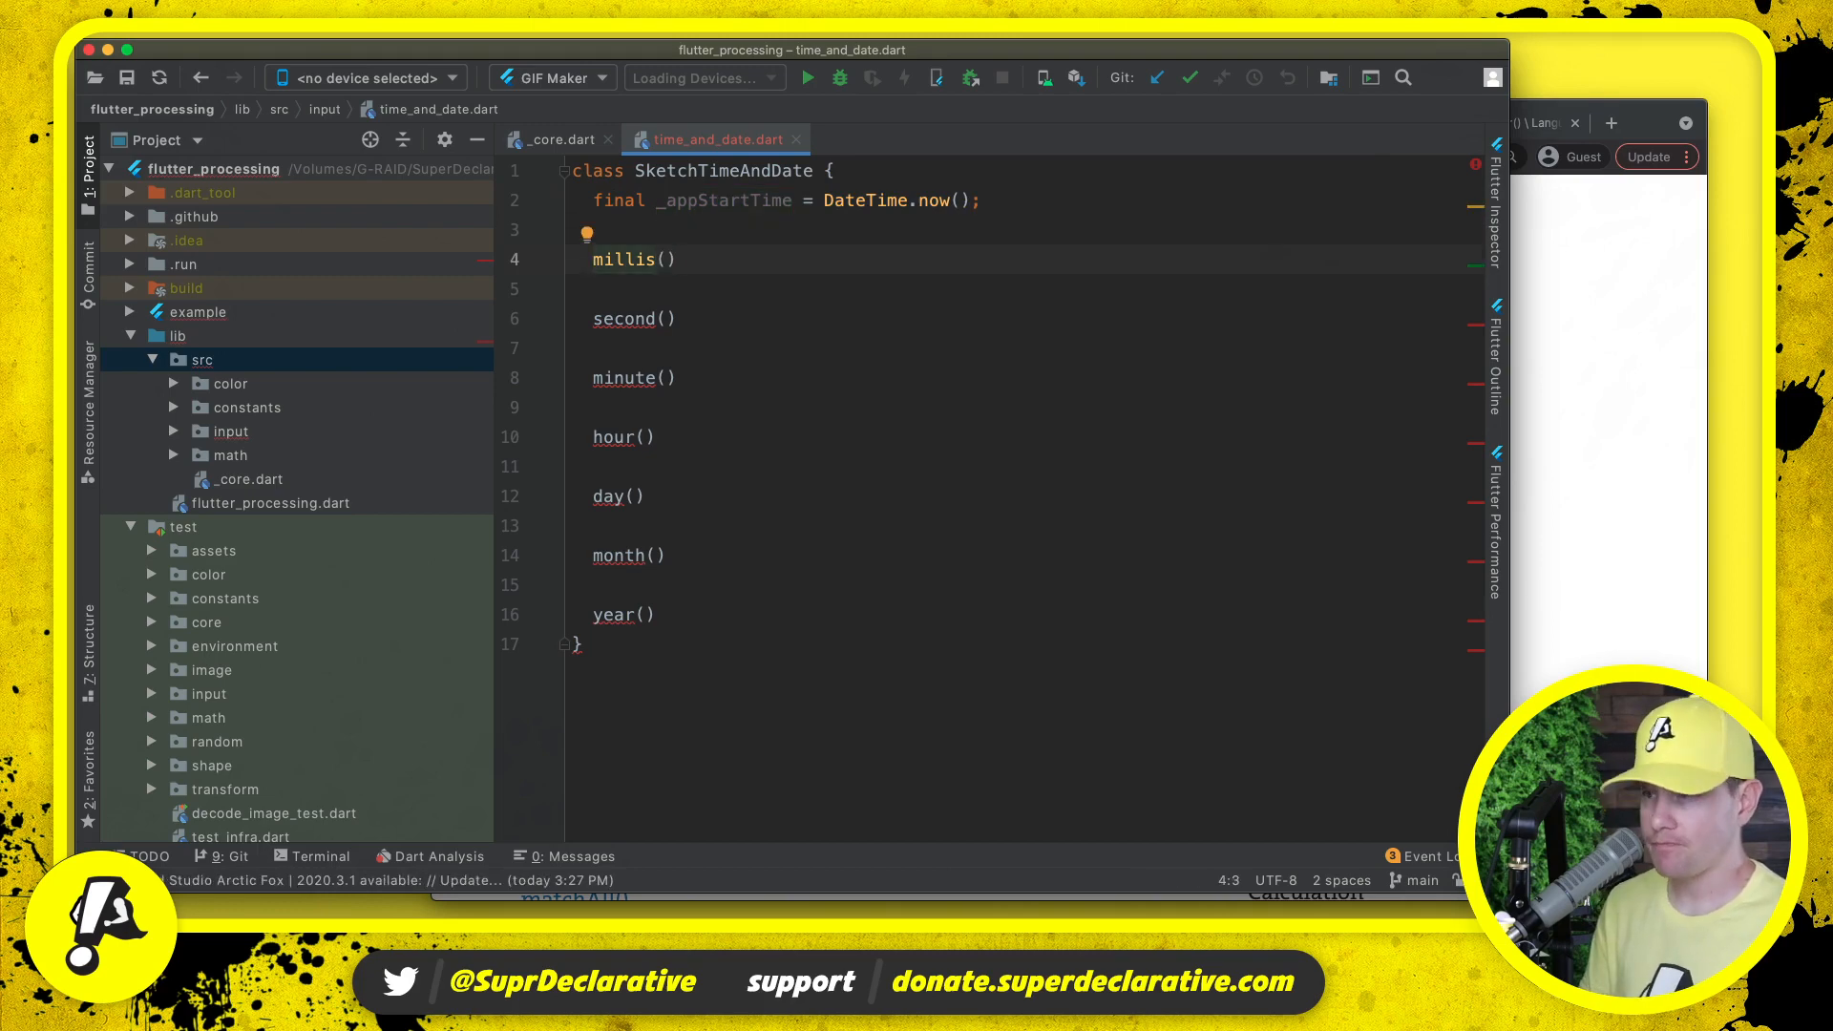
- Begin int millis() as DateTime.now().subtract(_appStartTime) and look up the millisecond getter
{"action": "type", "text": "int"}
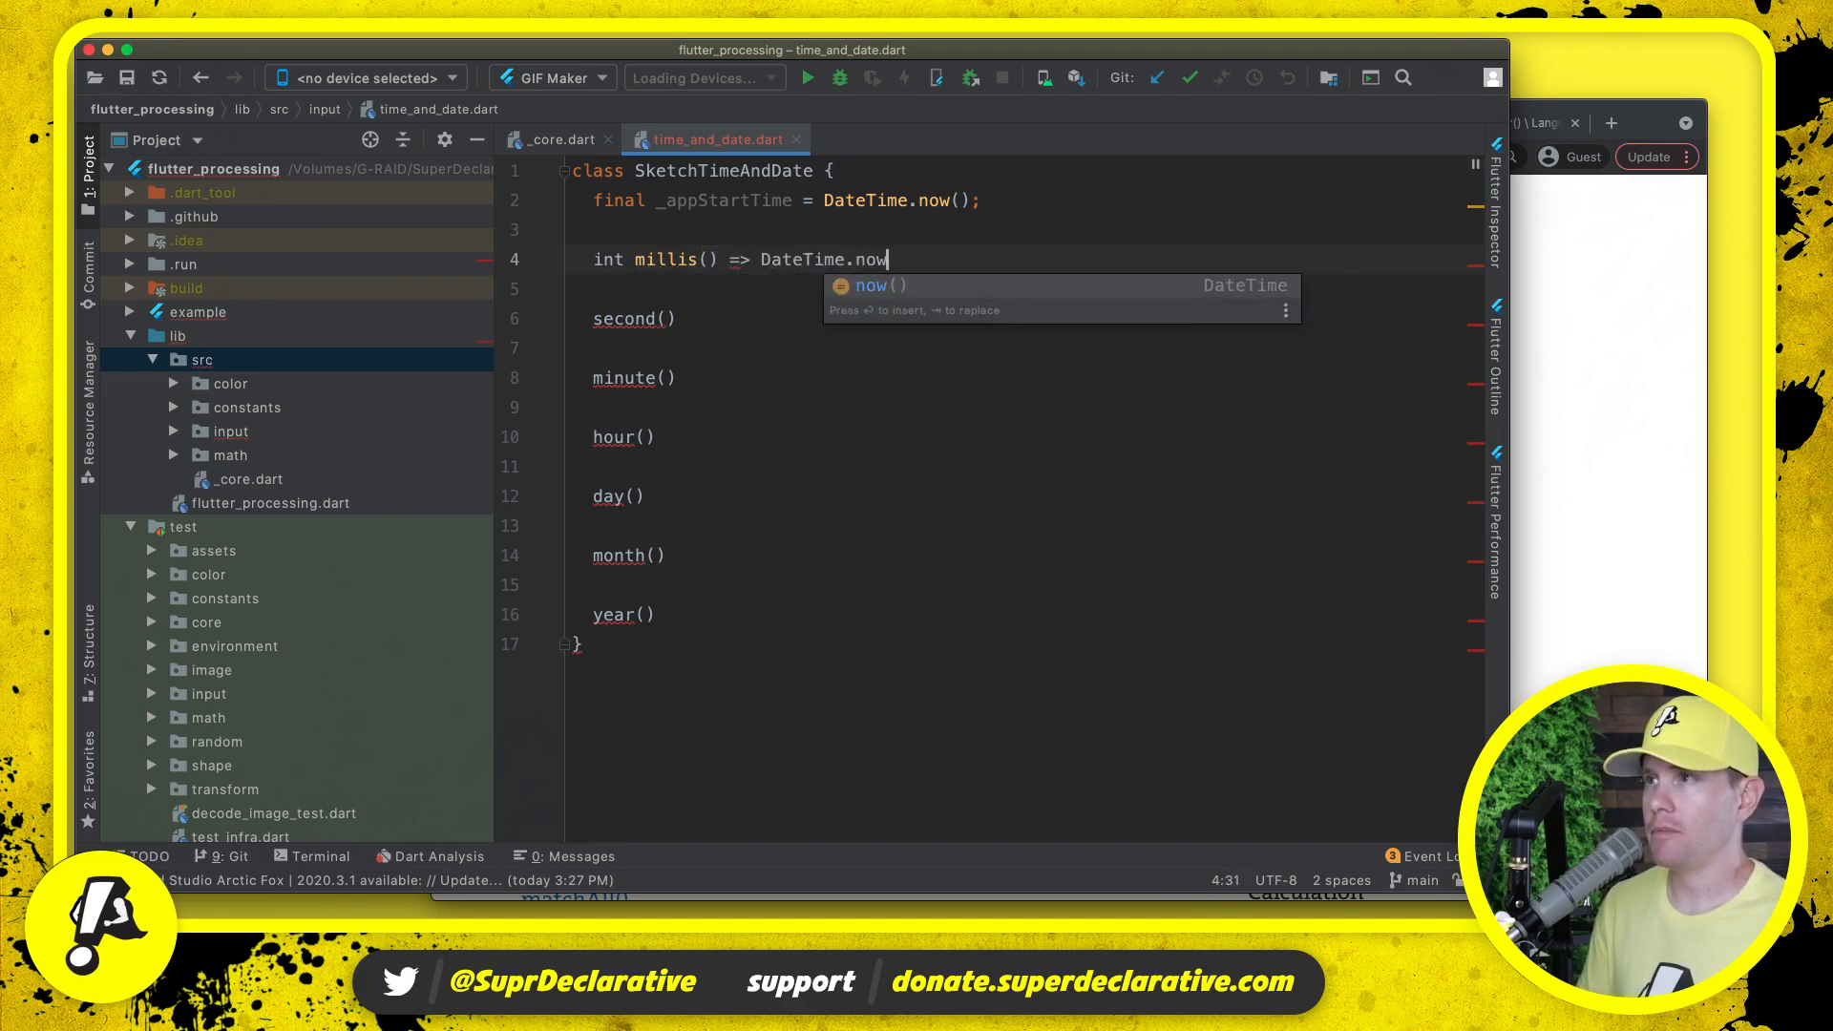
{"action": "type", "text": "() - _appStartTime)"}
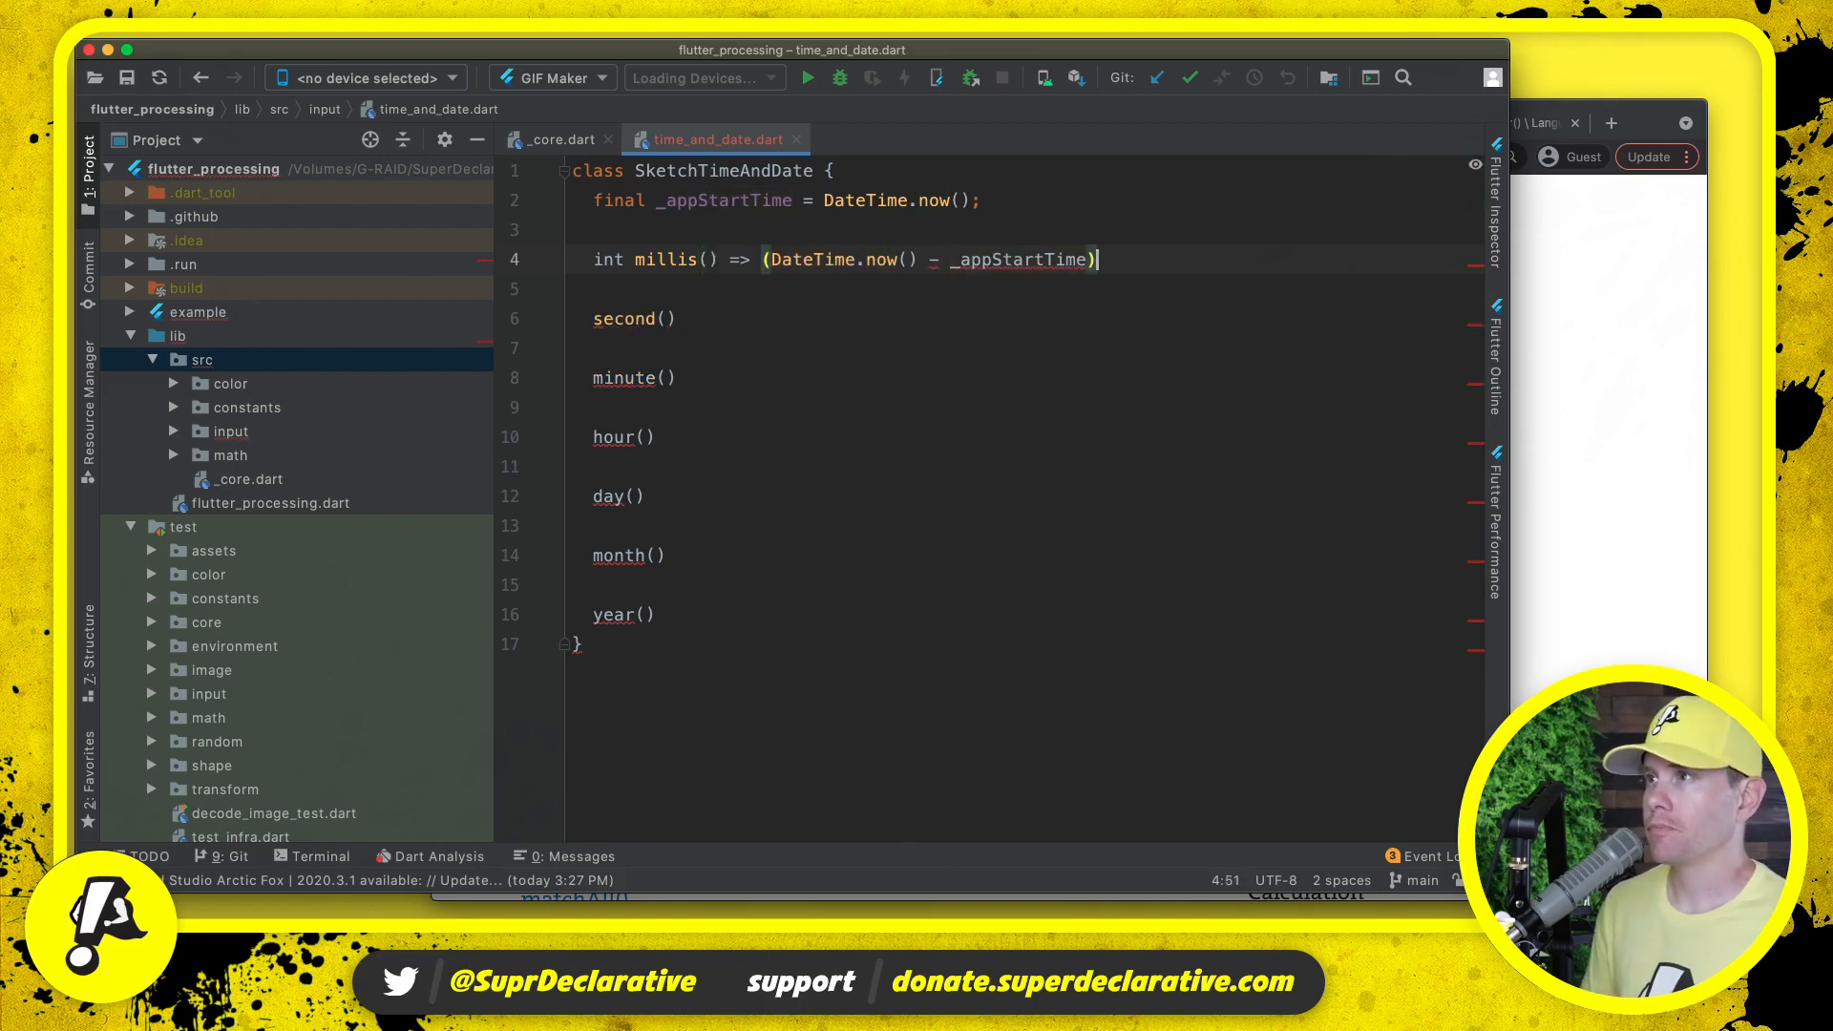
{"action": "type", "text": "."}
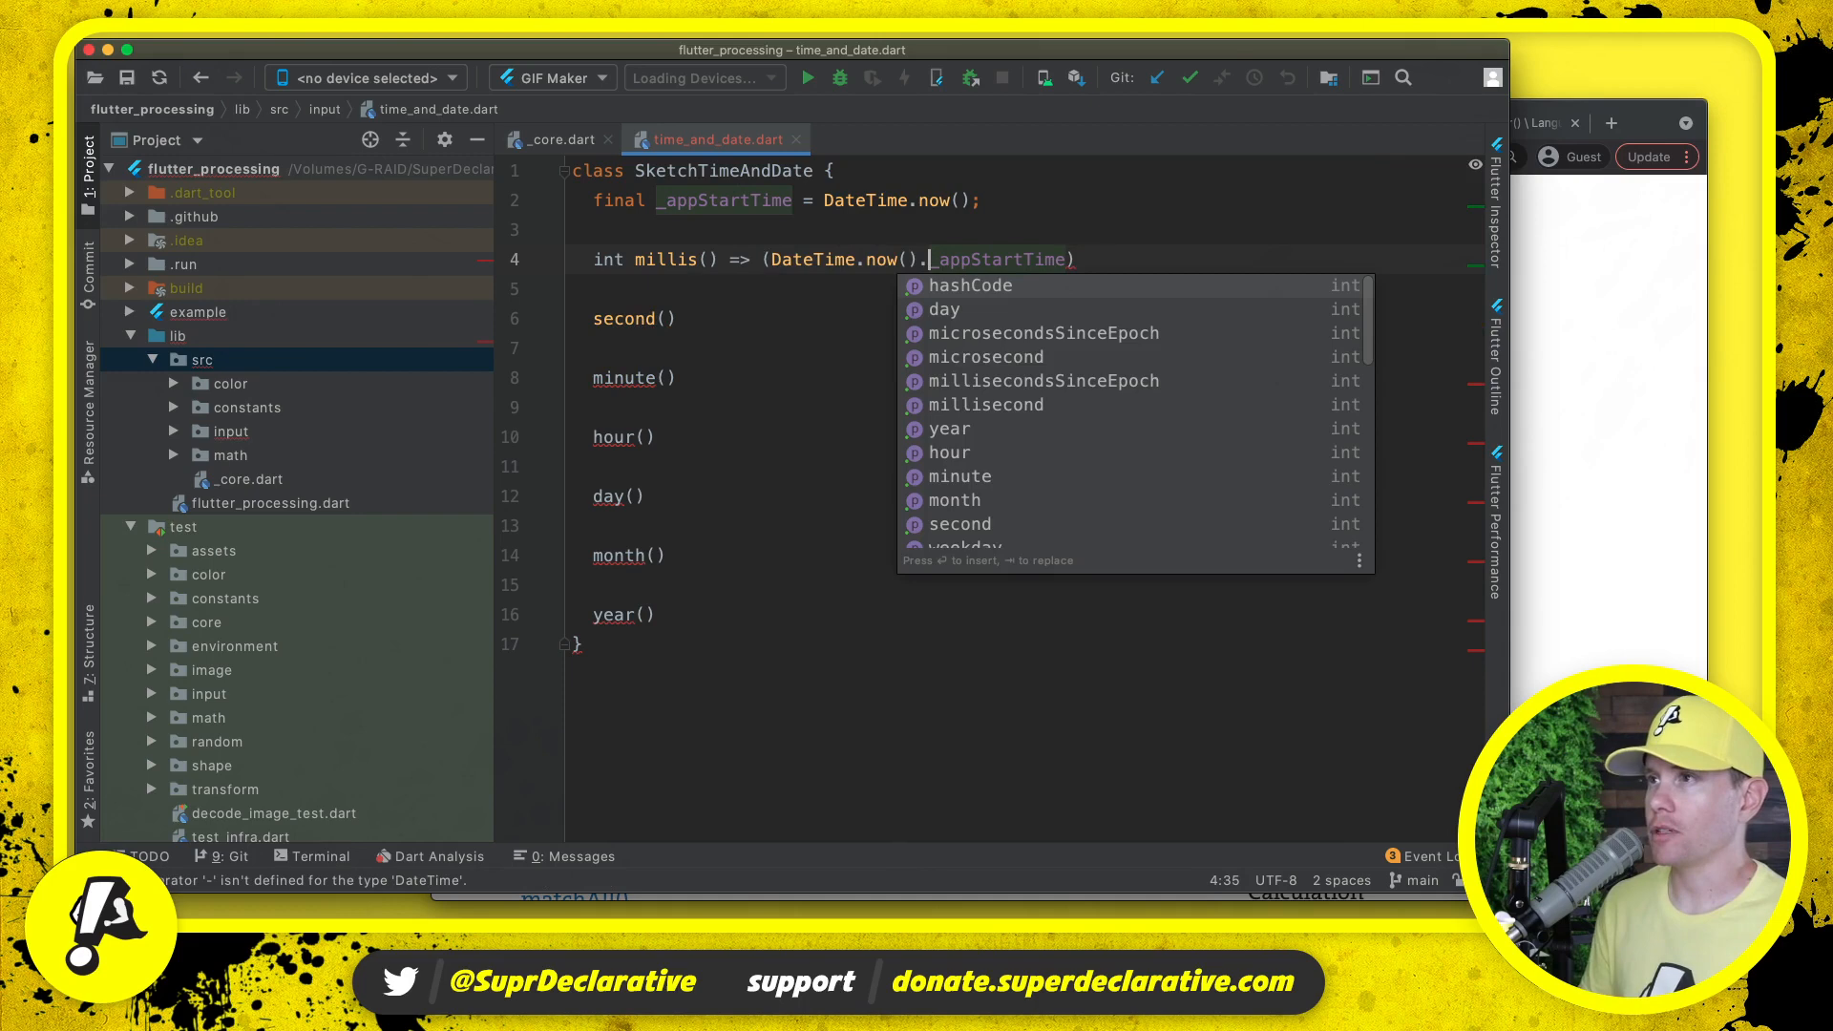
{"action": "type", "text": "su"}
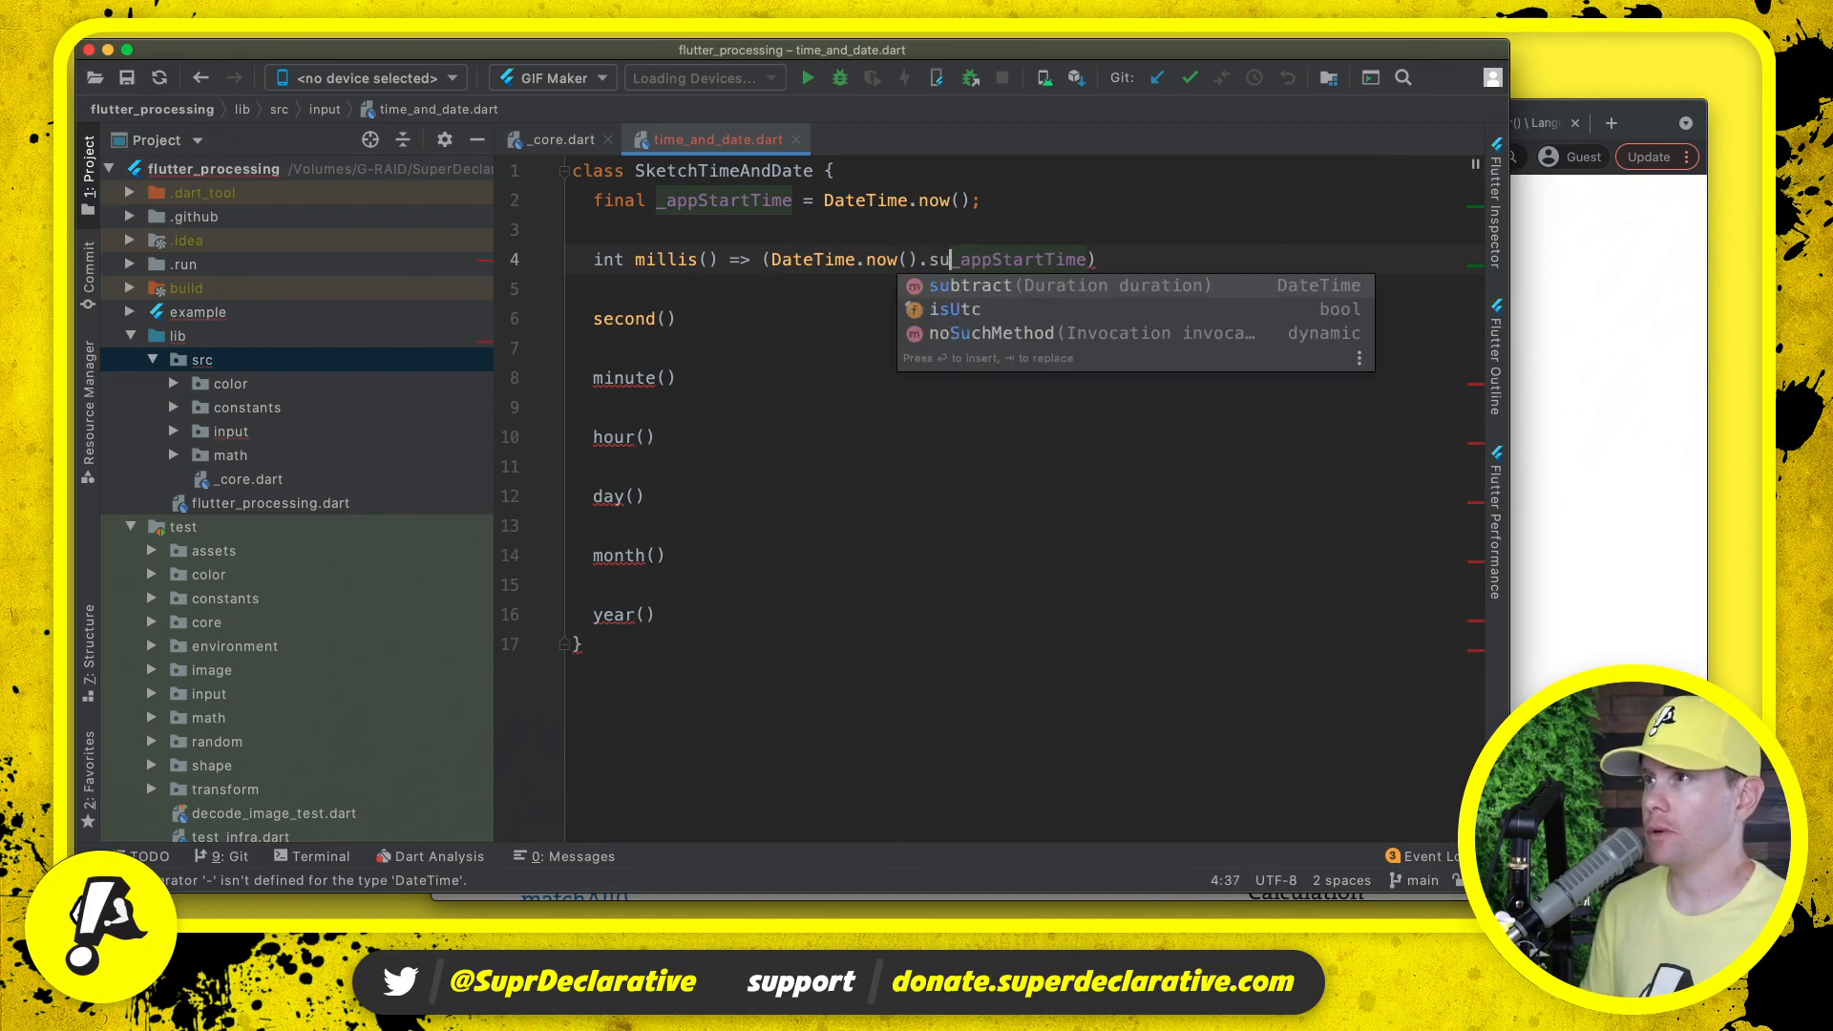
{"action": "key", "text": "Tab"}
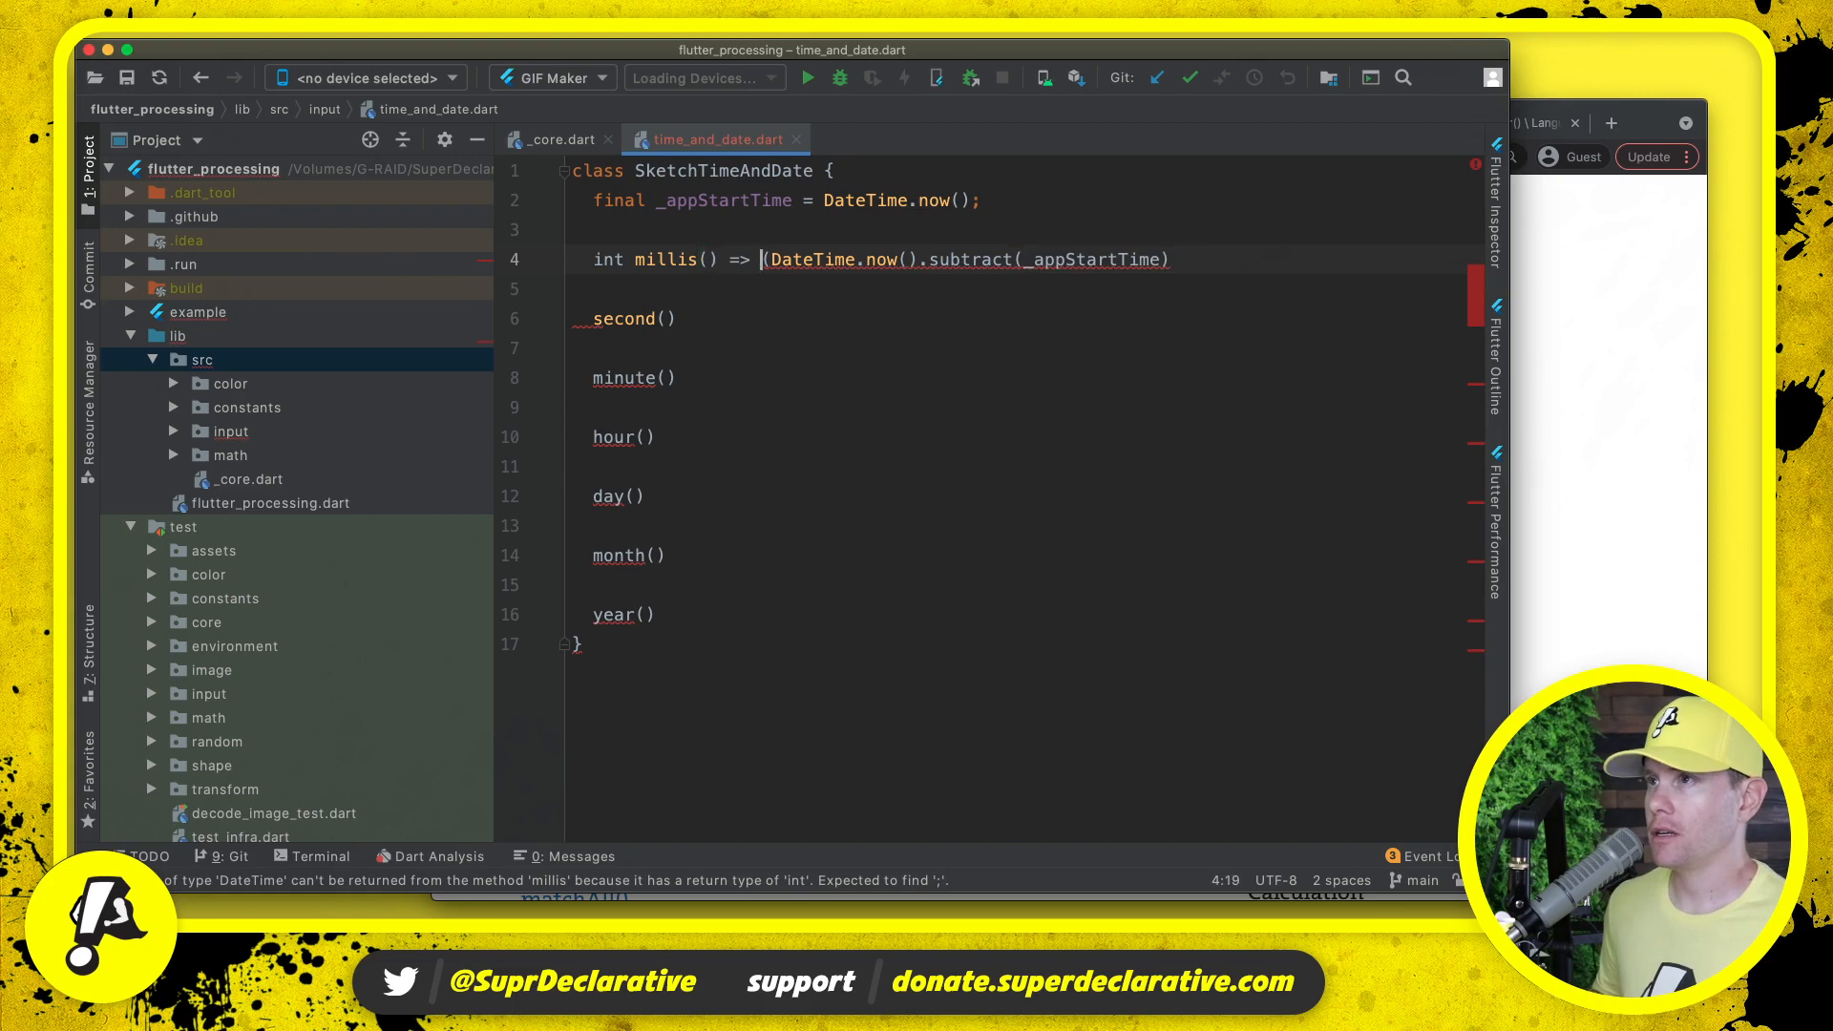
{"action": "type", "text": ".mi"}
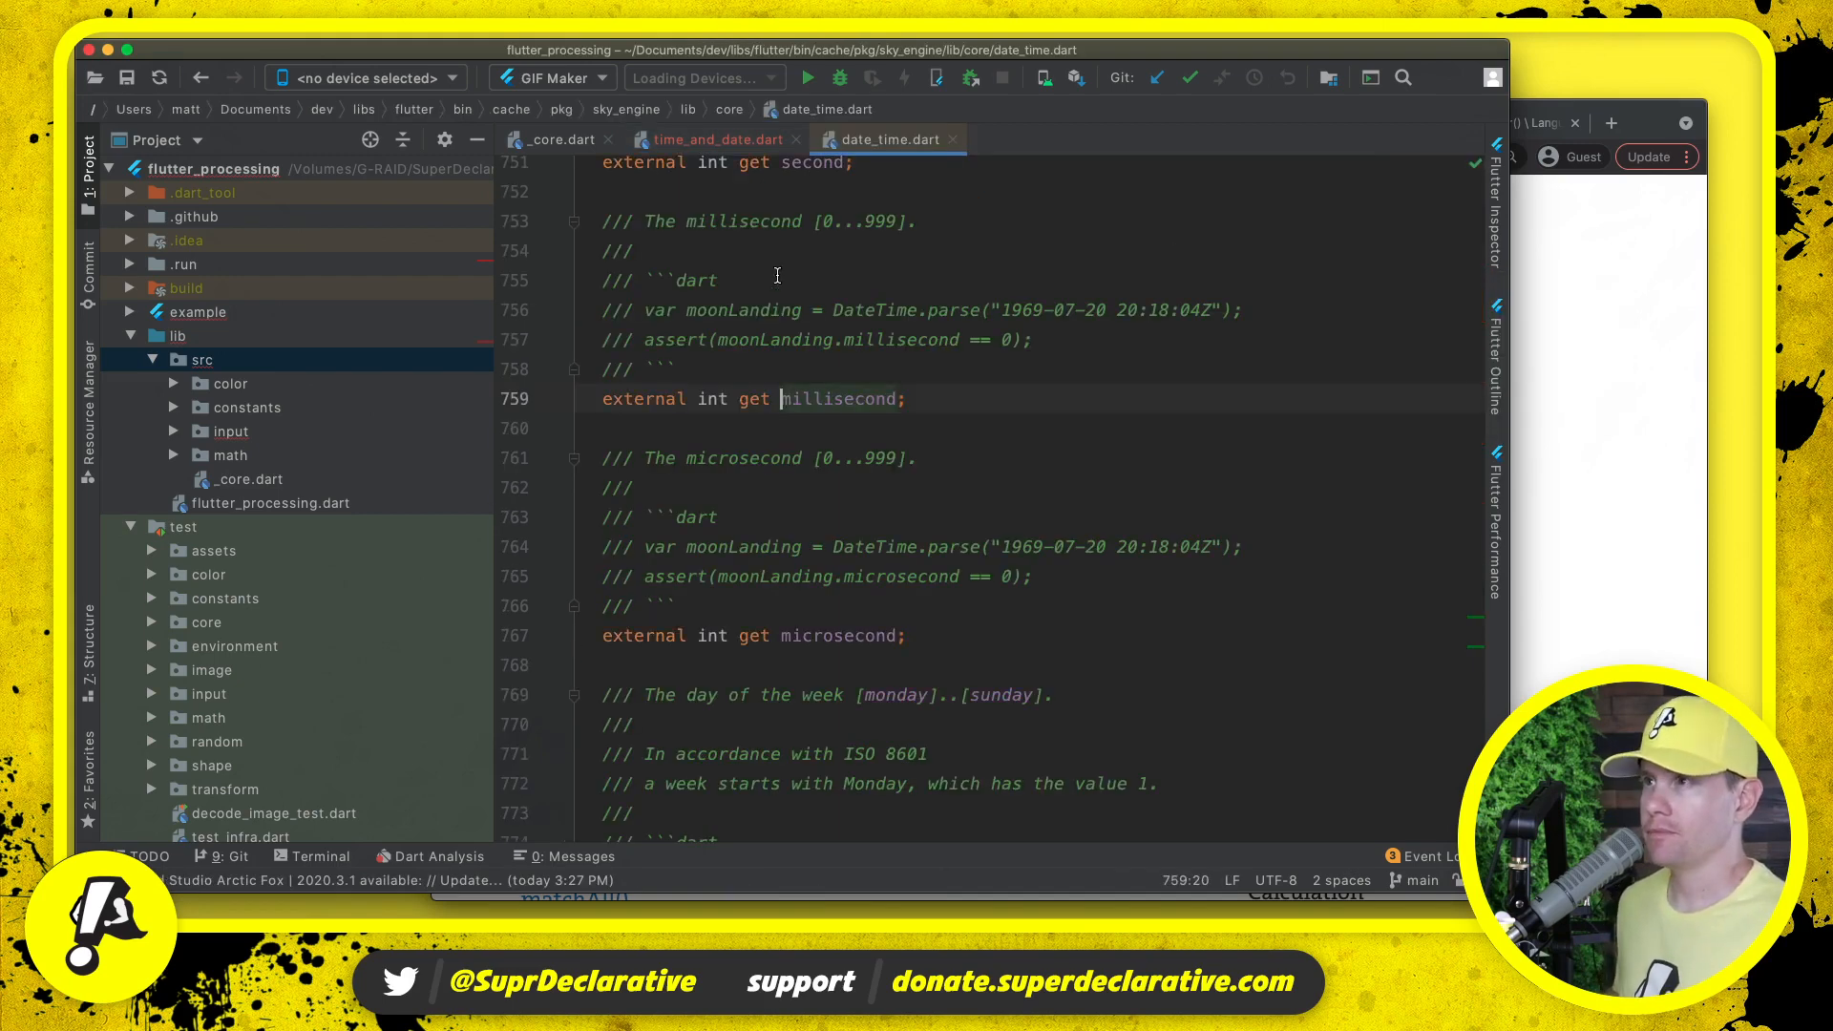
- Make millis() return DateTime.now().millisecondsSinceEpoch minus _appStartTime.millisecondsSinceEpoch
{"action": "left_click", "coordinate": [199, 76]}
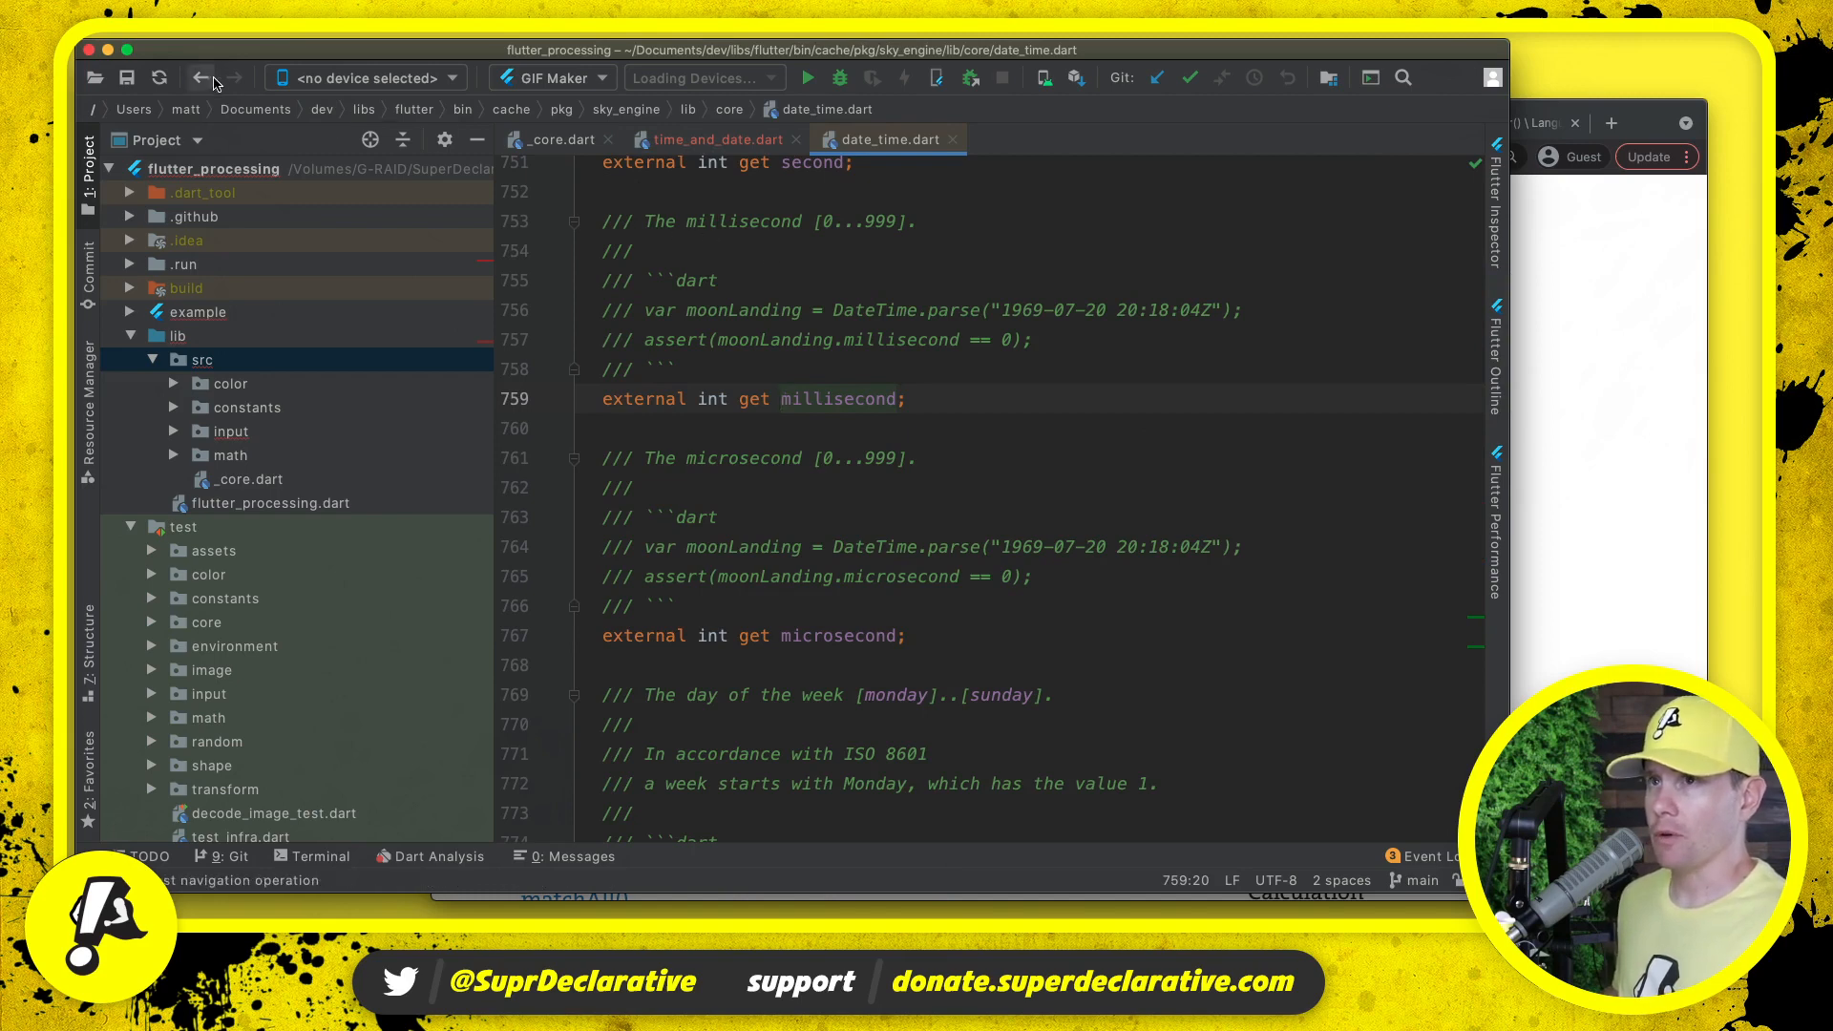
{"action": "left_click", "coordinate": [712, 139]}
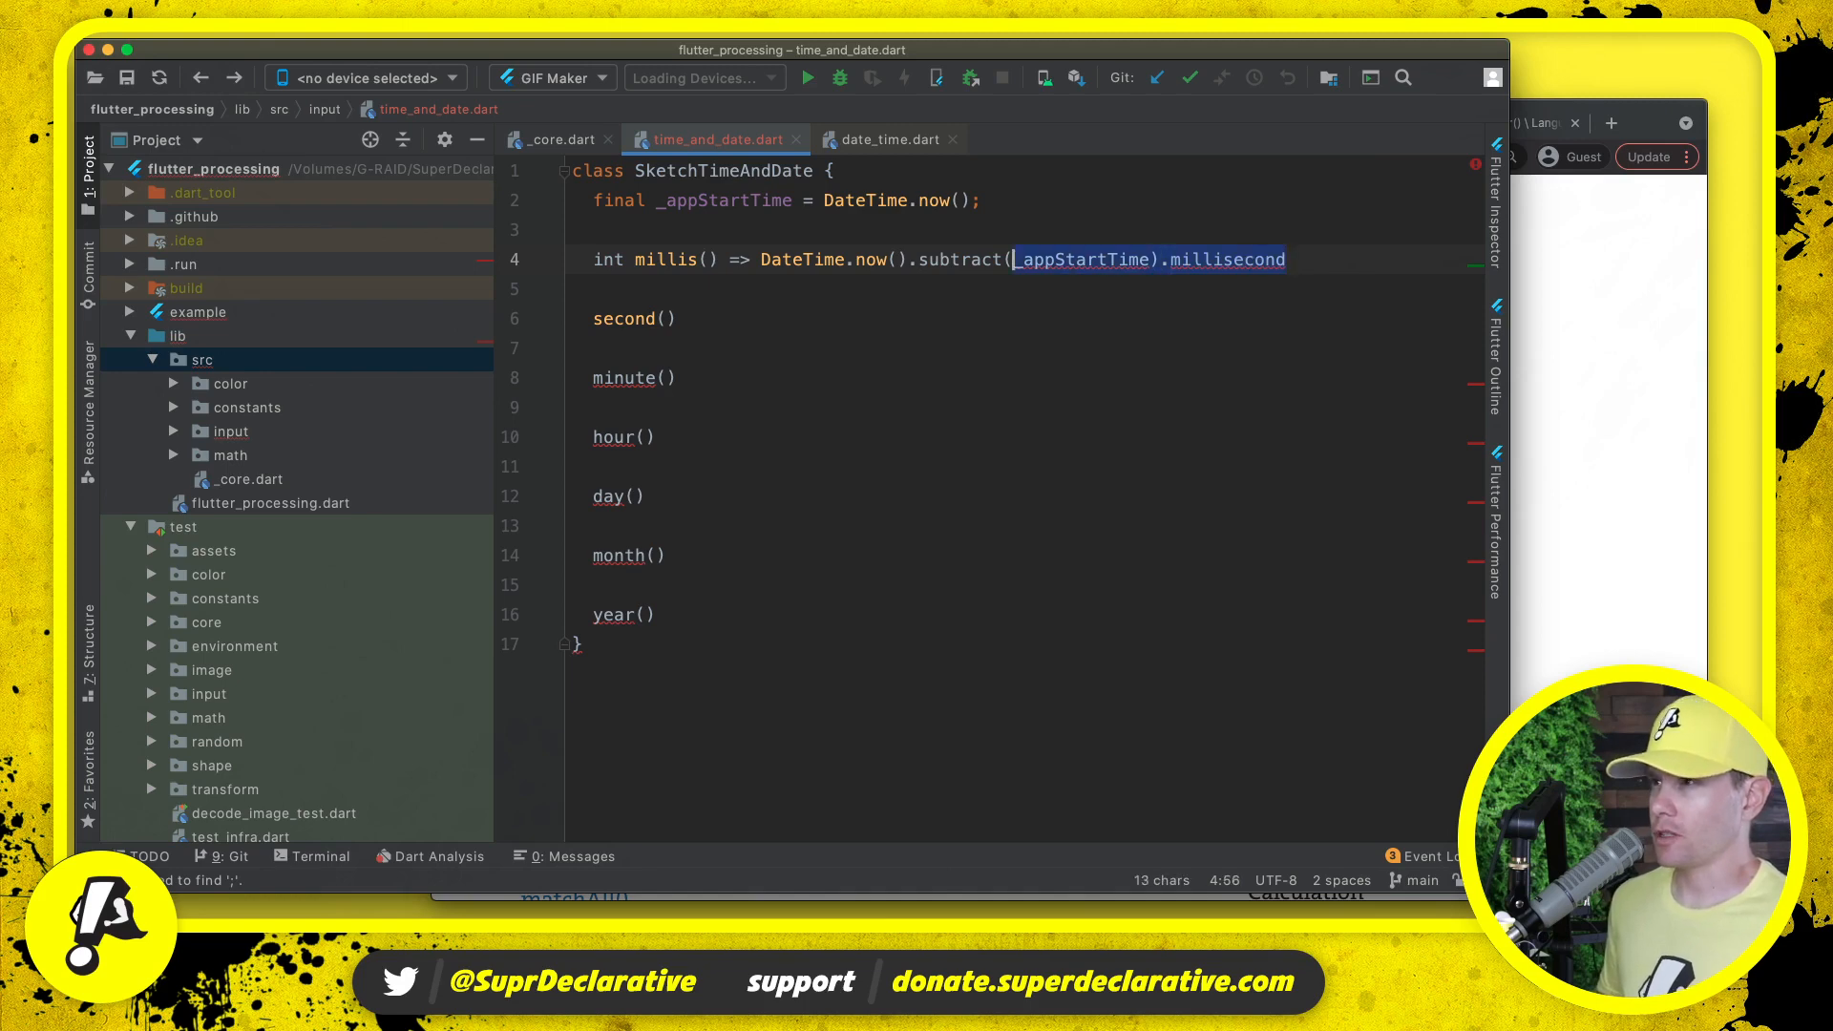
{"action": "type", "text": "millis() => DateTime.now().m"}
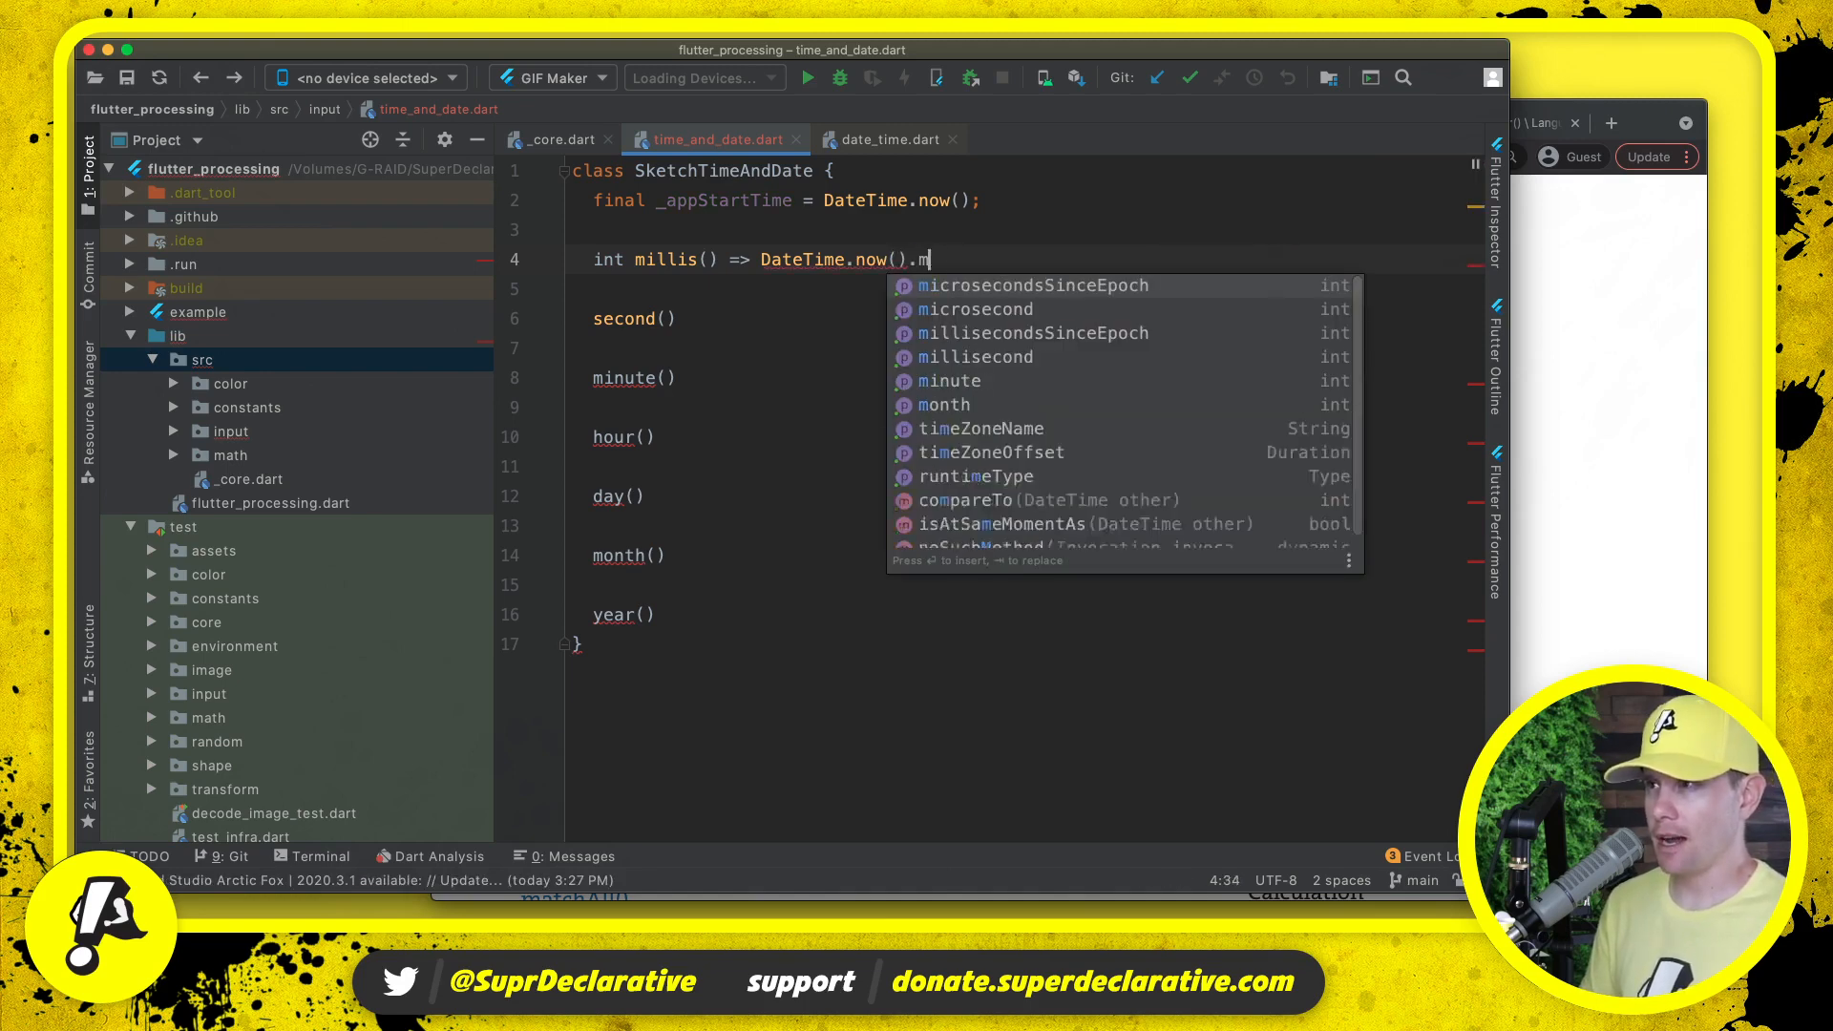
{"action": "type", "text": "illisecondsSinceEpoch -"}
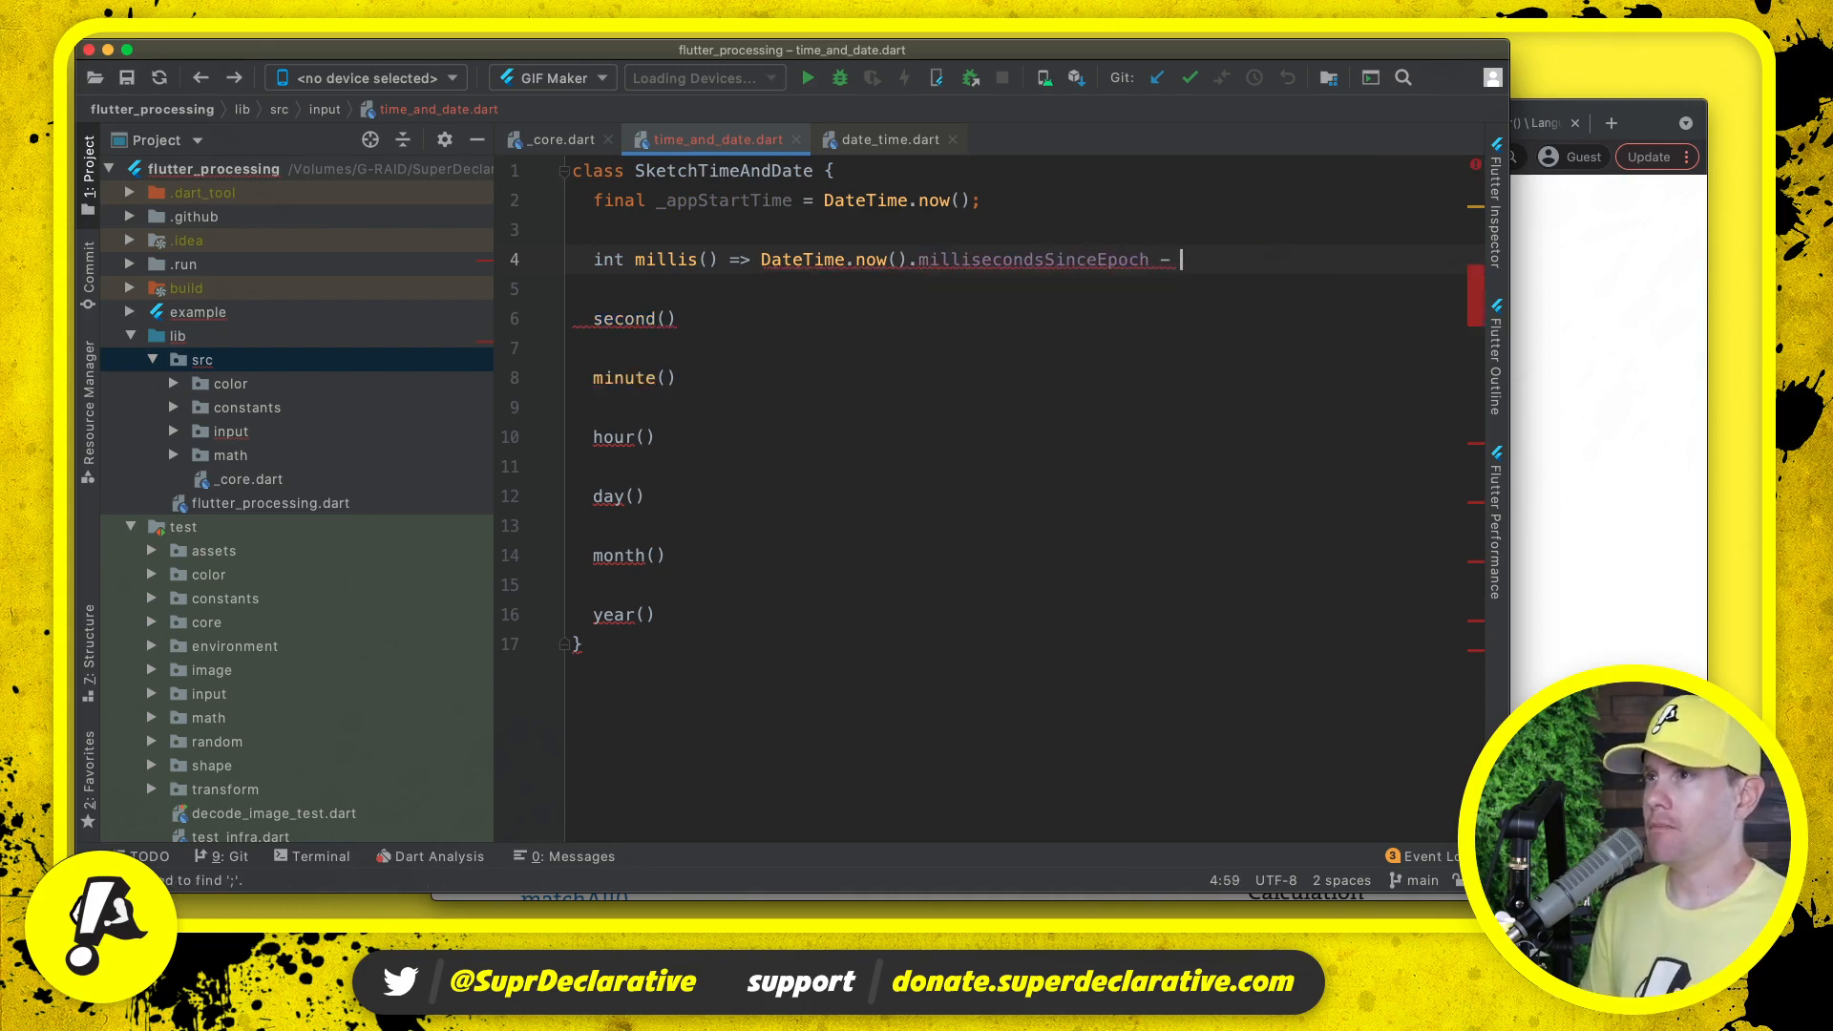
{"action": "type", "text": "_appStartTime.millisecondsSin"}
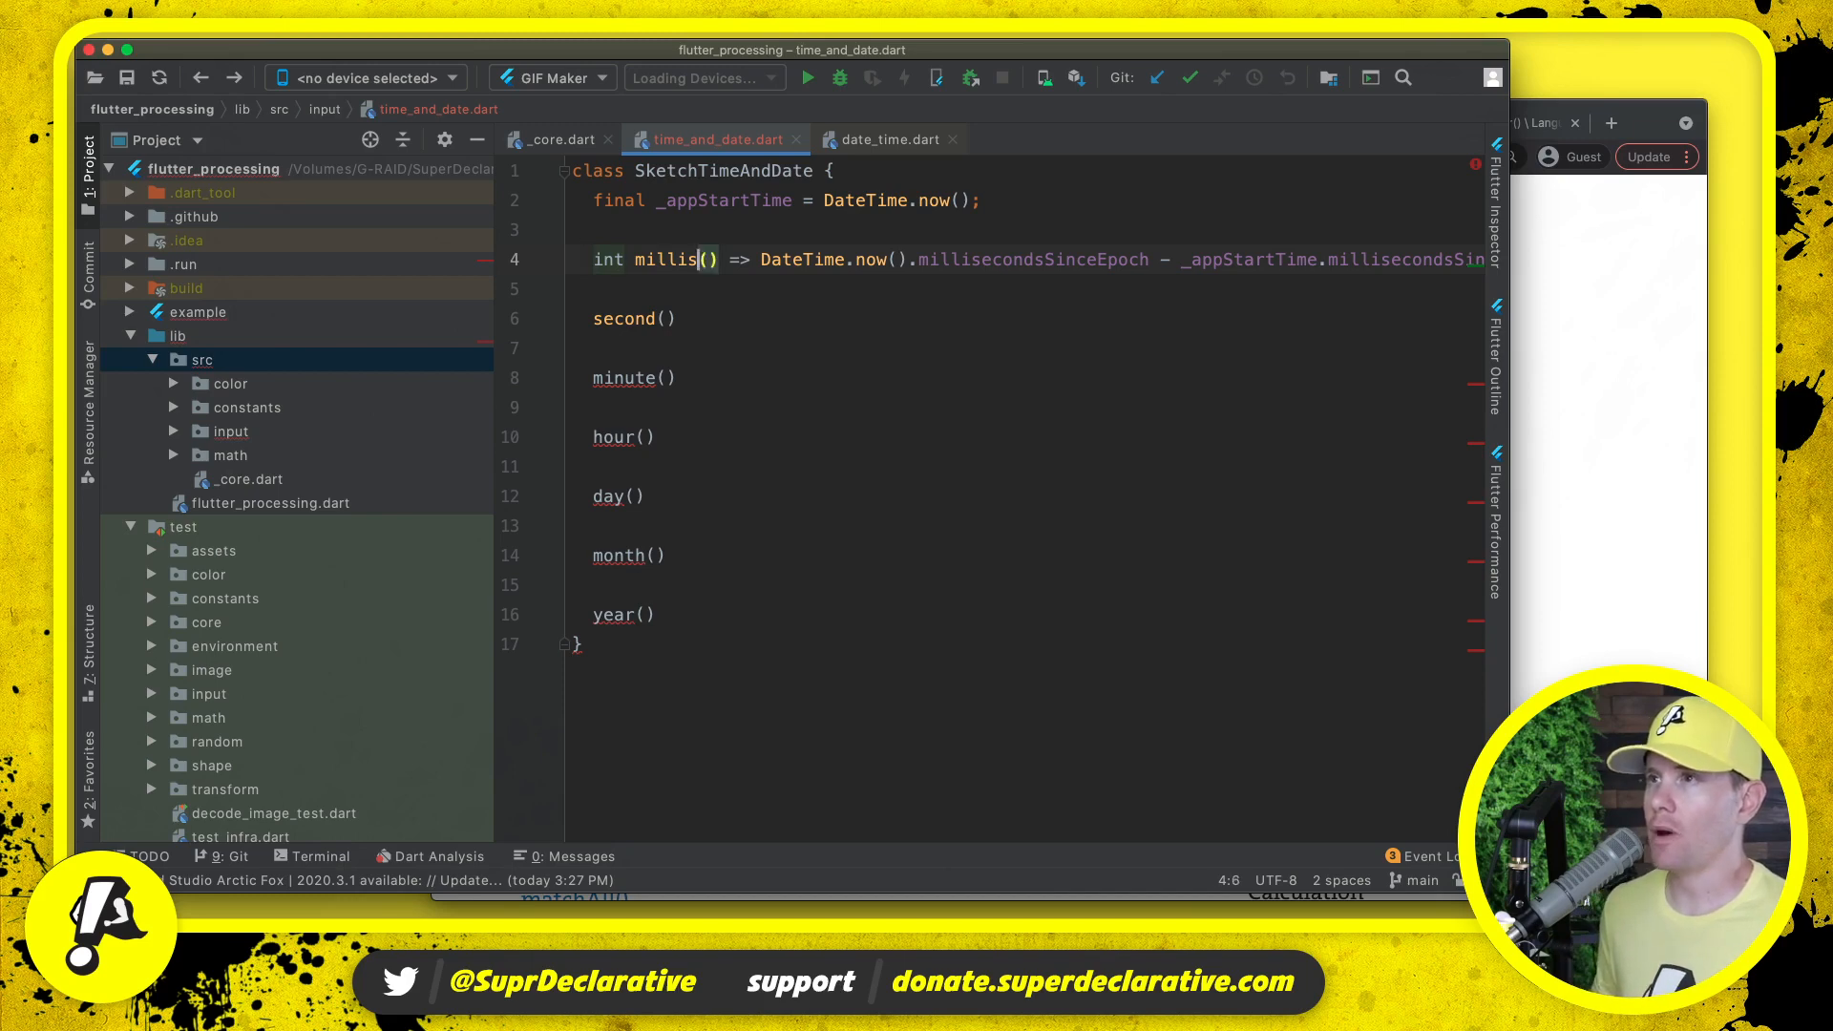
{"action": "double_click", "coordinate": [1033, 260]}
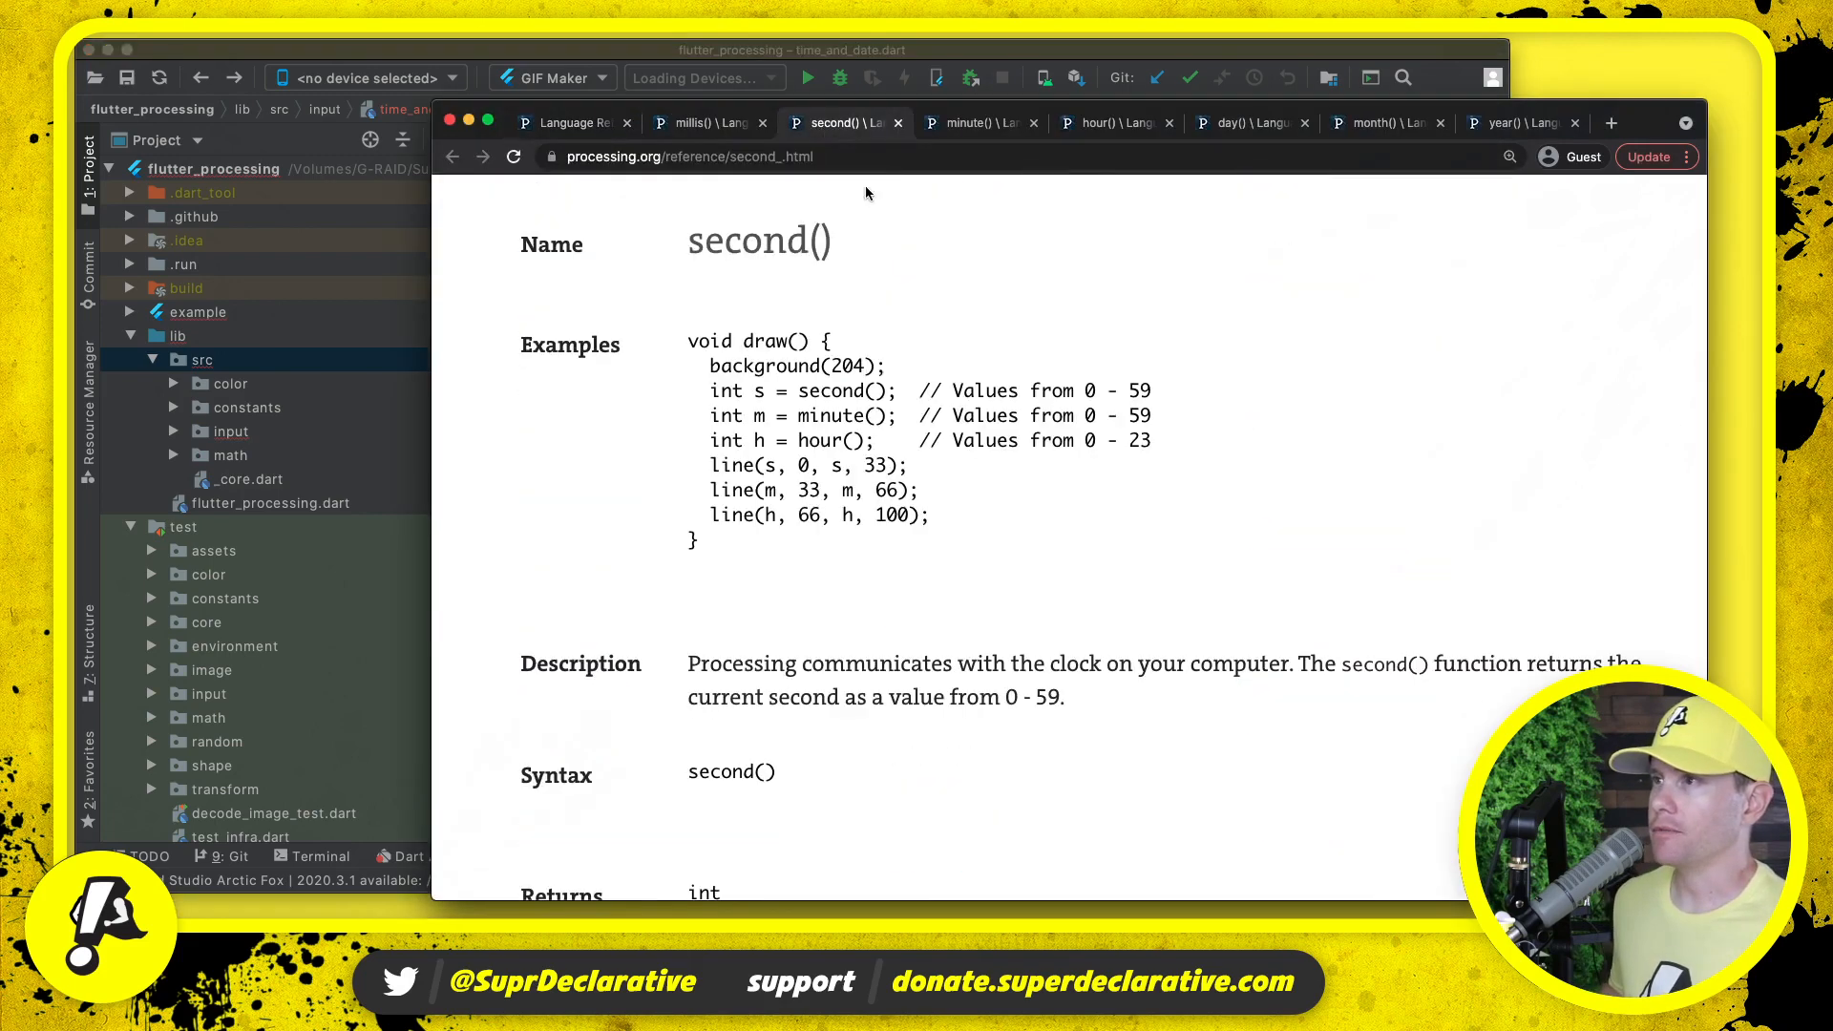
{"action": "mouse_move", "coordinate": [1420, 687]}
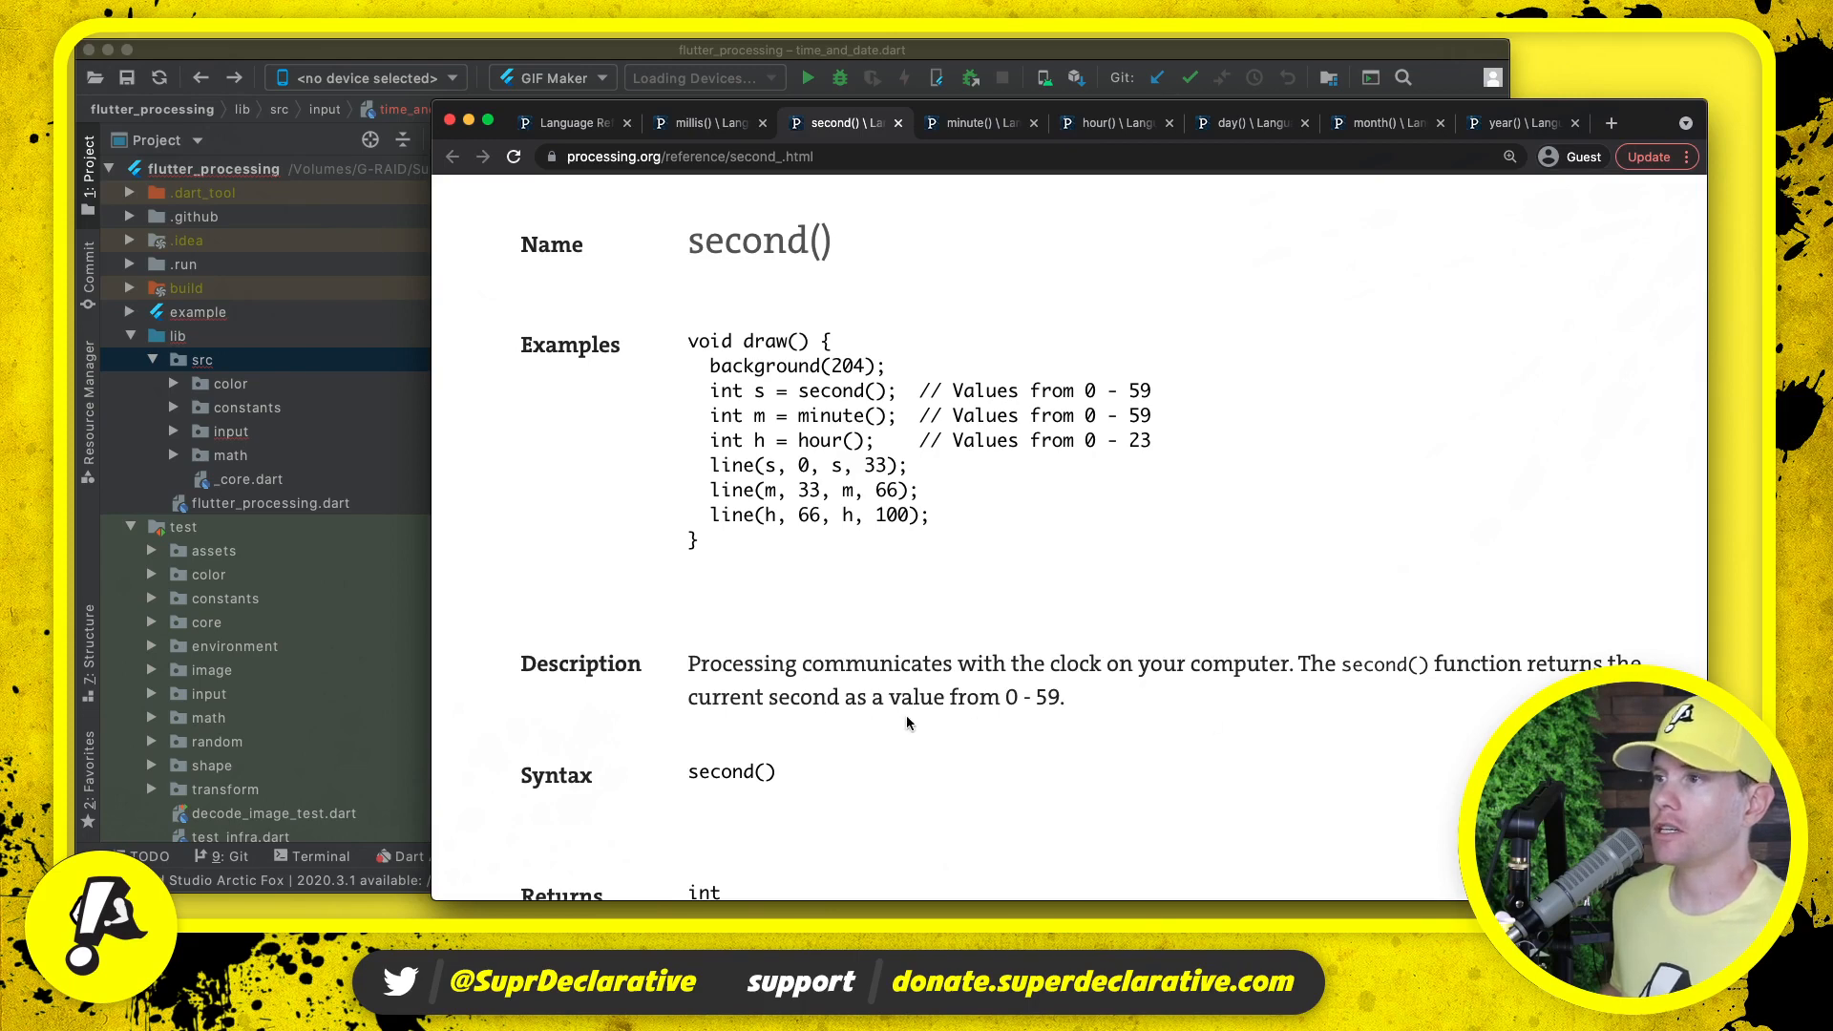
- Check the Processing second() reference text in Chrome
{"action": "left_click_drag", "start_coordinate": [1003, 697], "coordinate": [1062, 697]}
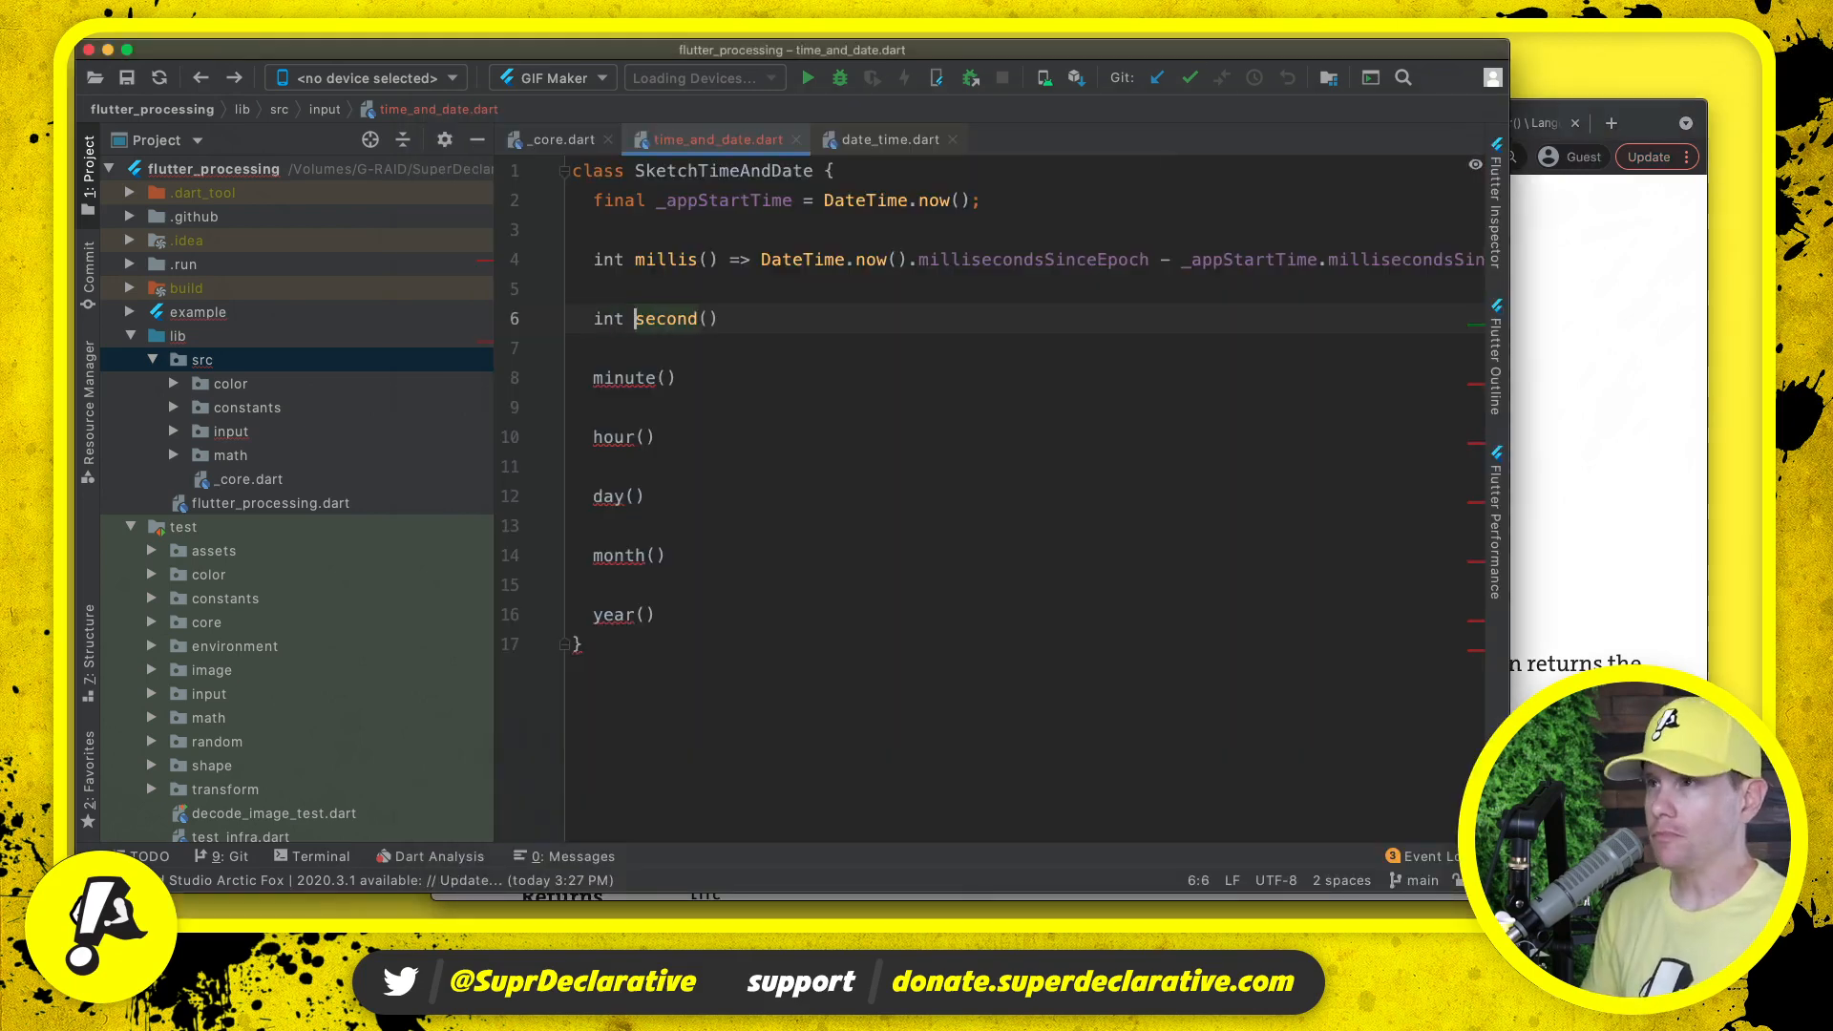
- Implement second() and minute() as DateTime.now().second and .minute
{"action": "type", "text": "=> Date"}
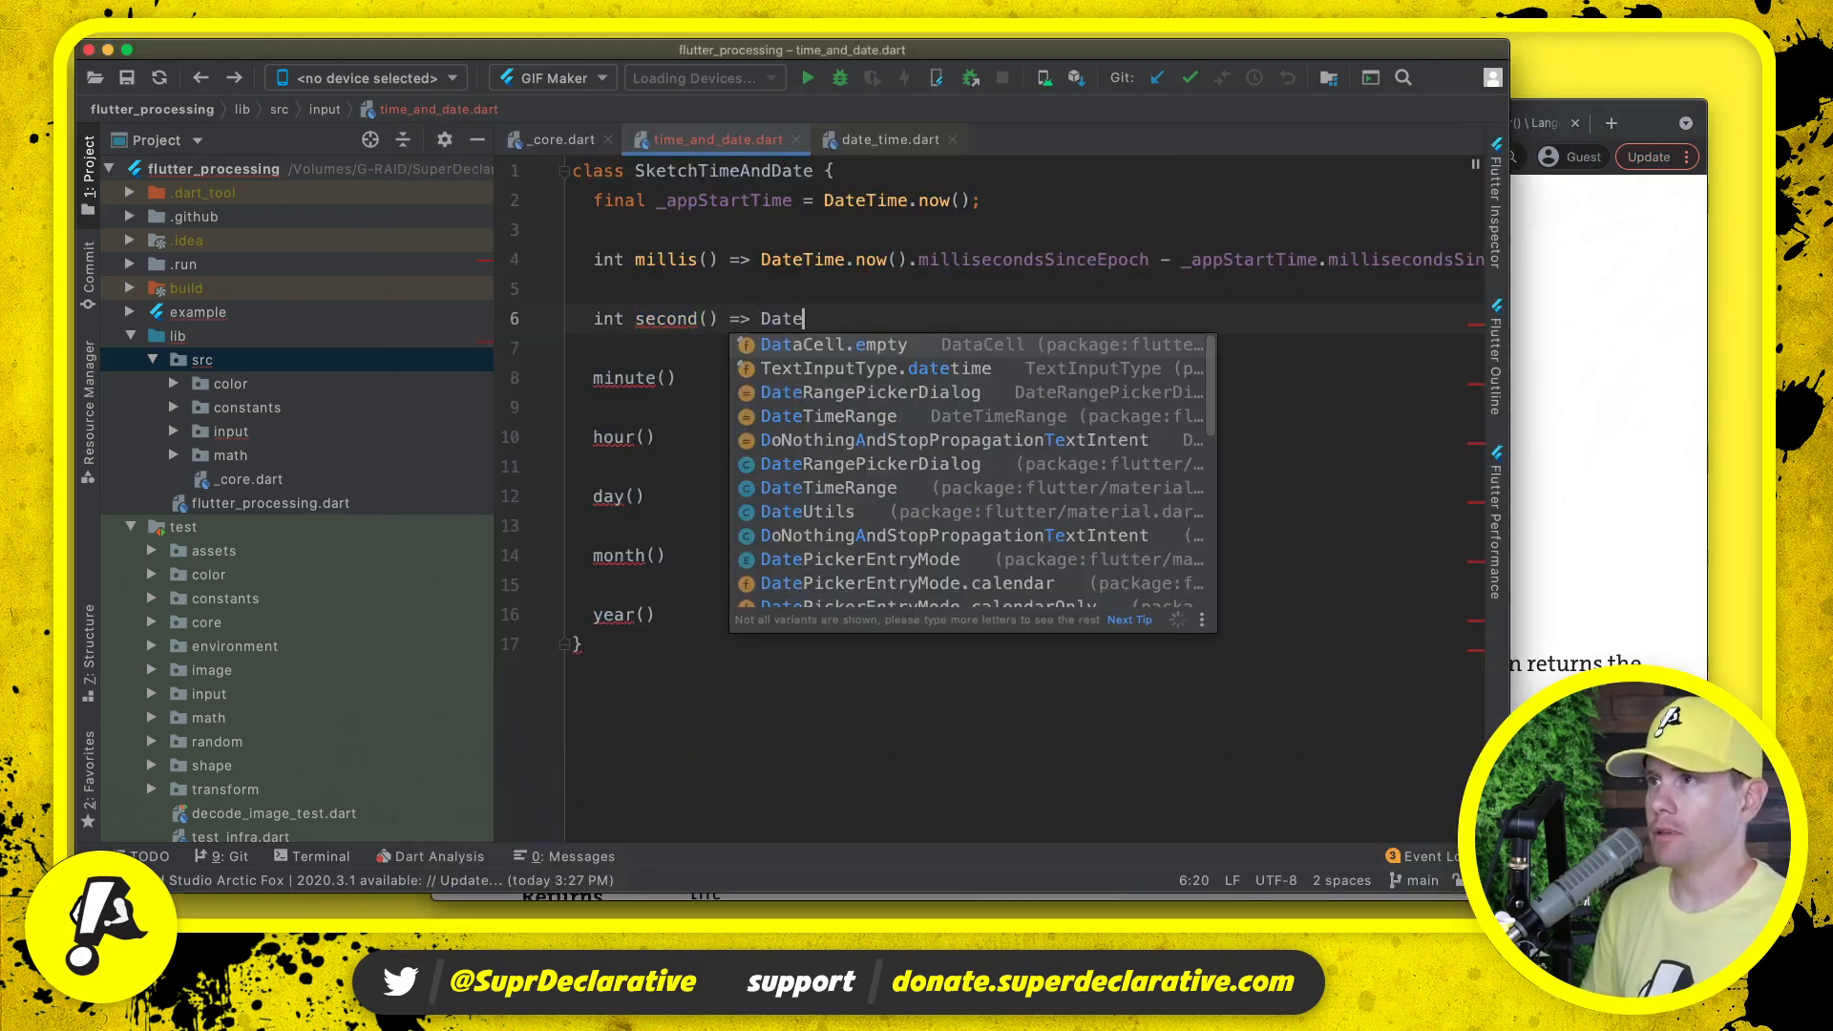
{"action": "type", "text": "Time.now().second;"}
{"action": "left_click", "coordinate": [1024, 376]}
{"action": "type", "text": "in"}
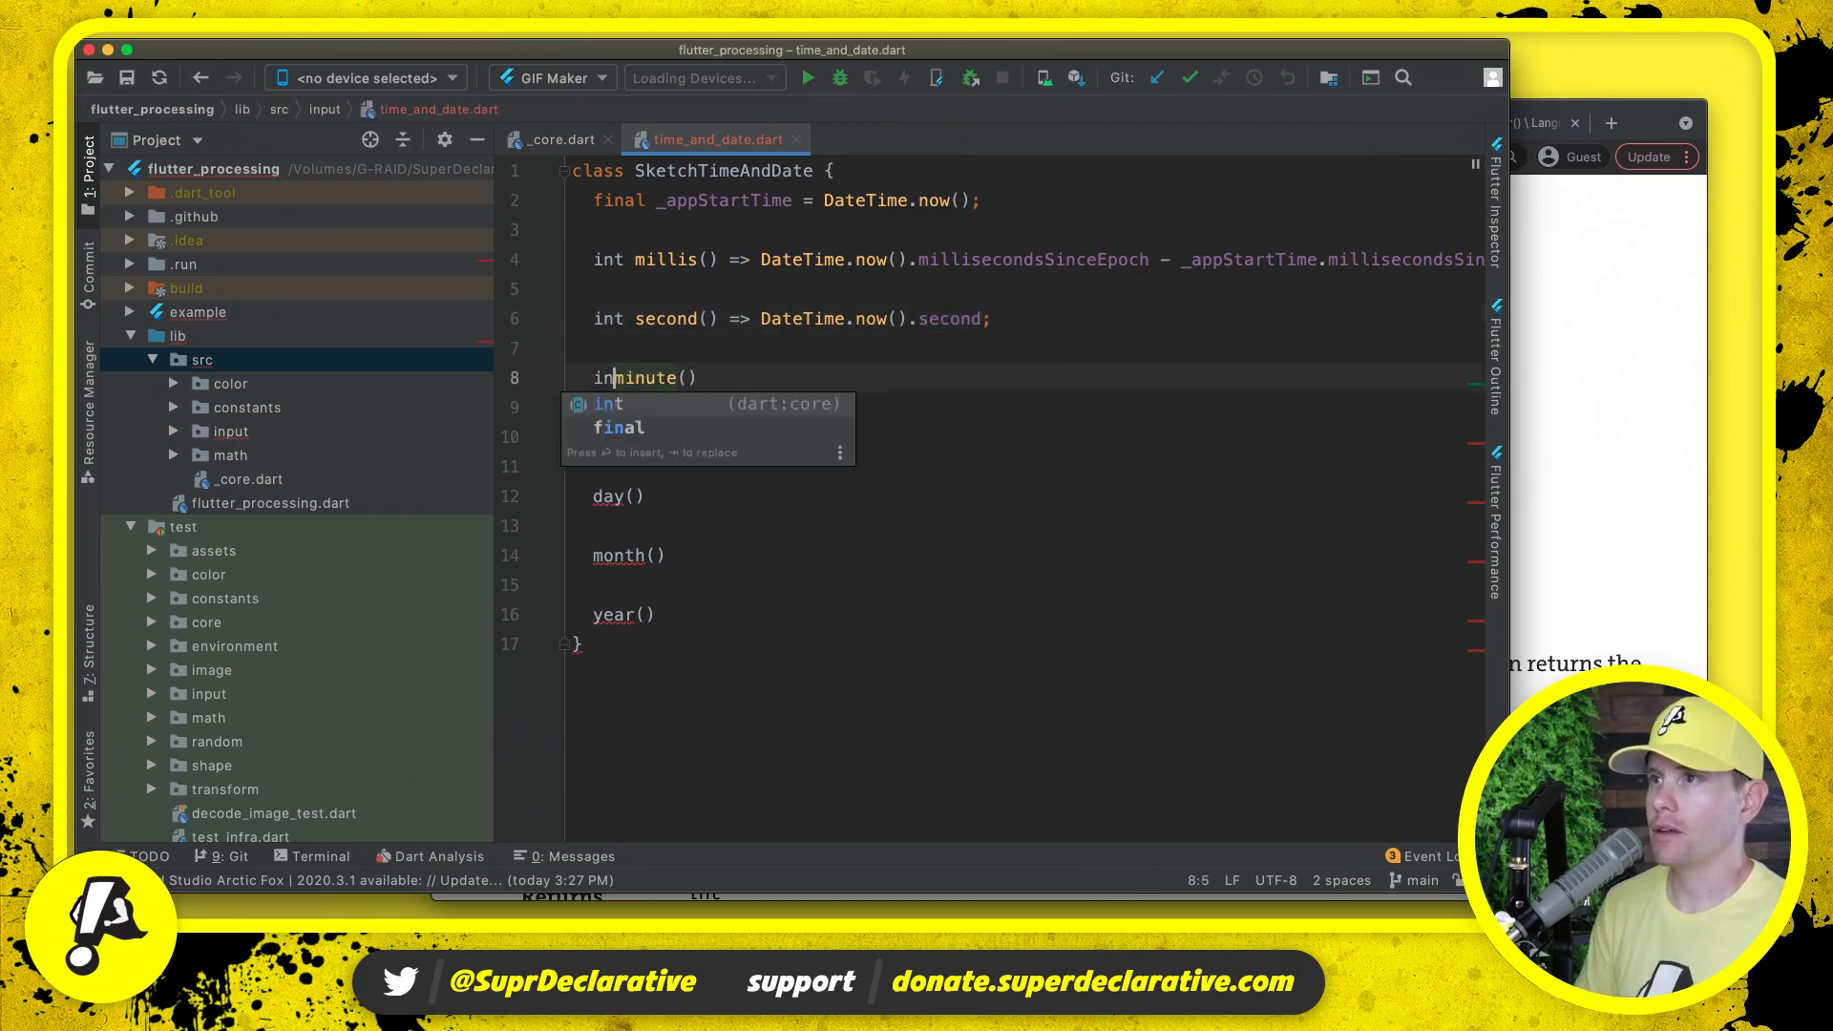
{"action": "type", "text": "=> DateTime"}
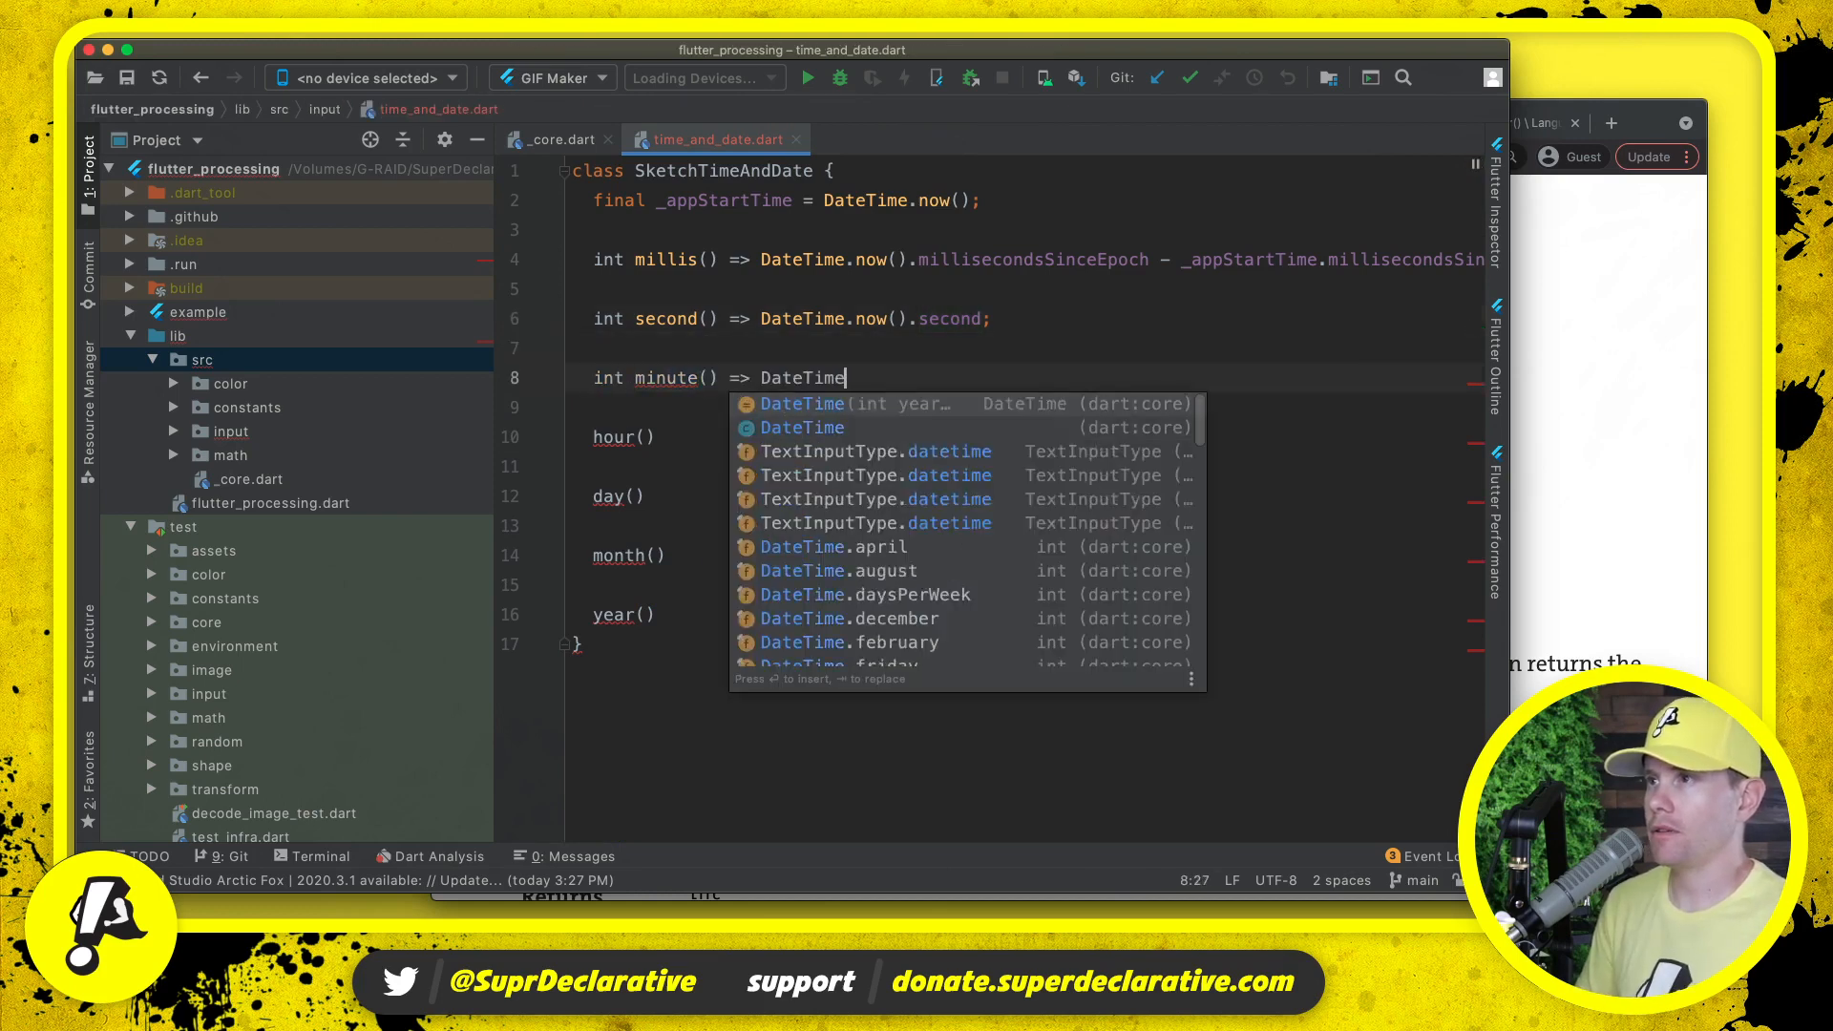
{"action": "type", "text": ".now().minute"}
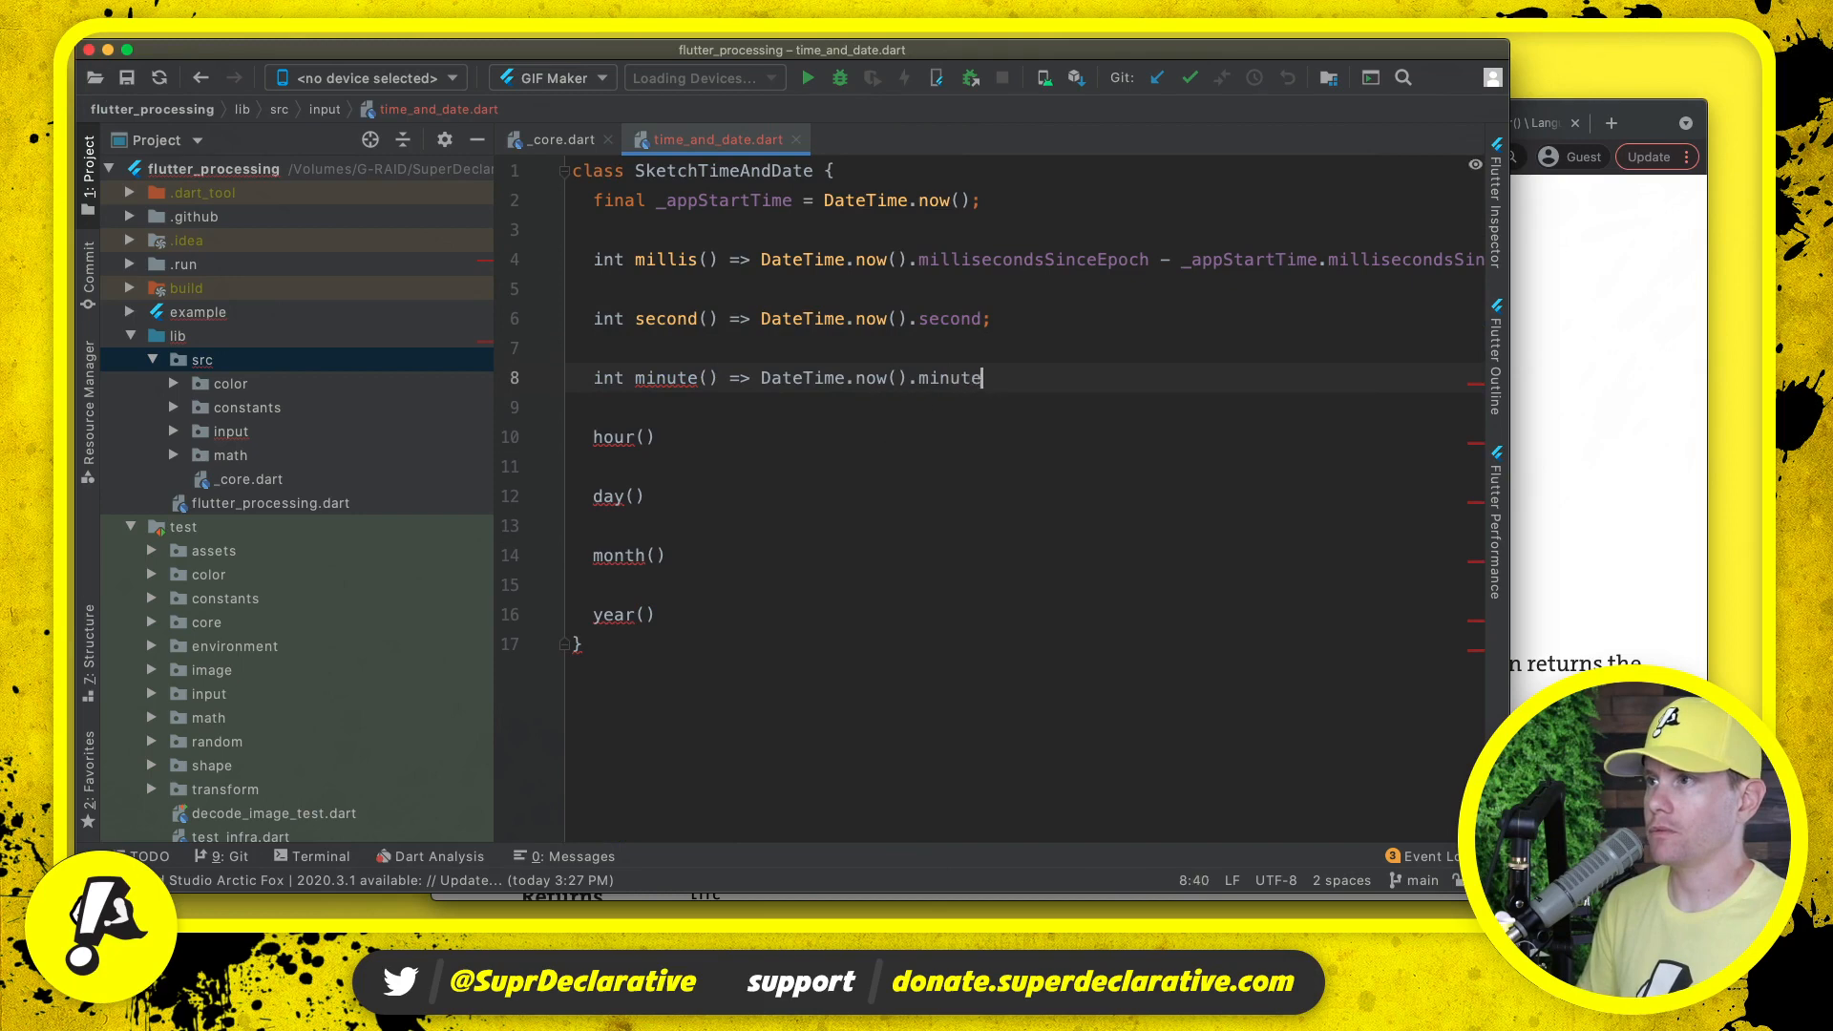
- Implement hour() as DateTime.now().hour
{"action": "left_click", "coordinate": [951, 378]}
{"action": "type", "text": "int "}
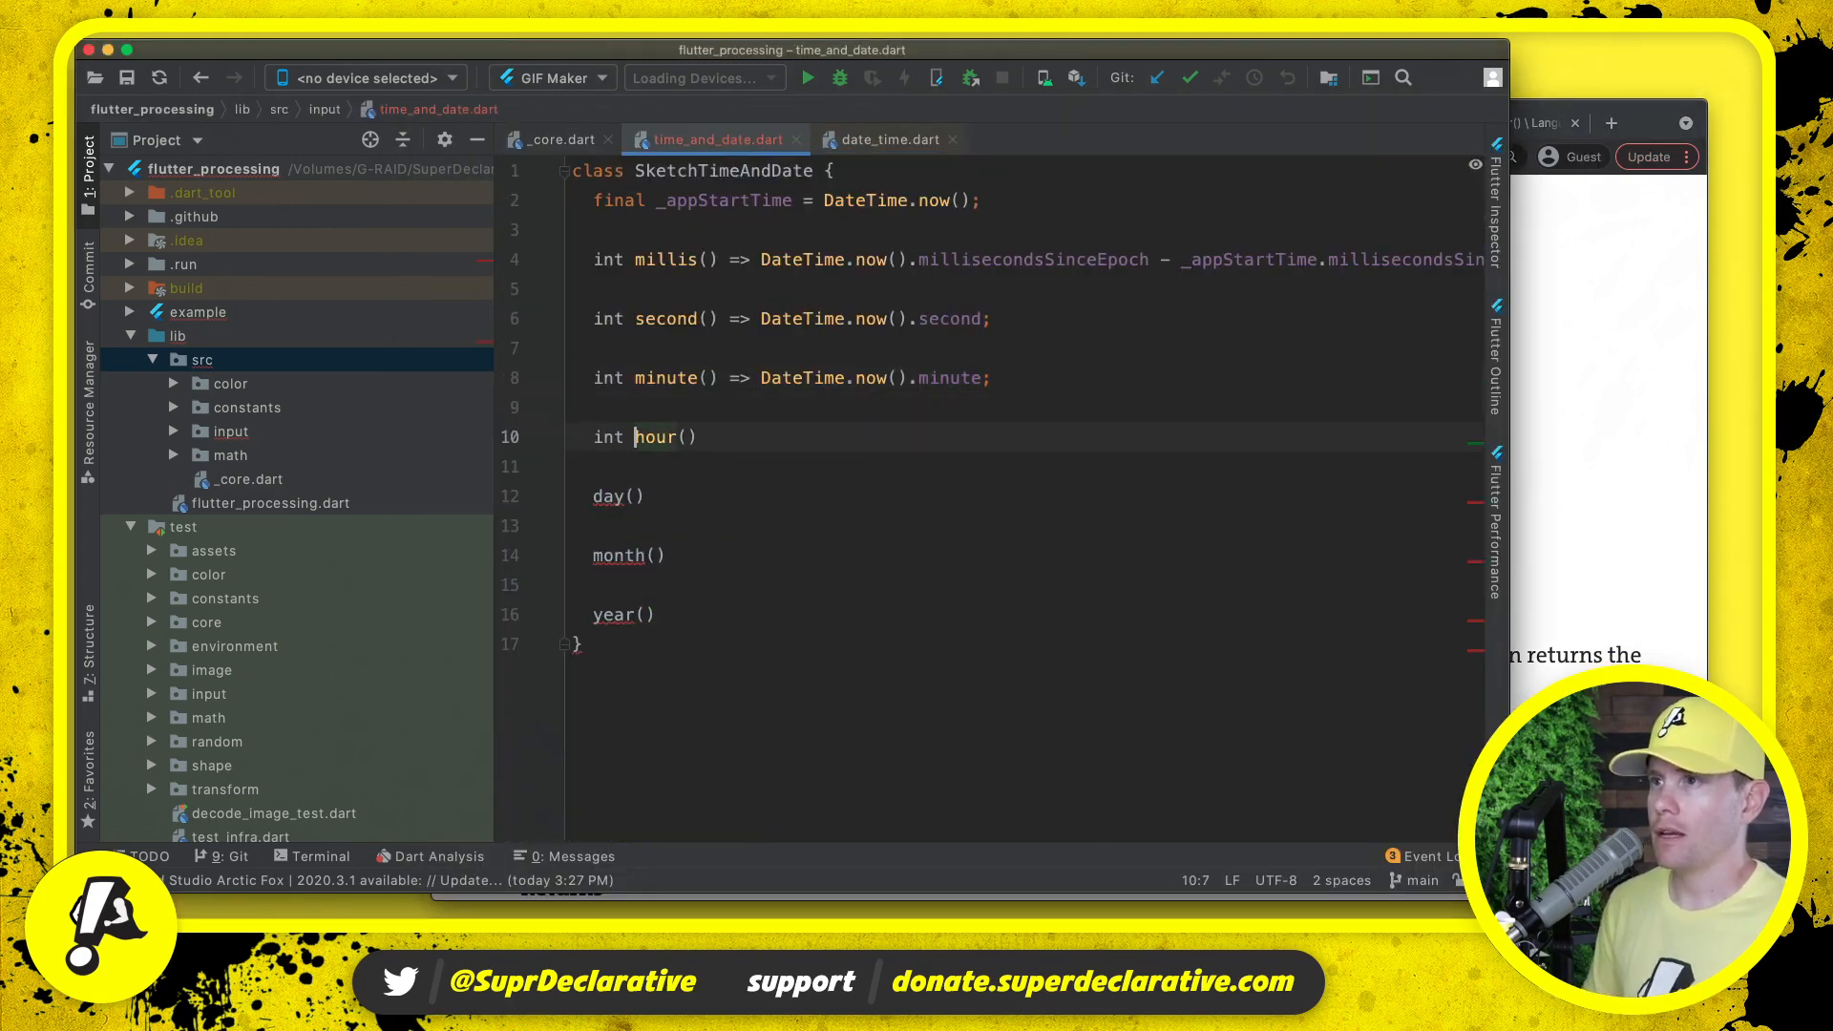
{"action": "type", "text": "=> DateTime.n"}
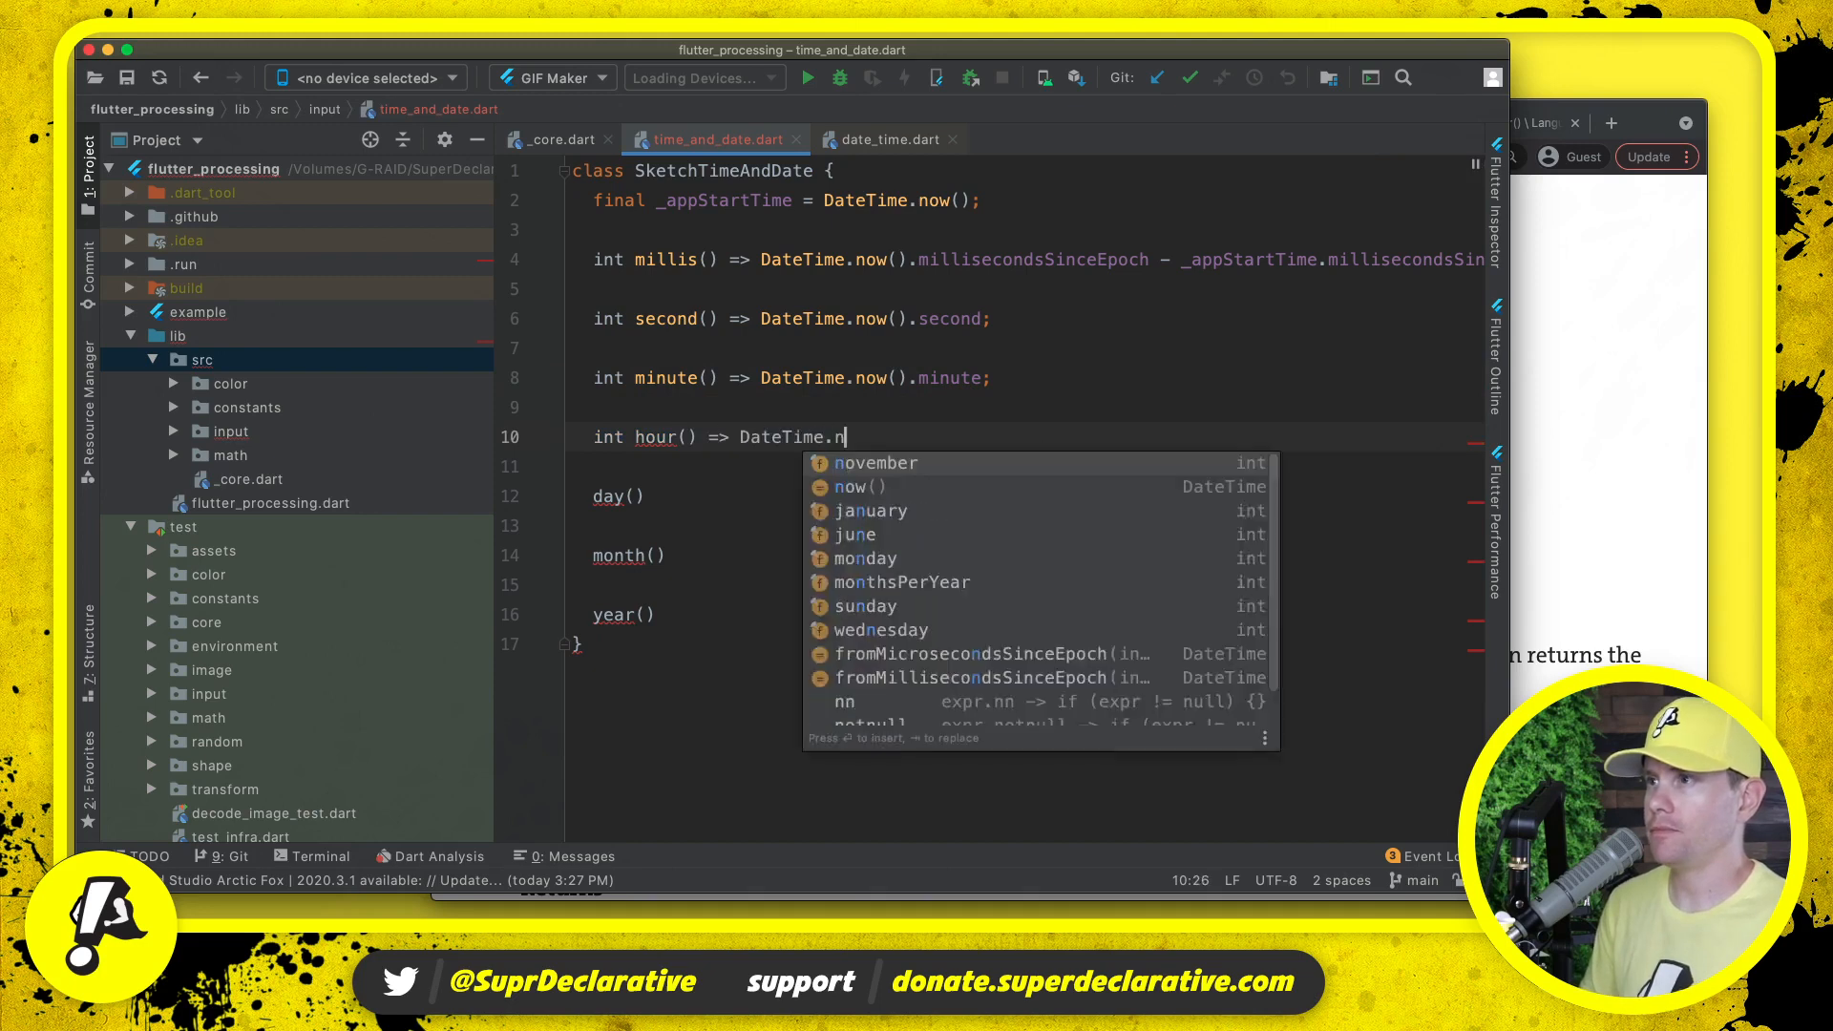
{"action": "type", "text": "ow().hour;"}
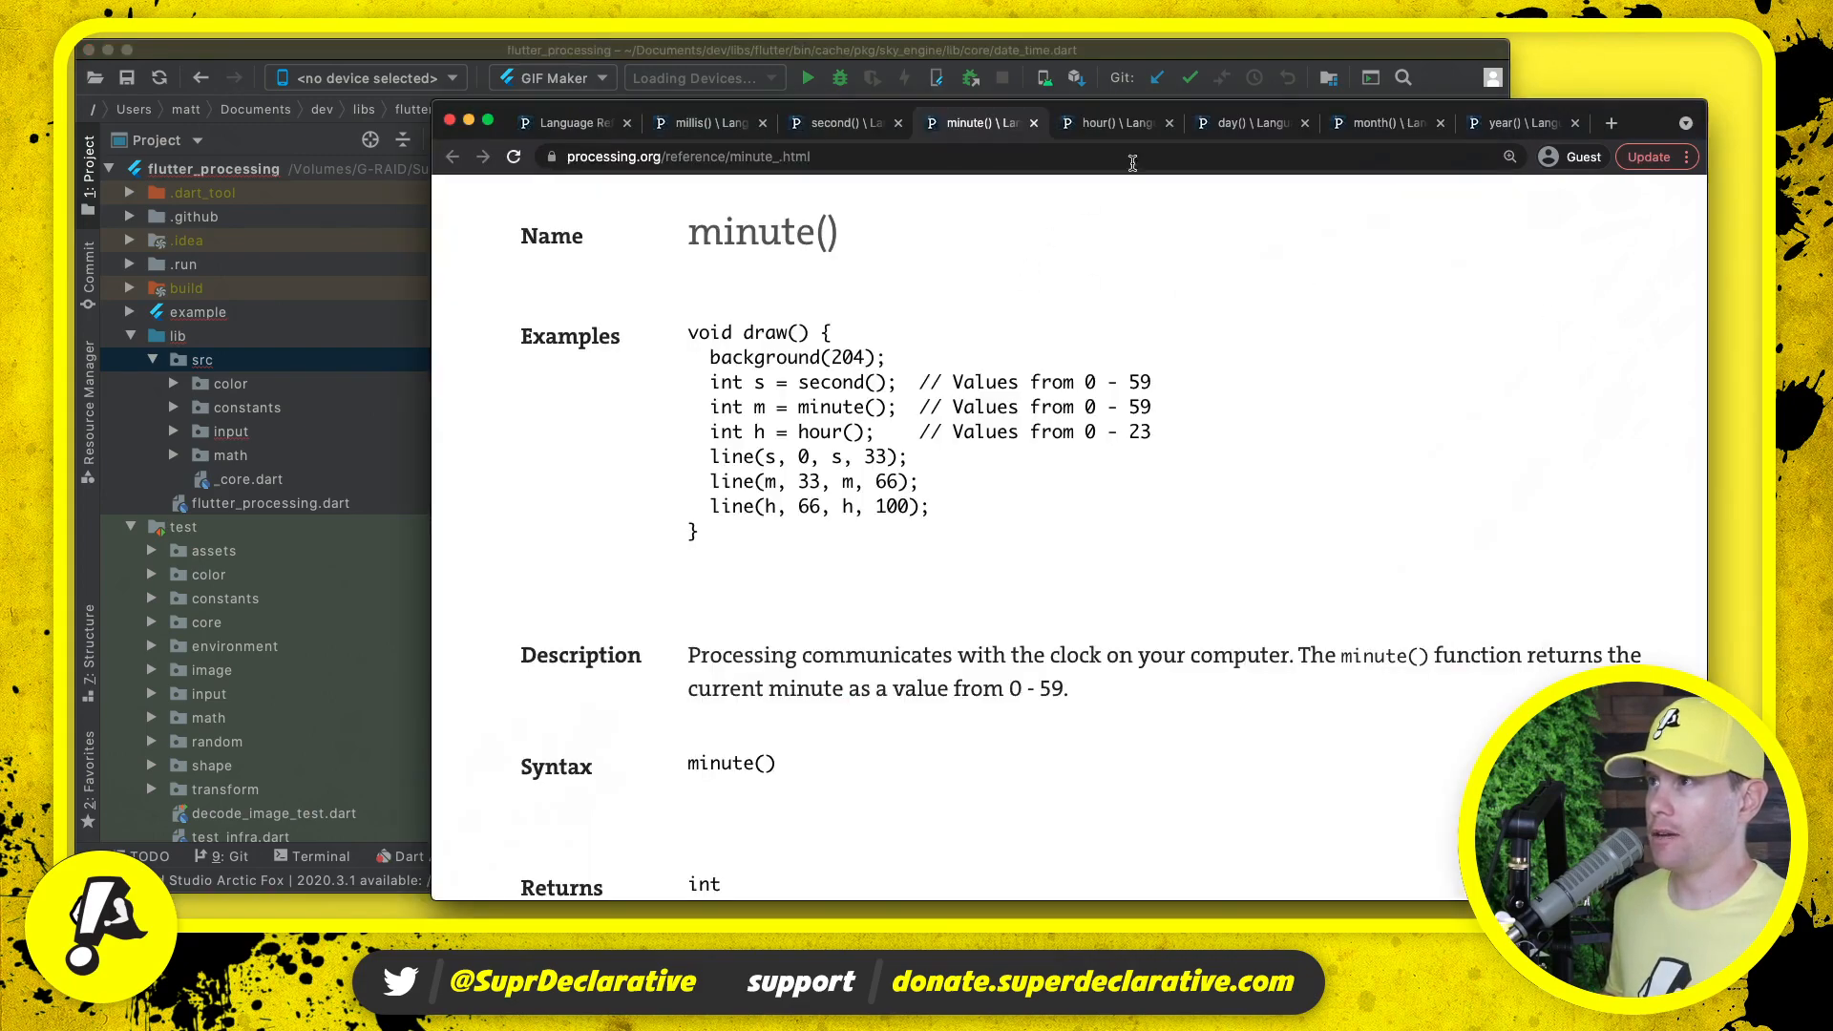
- Implement int day() => DateTime.now().day;
{"action": "left_click", "coordinate": [1111, 122]}
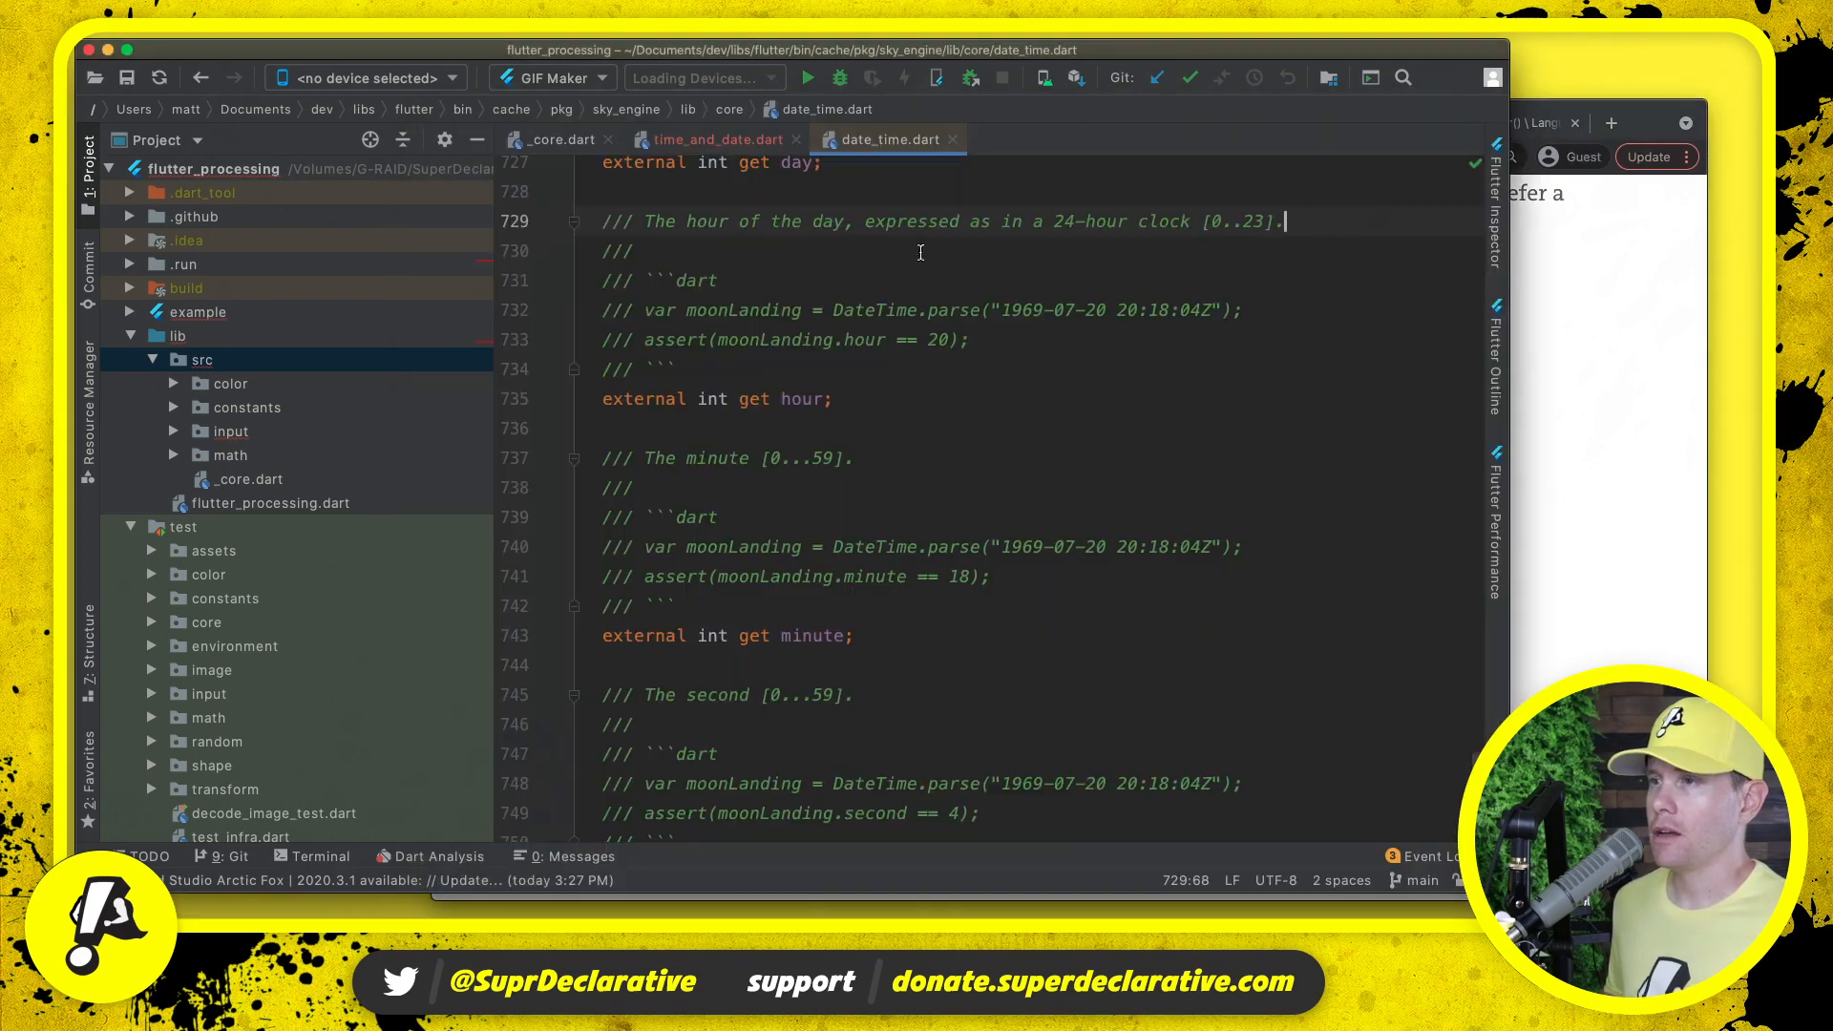
{"action": "left_click", "coordinate": [711, 139]}
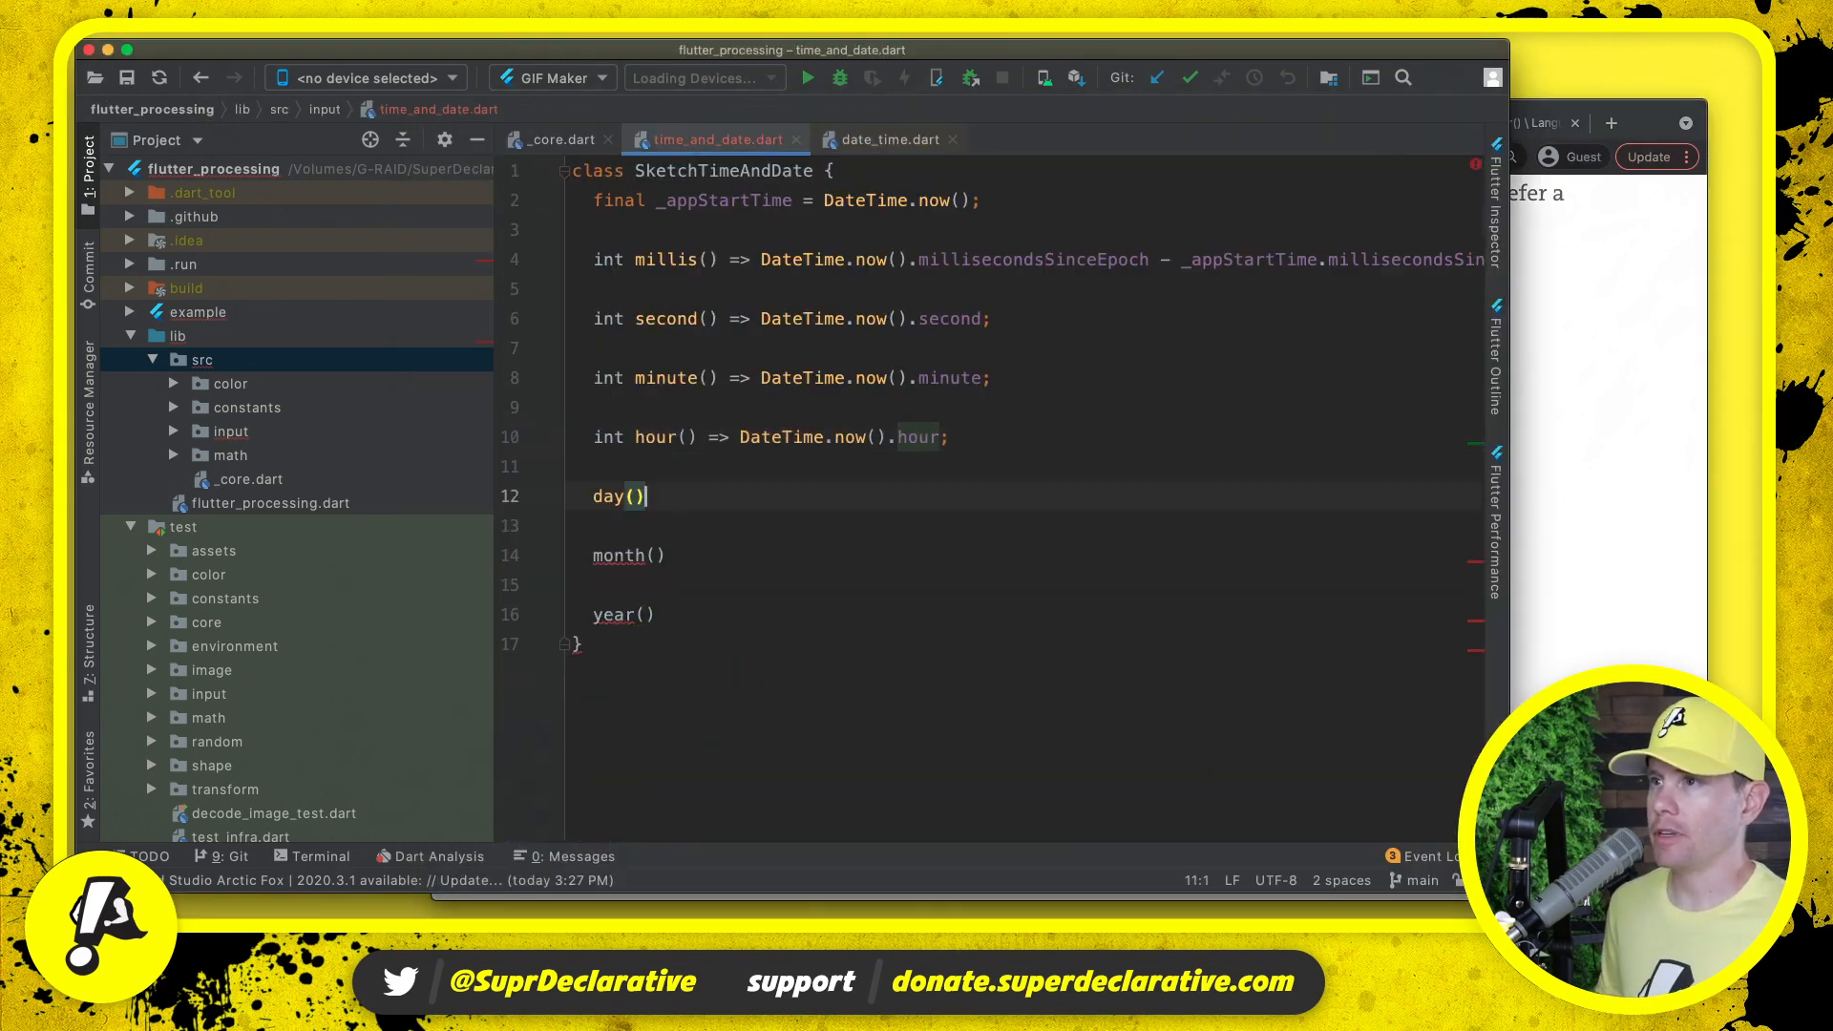
{"action": "type", "text": "int"}
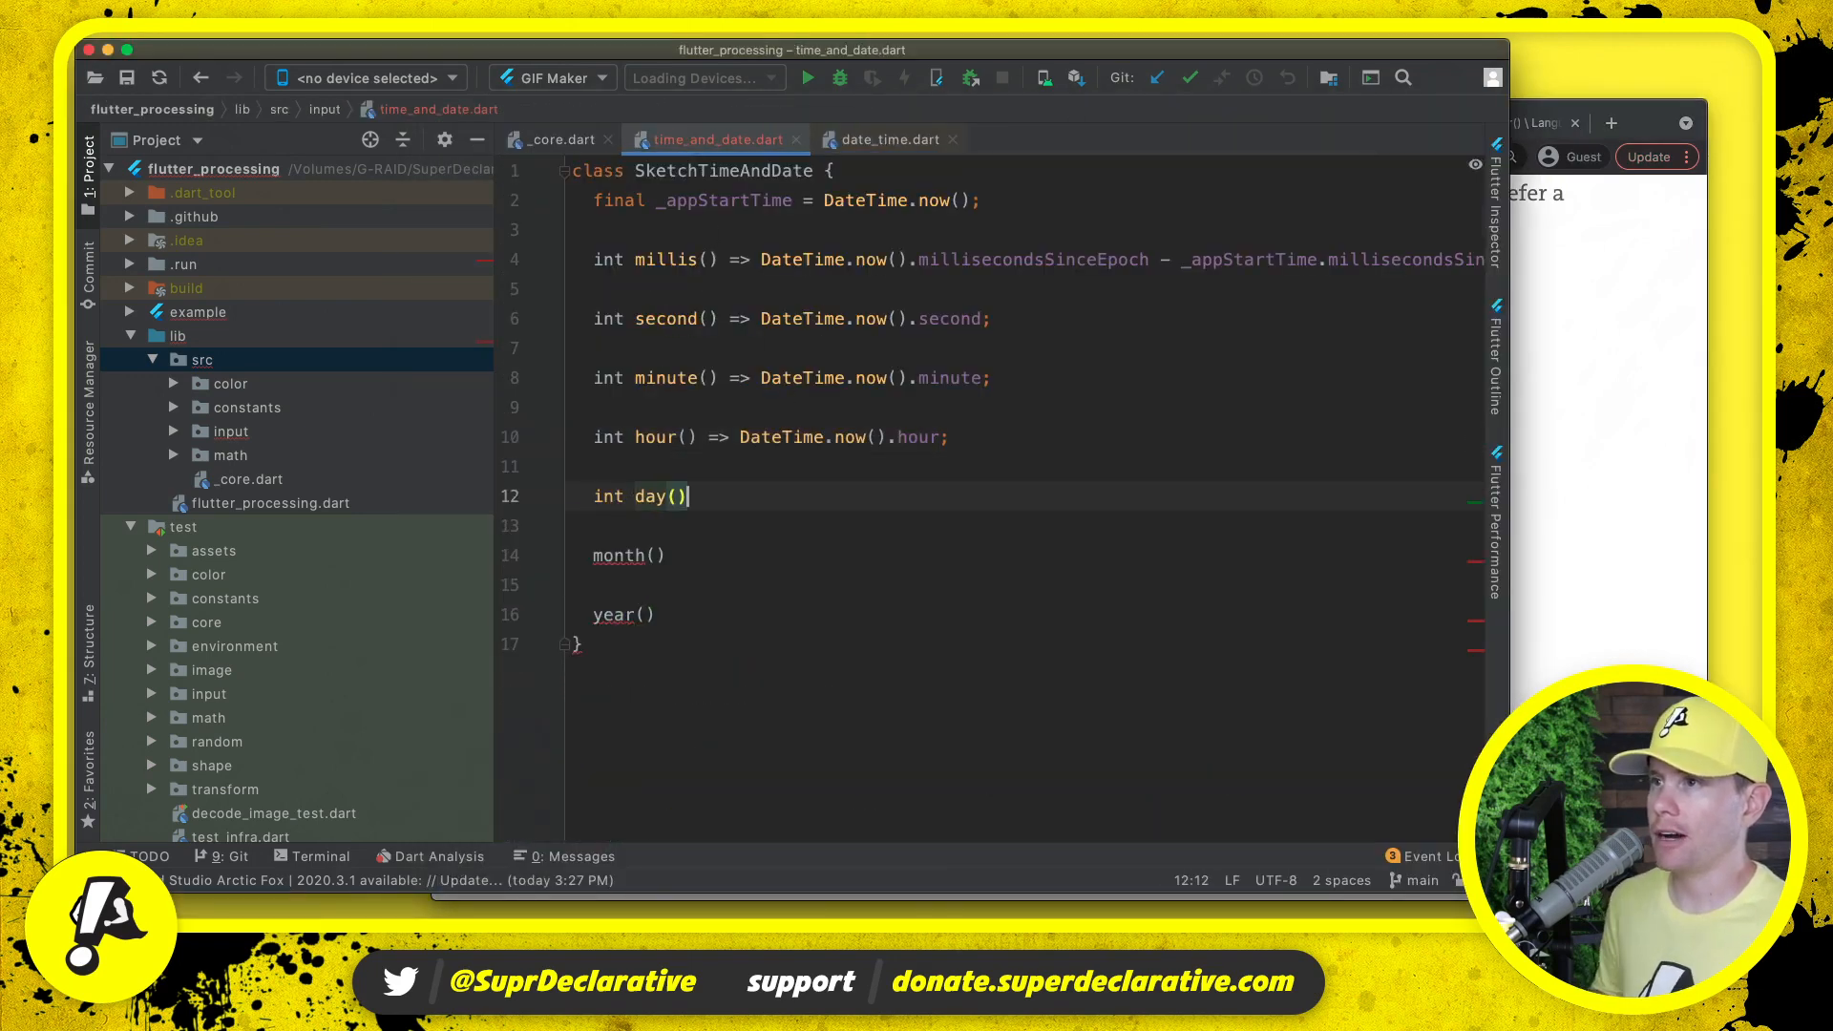
{"action": "type", "text": "=> DateTime.now"}
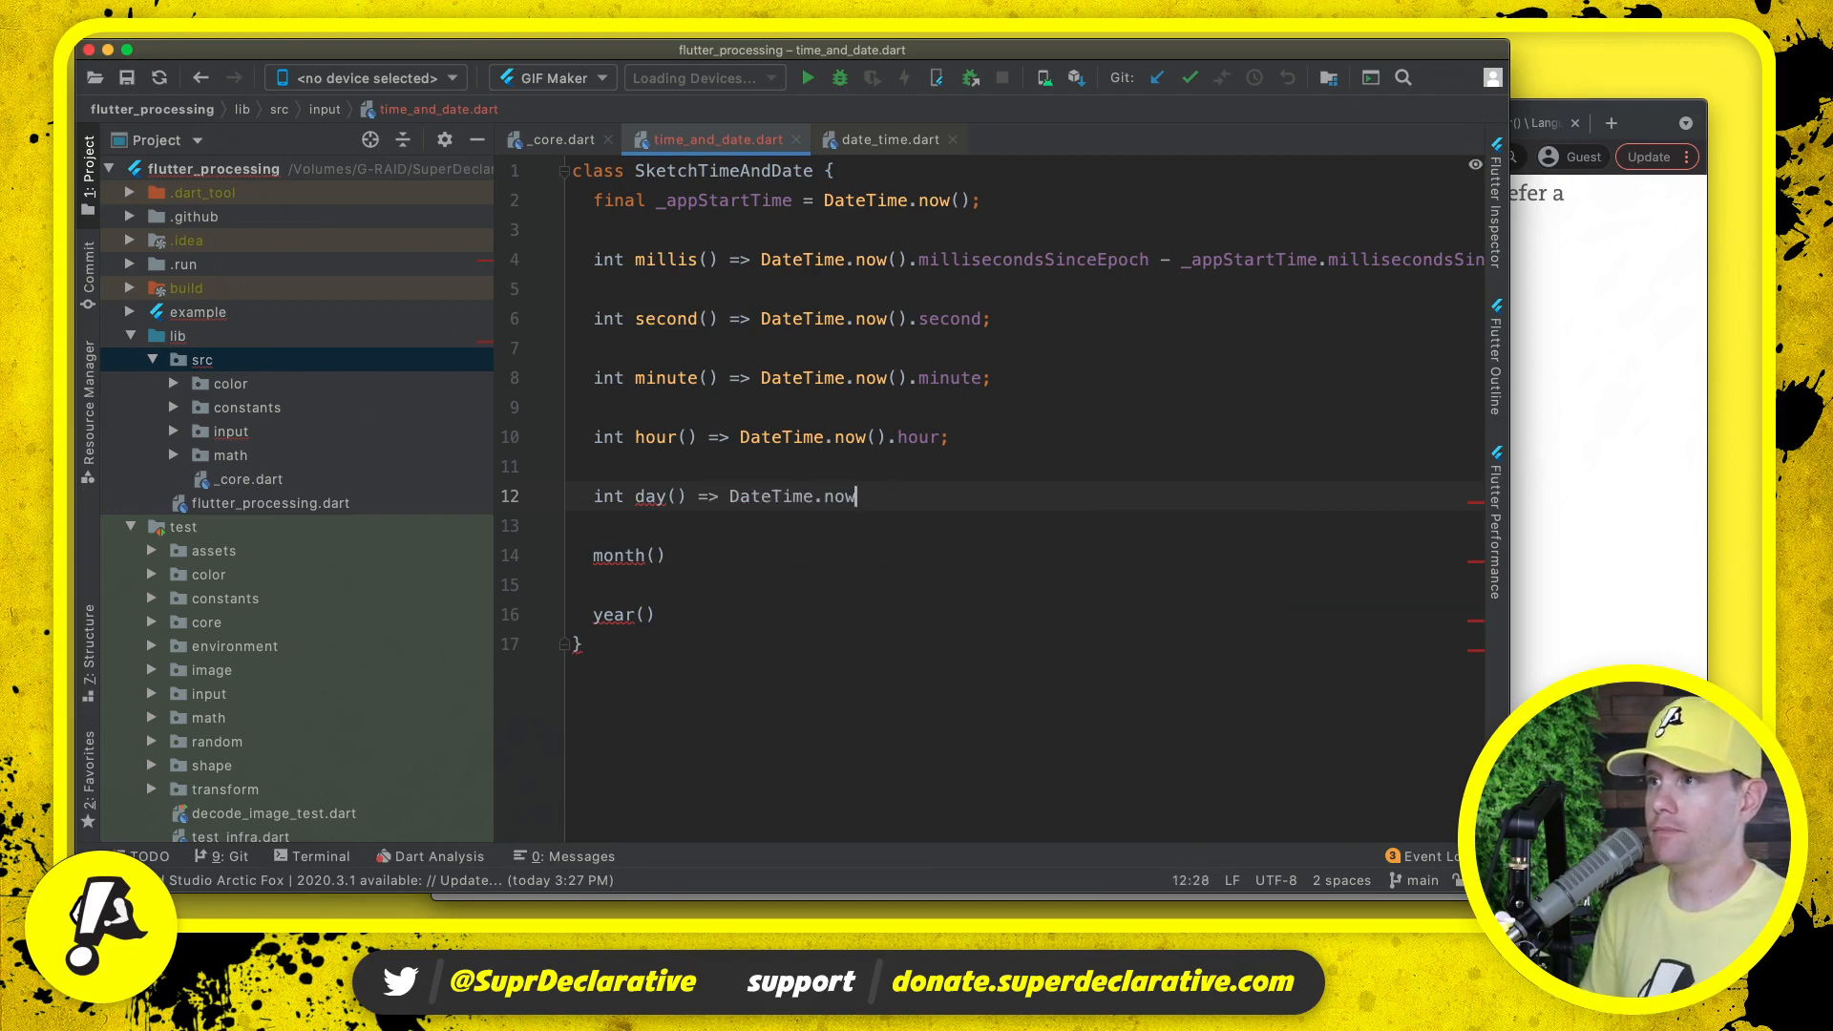
{"action": "type", "text": "().day;"}
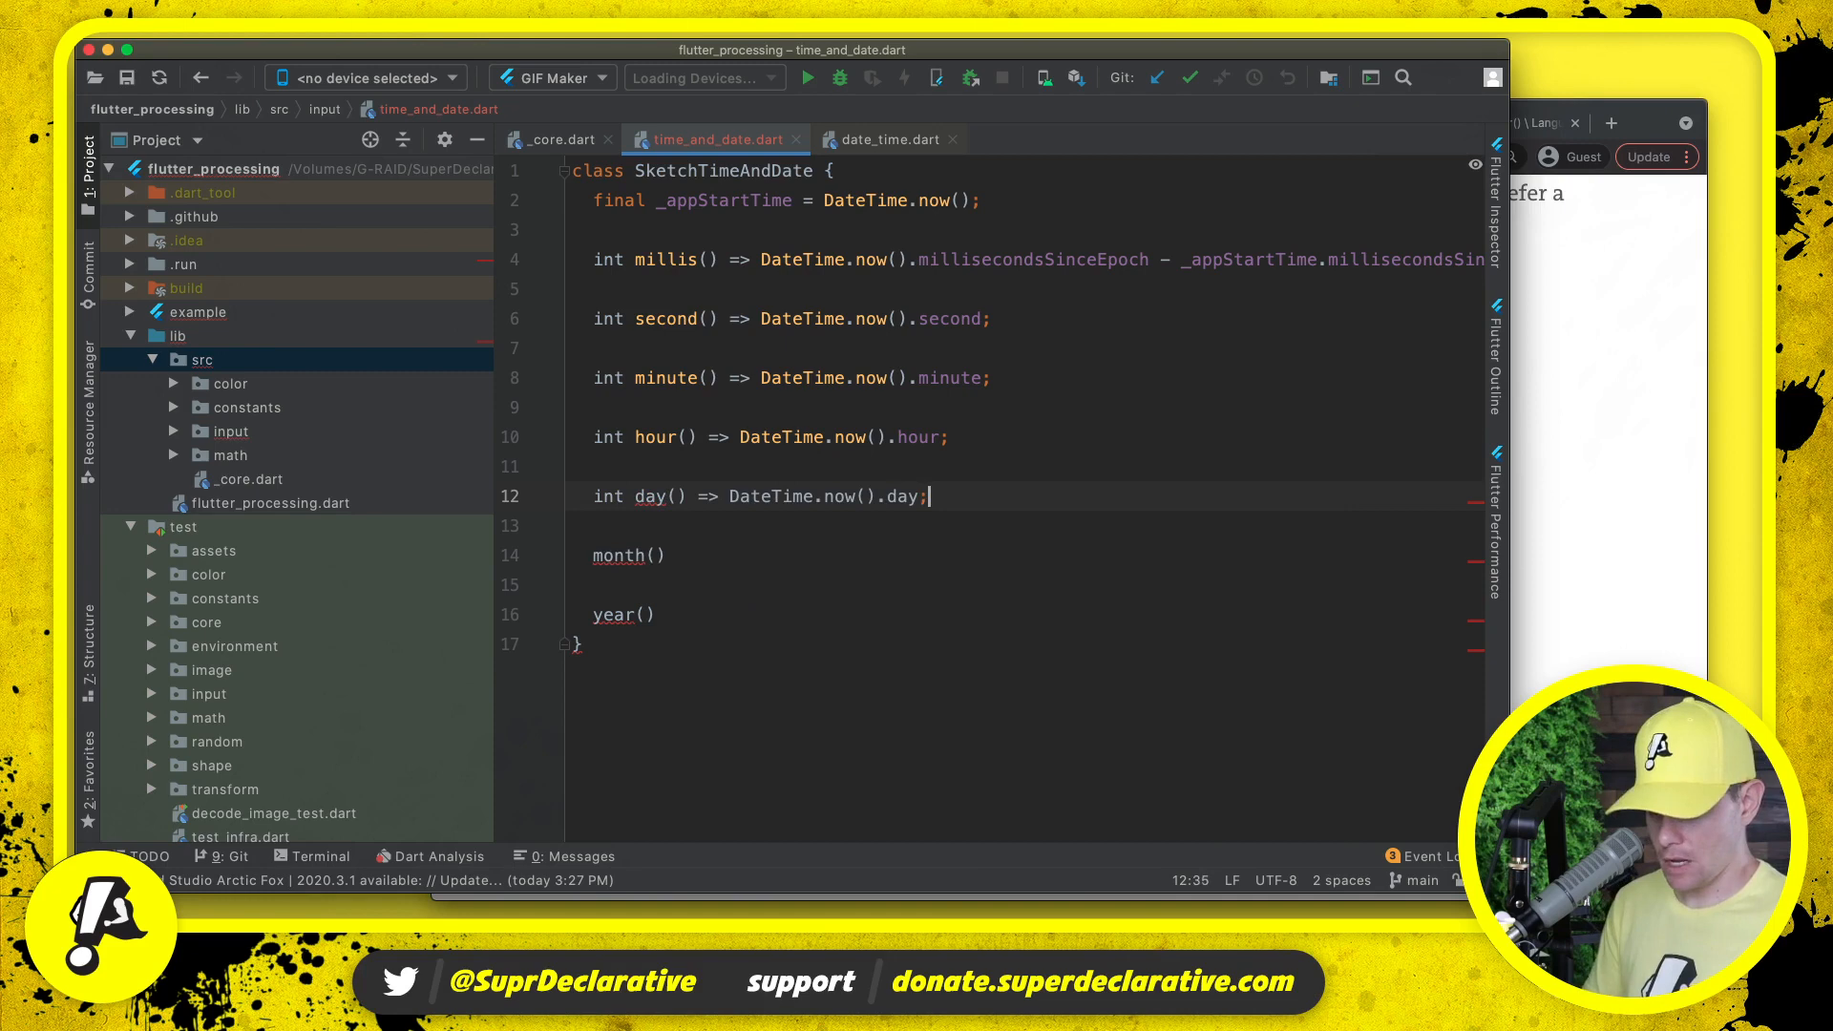
- Look up the day getter in DateTime's source to confirm day-of-month
{"action": "type", "text": "da"}
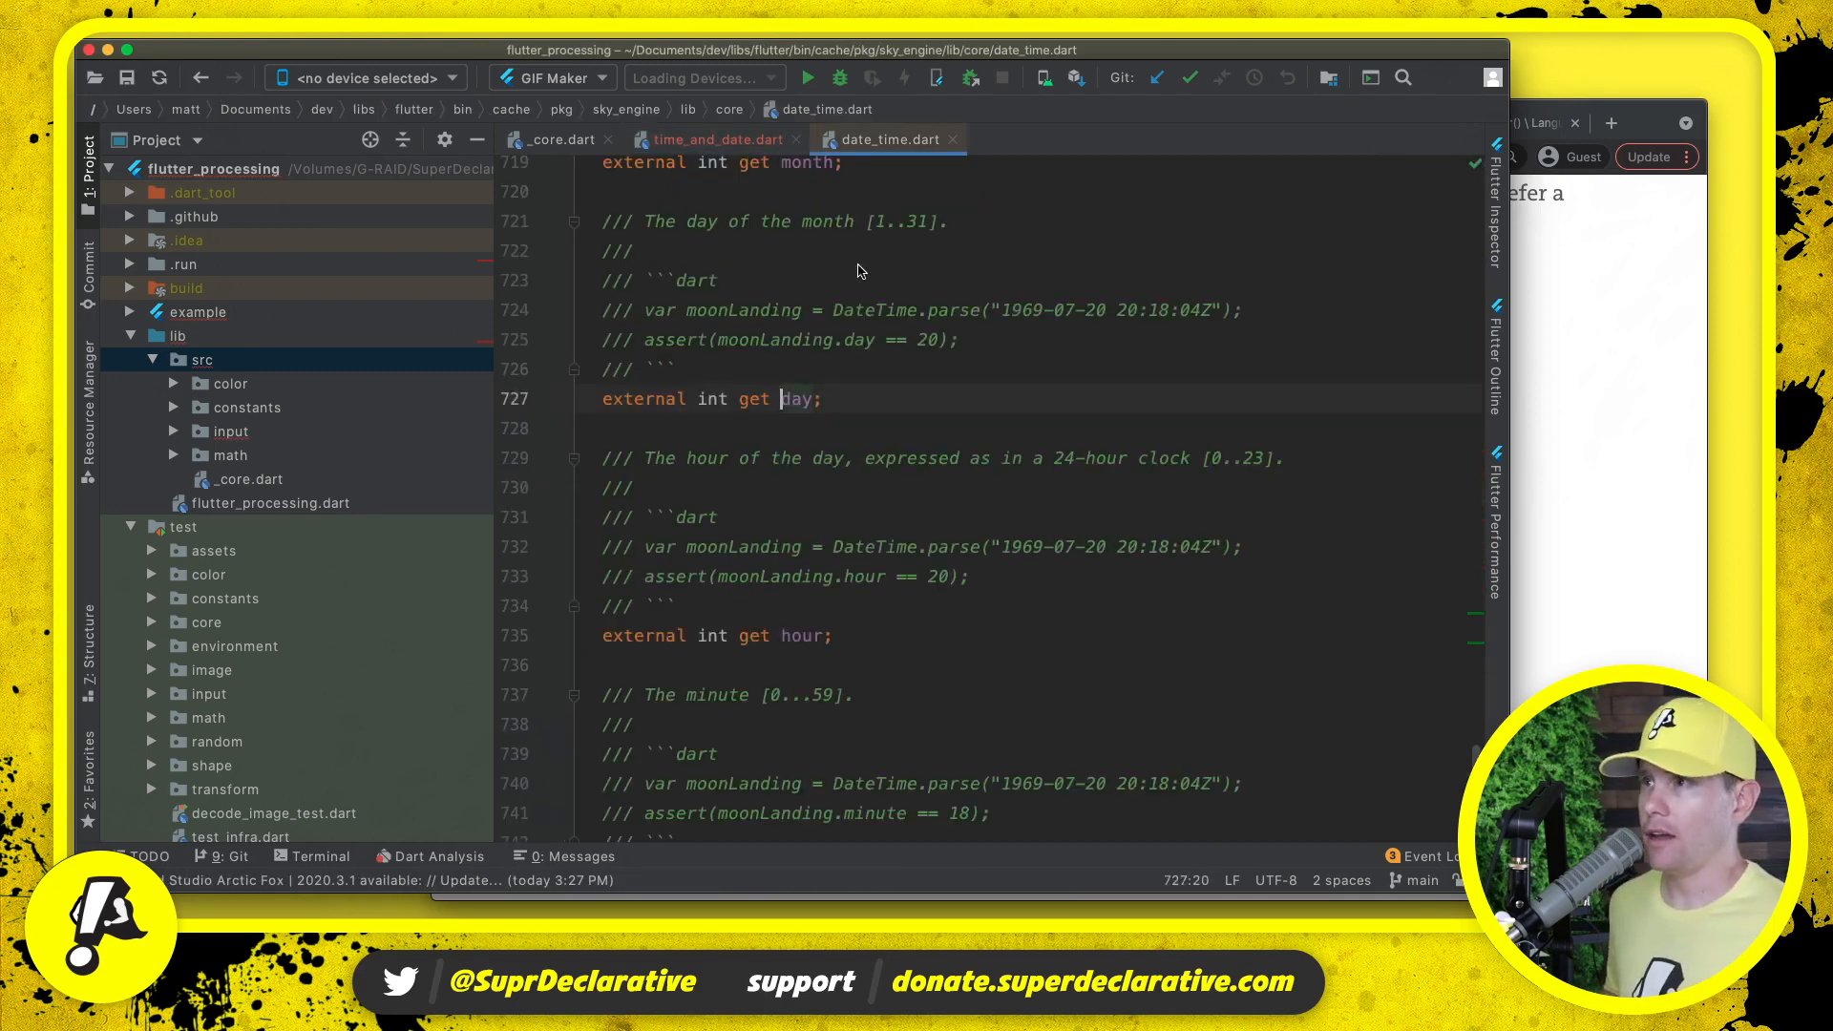
{"action": "double_click", "coordinate": [897, 221]}
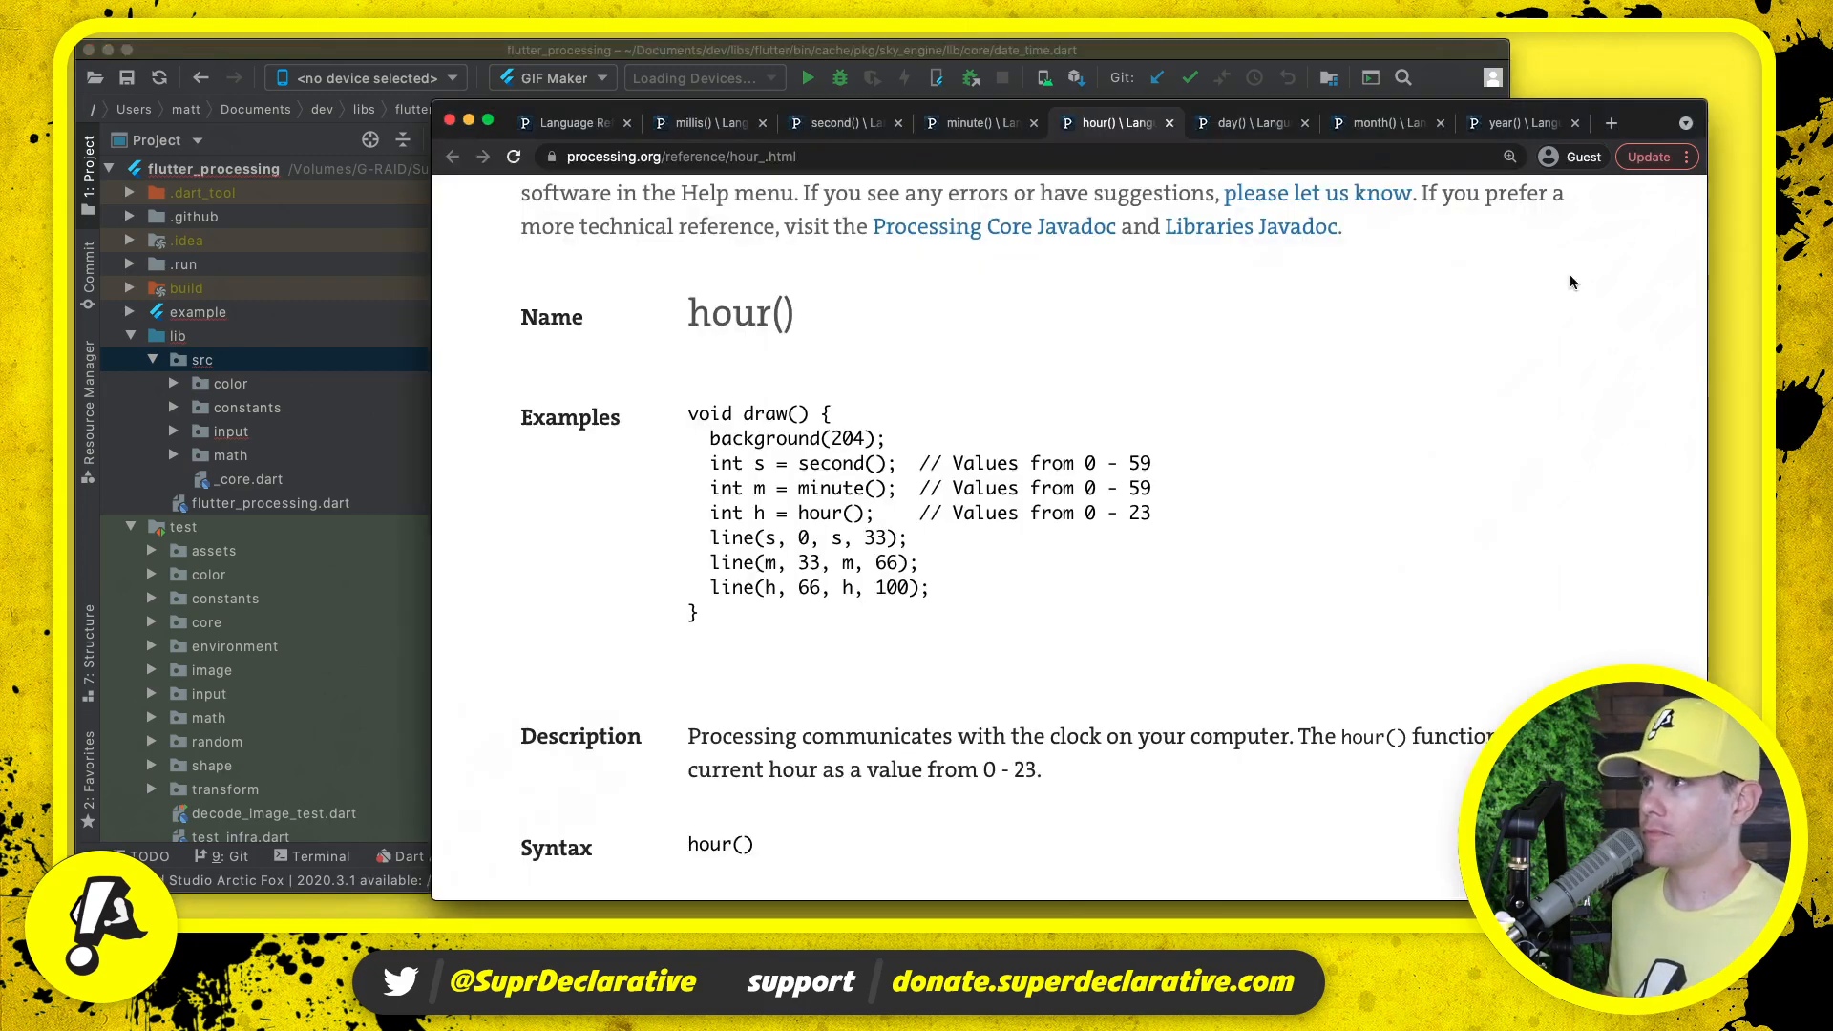
- Read the Processing day() reference page and the next reference tab
{"action": "left_click", "coordinate": [1251, 122]}
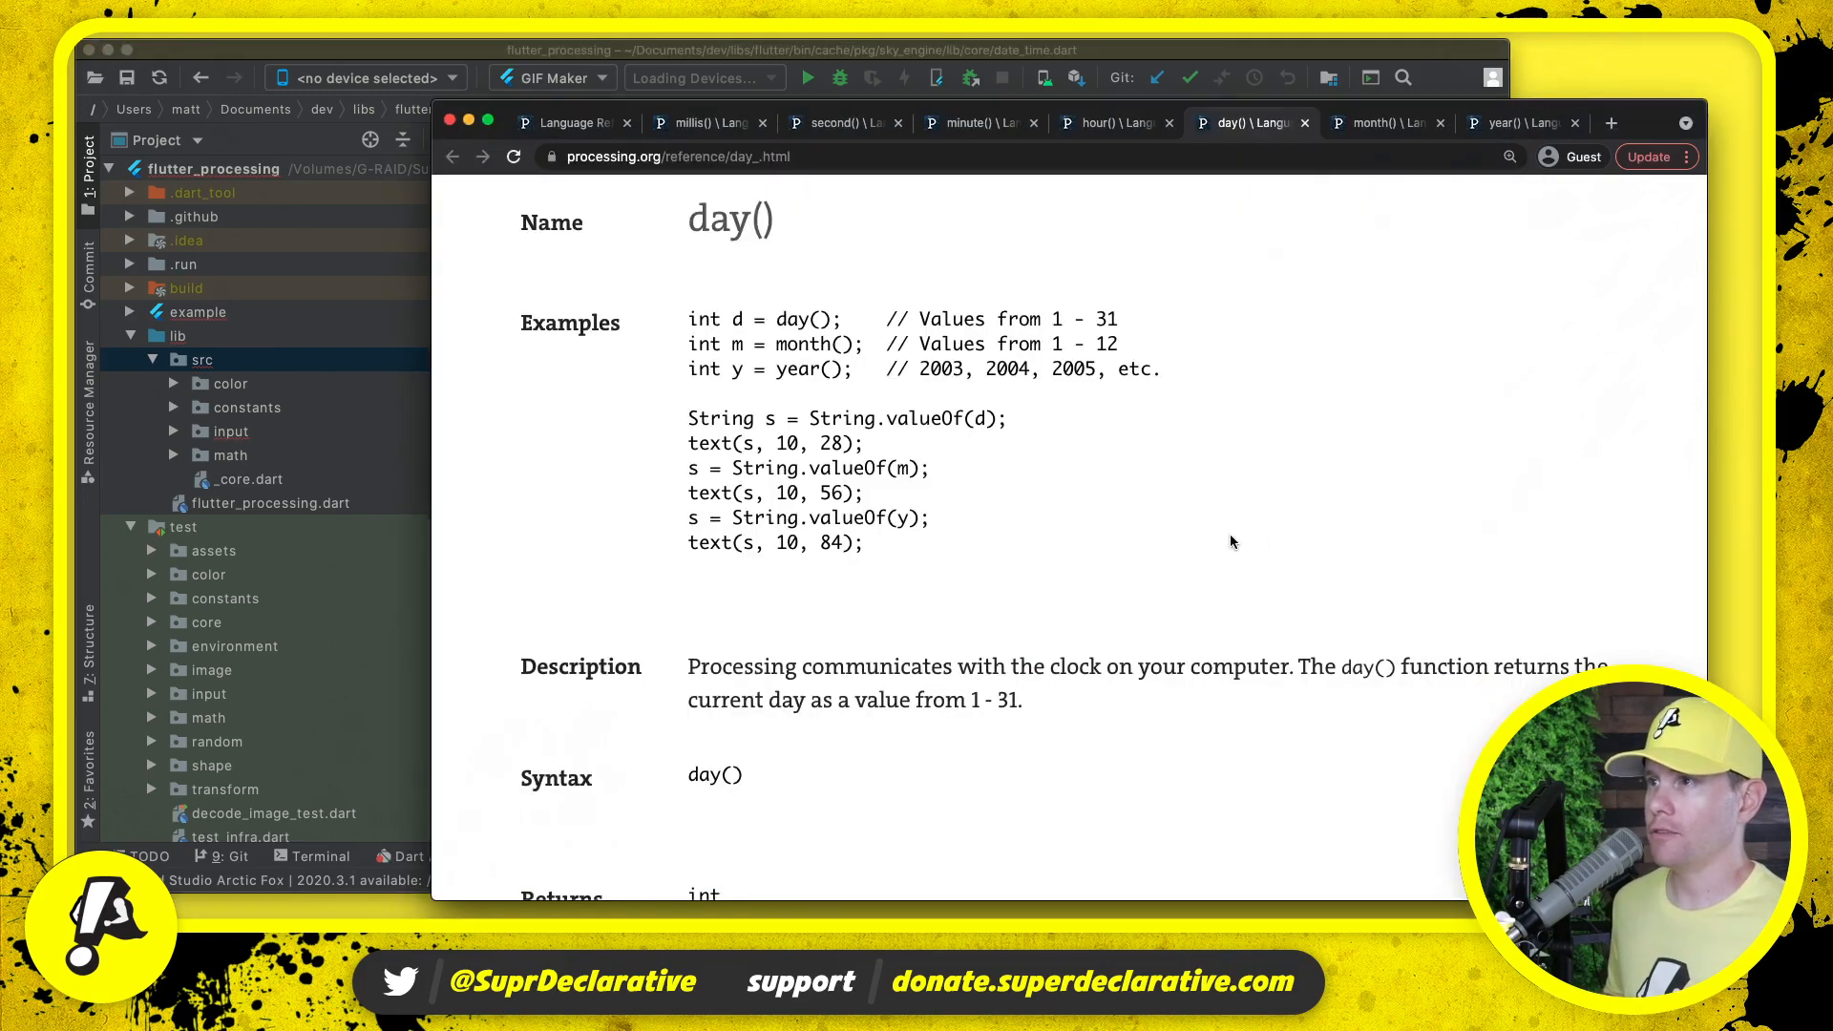
{"action": "left_click", "coordinate": [1387, 122]}
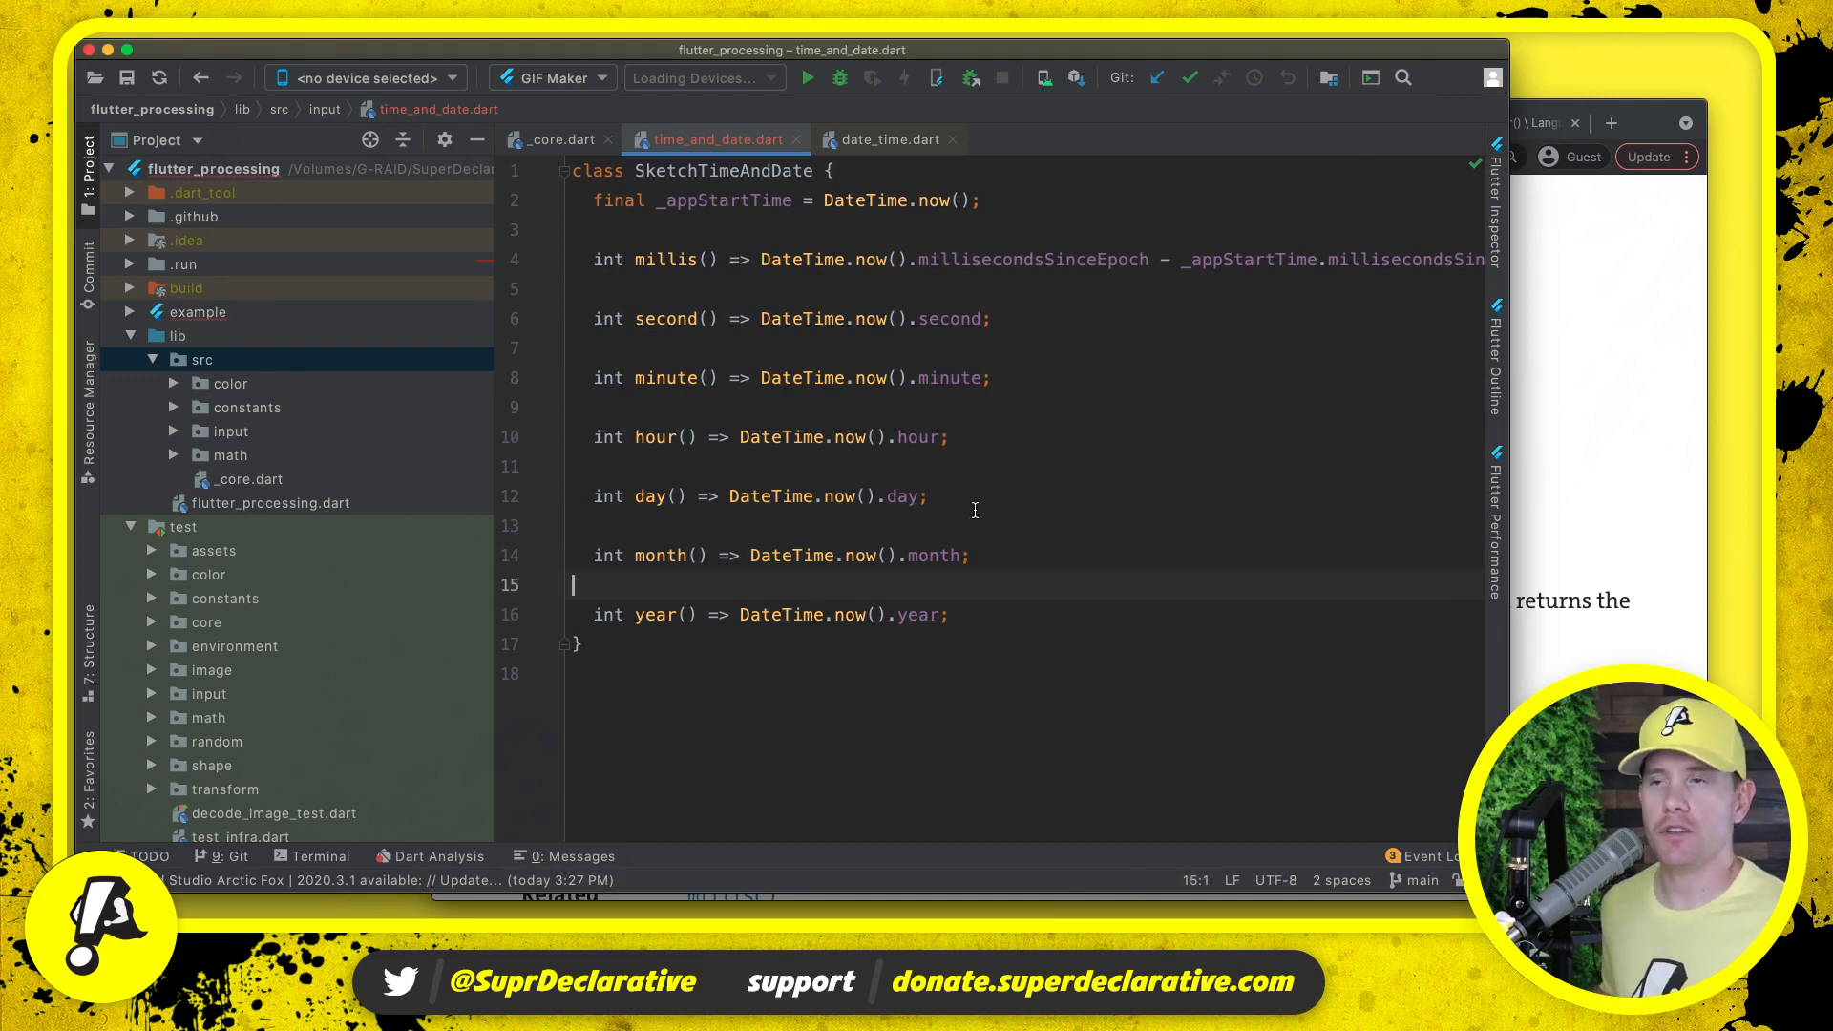
{"action": "mouse_move", "coordinate": [1736, 284]}
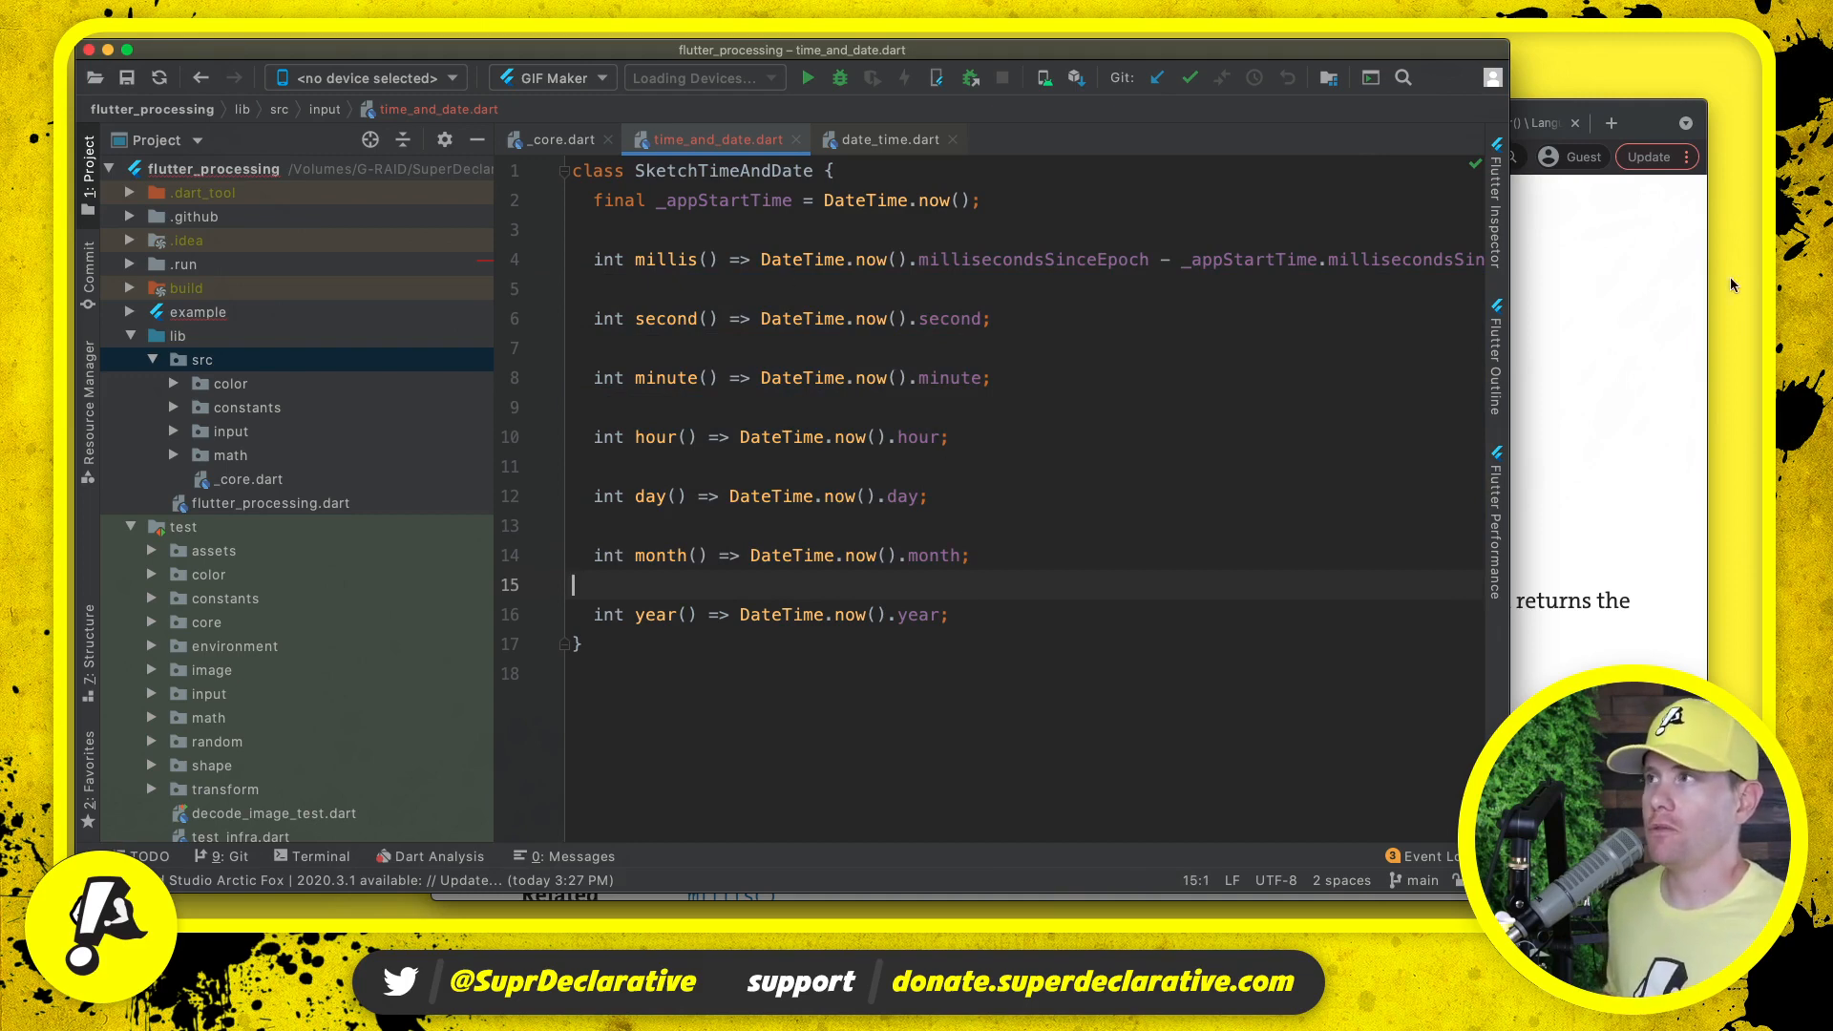